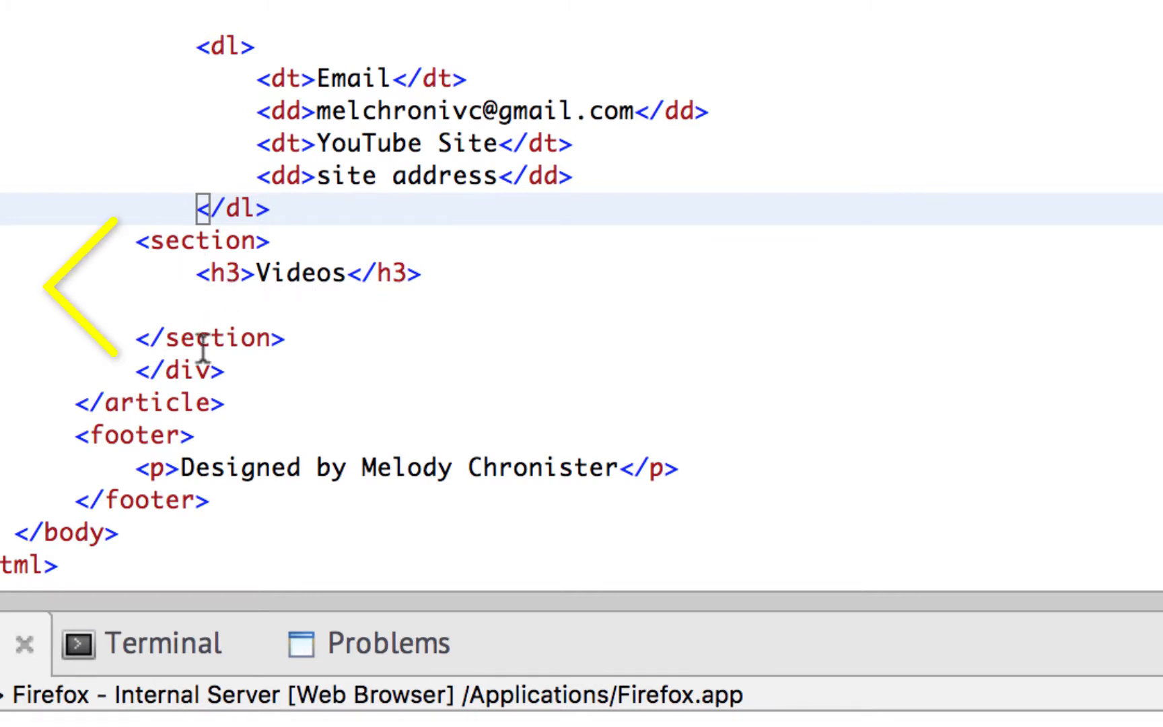
{"action": "mouse_move", "coordinate": [293, 274]}
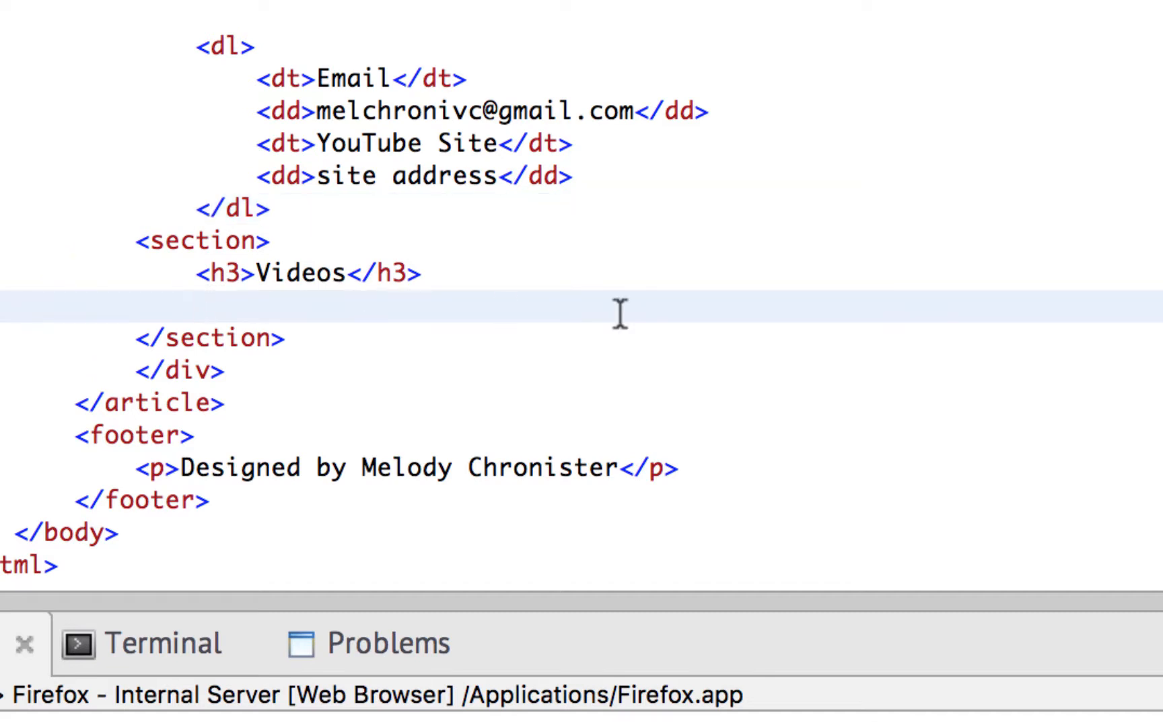
Insert a table below the Videos heading with a thead, a tr row and an empty th cell.
{"action": "type", "text": "<table>"}
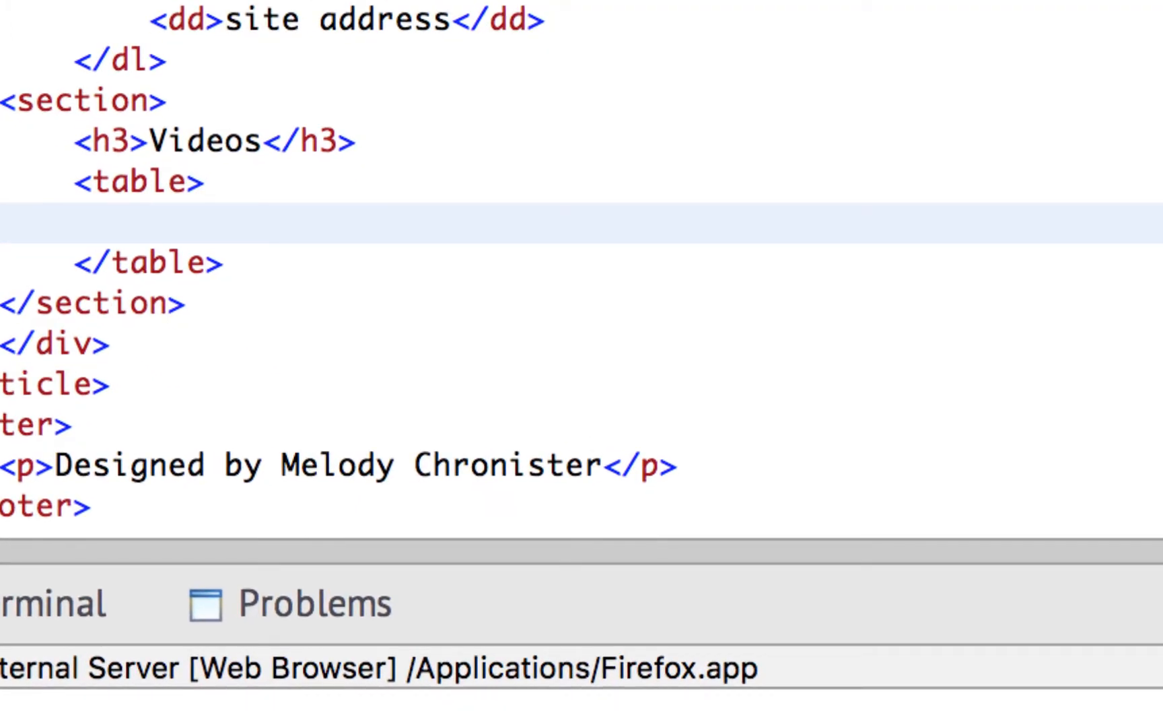
{"action": "type", "text": "thead>"}
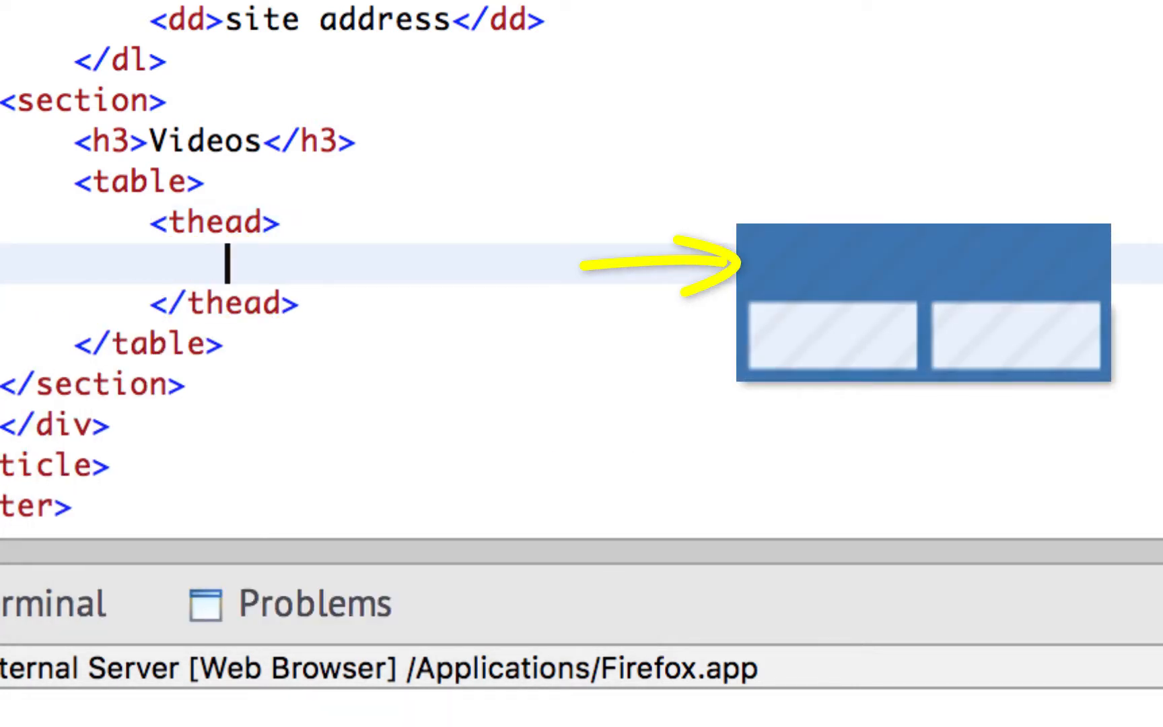
{"action": "type", "text": "tr"}
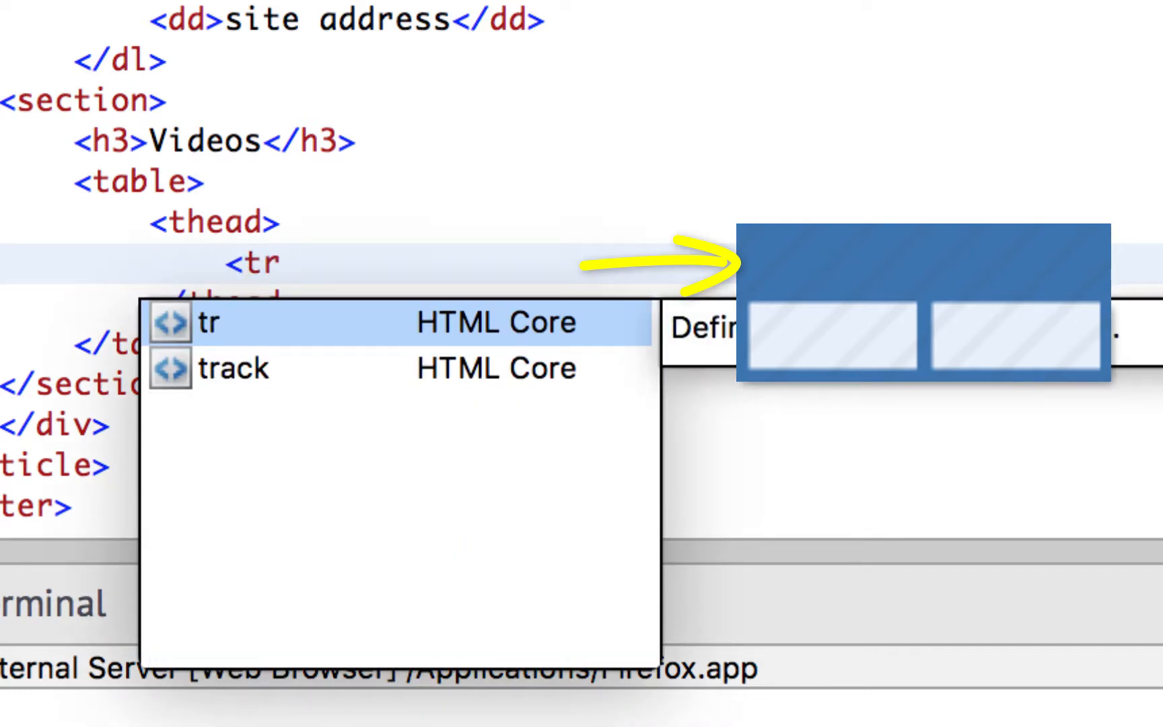
{"action": "left_click", "coordinate": [211, 321]}
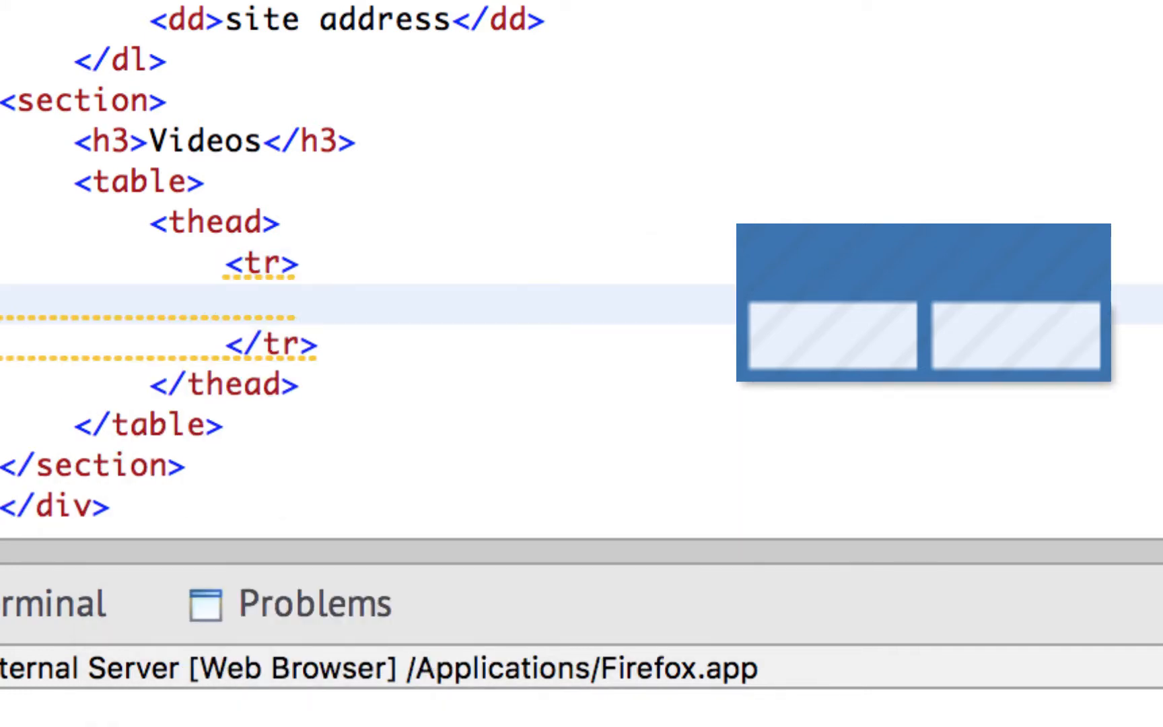
{"action": "type", "text": "<th>"}
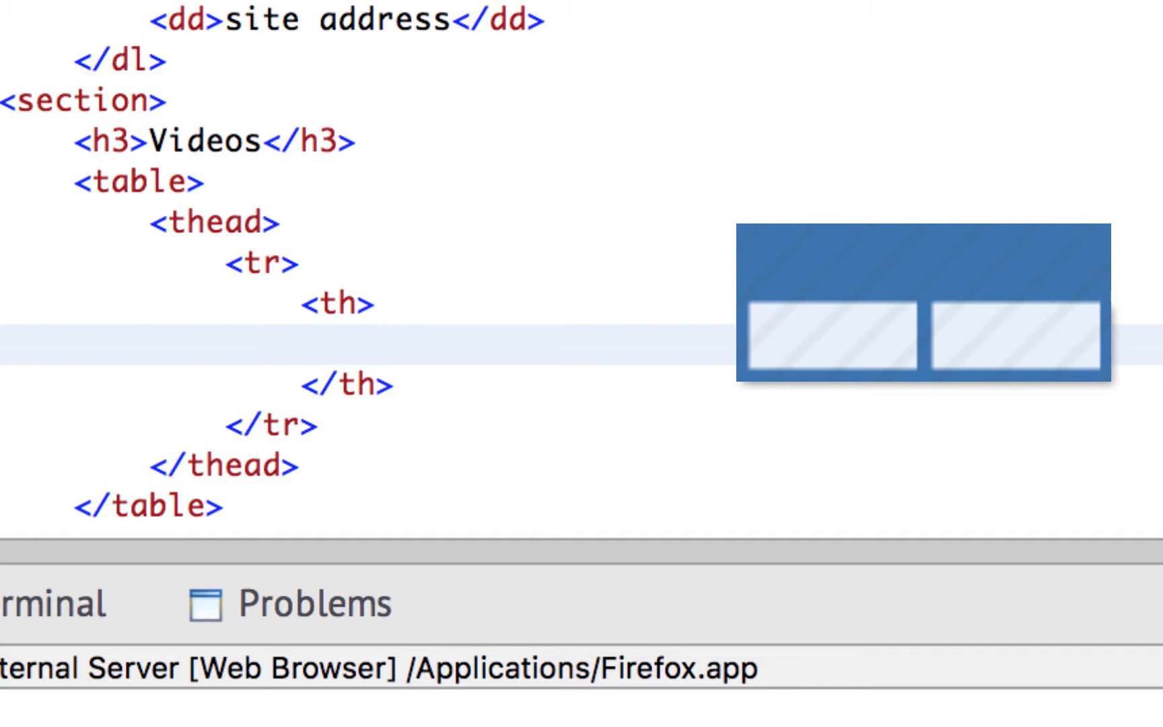
Label the two table header cells 'Title' and 'Description'.
{"action": "left_click", "coordinate": [379, 344]}
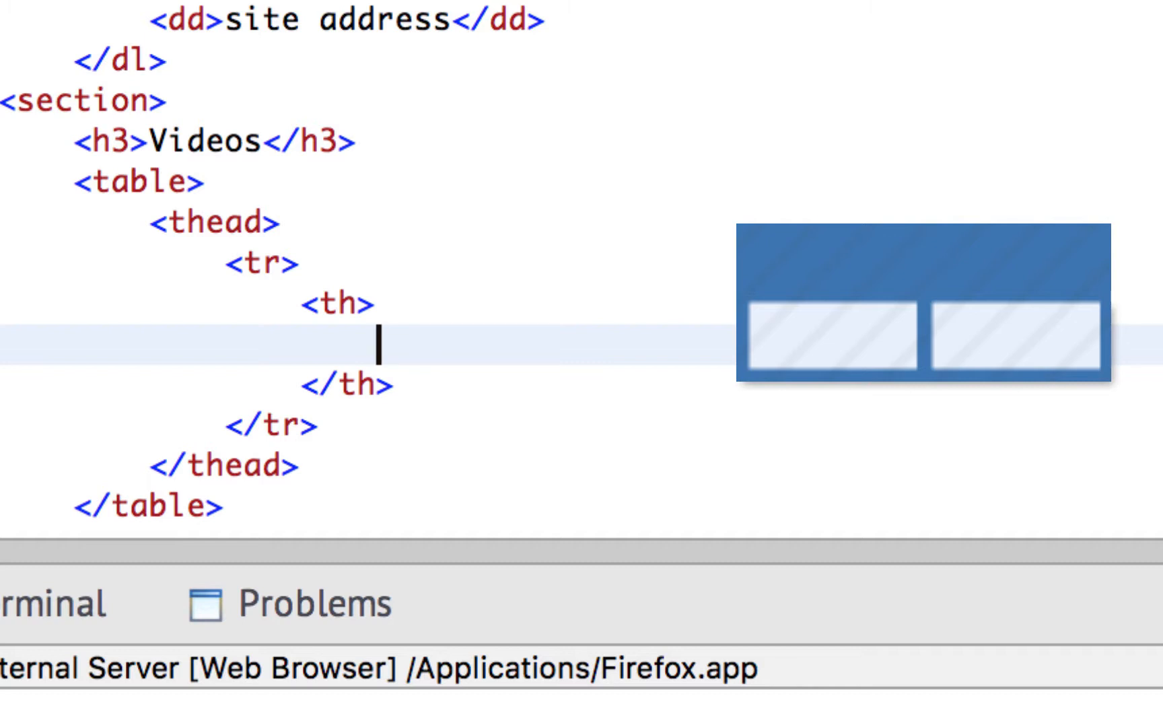
{"action": "type", "text": "Titl"}
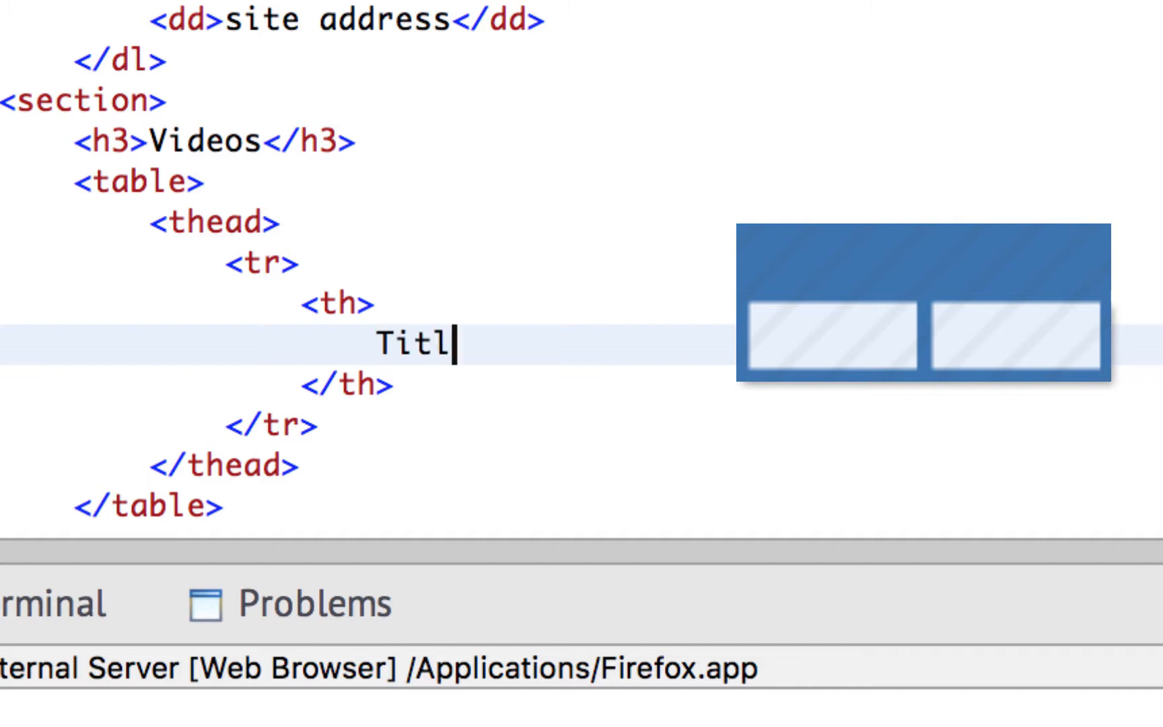
{"action": "type", "text": "e"}
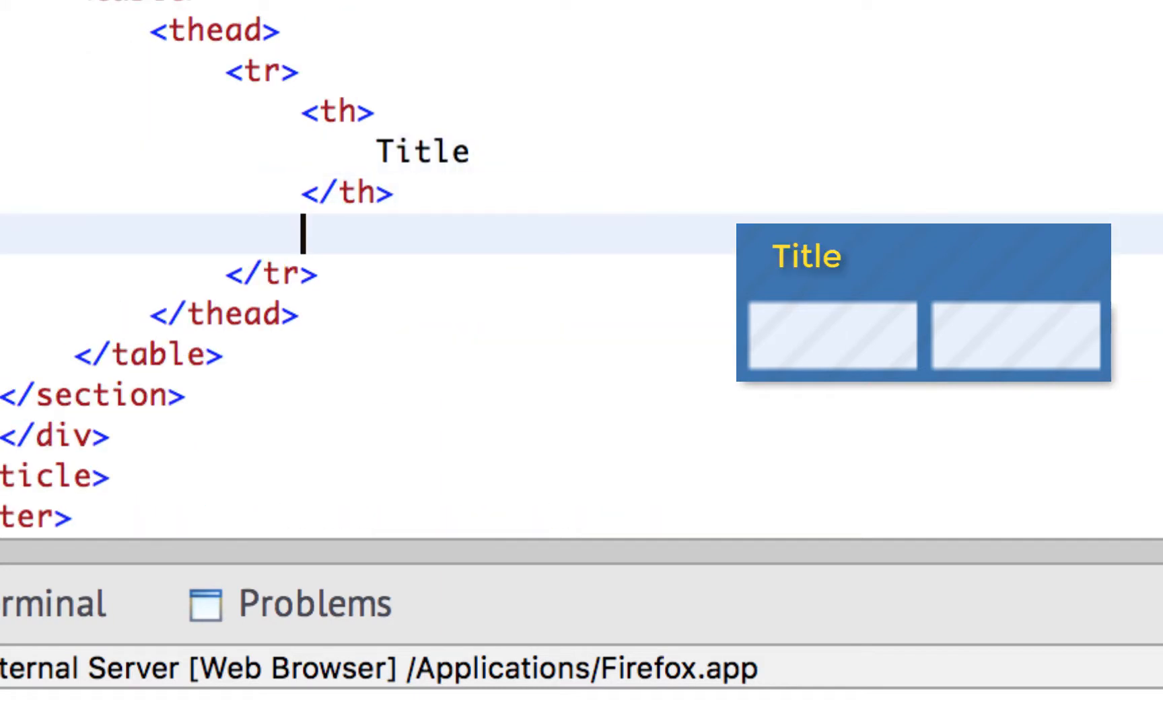
{"action": "type", "text": "<th>"}
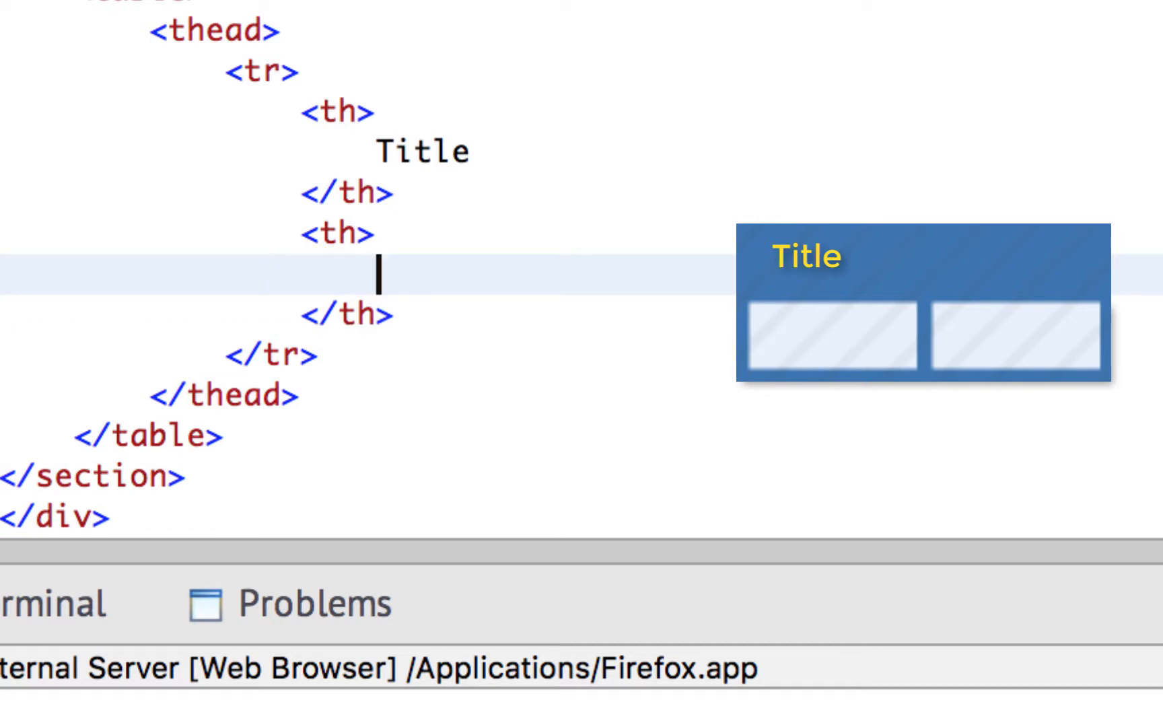
{"action": "type", "text": "Description"}
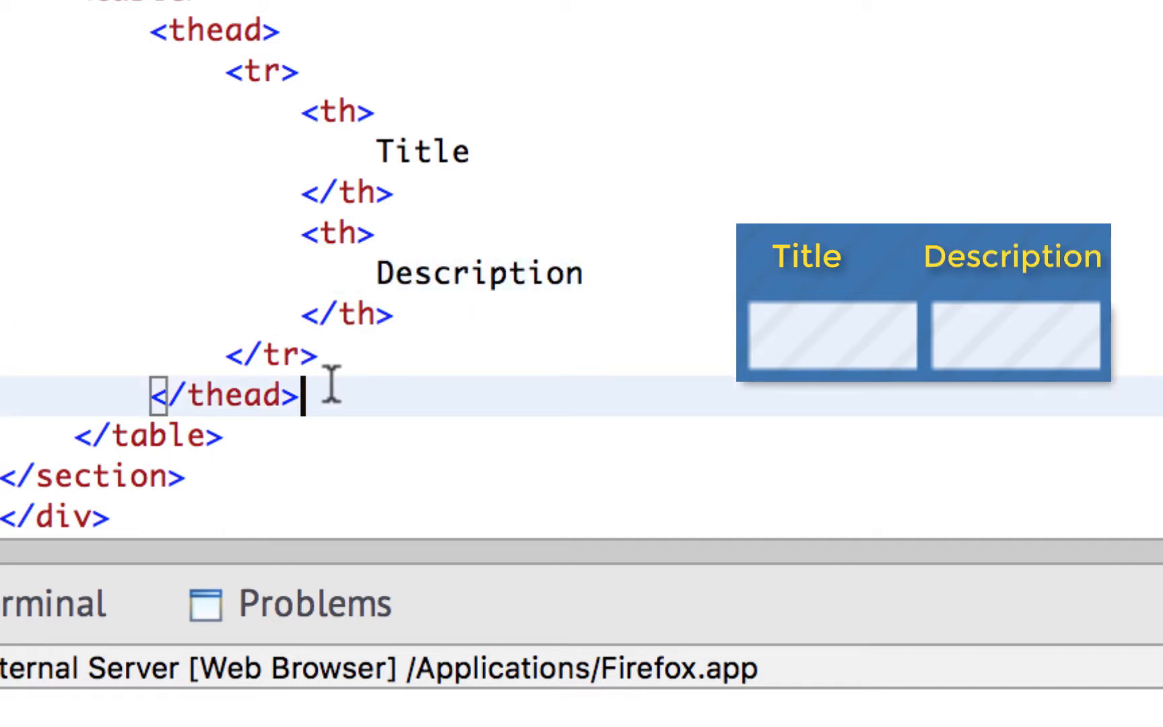
{"action": "type", "text": "<"}
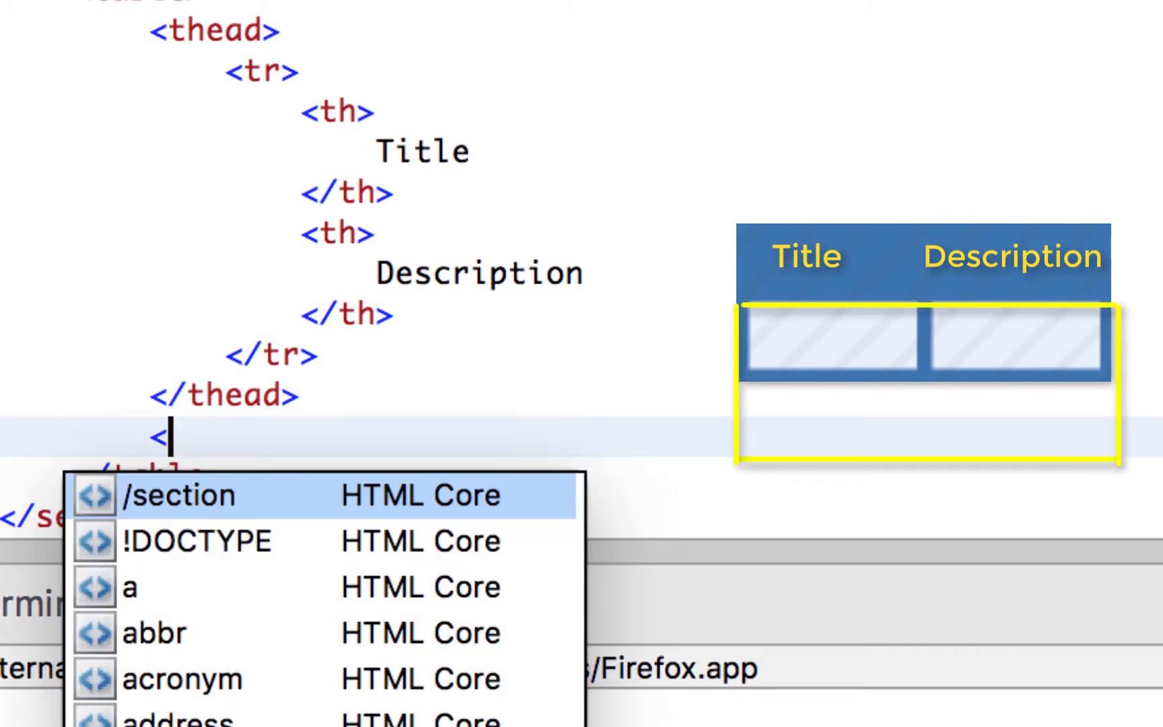
Add a tbody row whose first td holds the 'Inserting and Styling a Table Using HTML and CSS' title.
{"action": "type", "text": "t"}
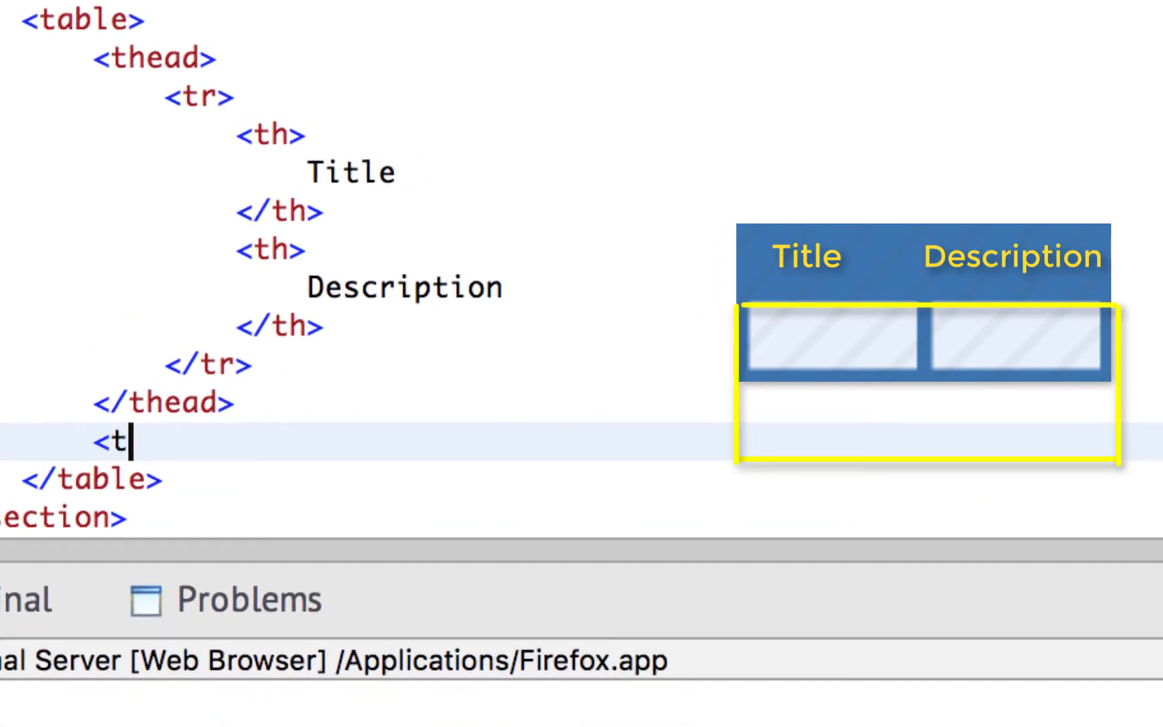
{"action": "type", "text": "body>"}
{"action": "type", "text": "<tr>"}
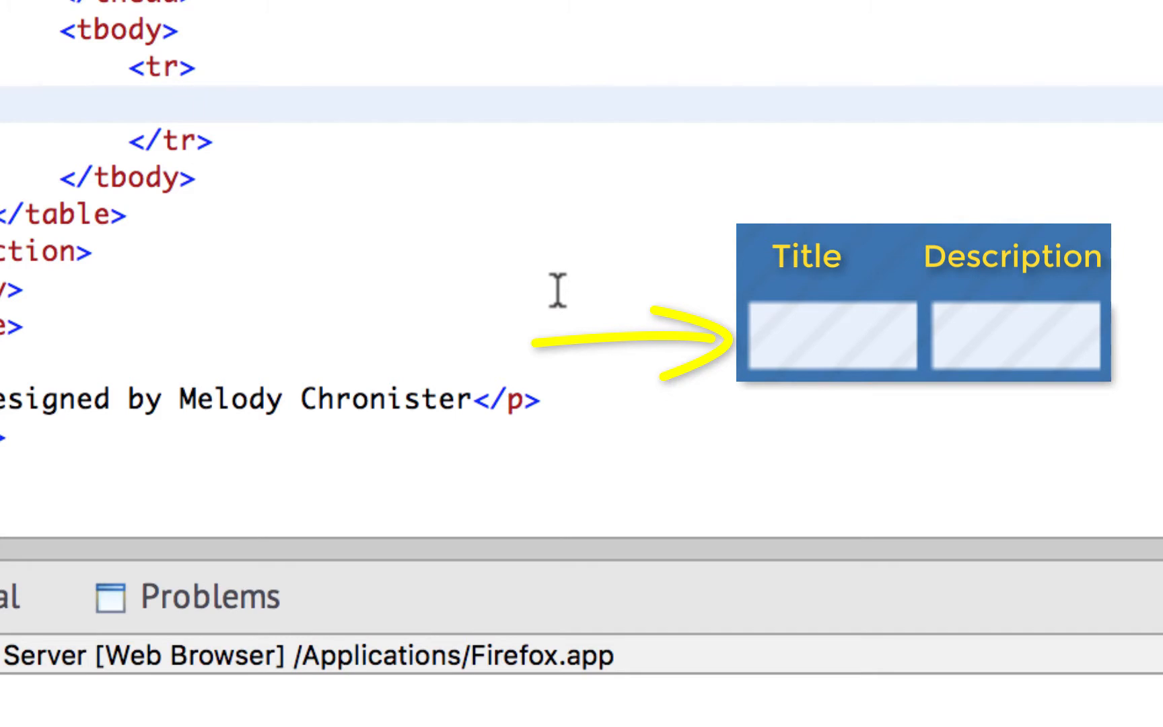
{"action": "type", "text": "<td>"}
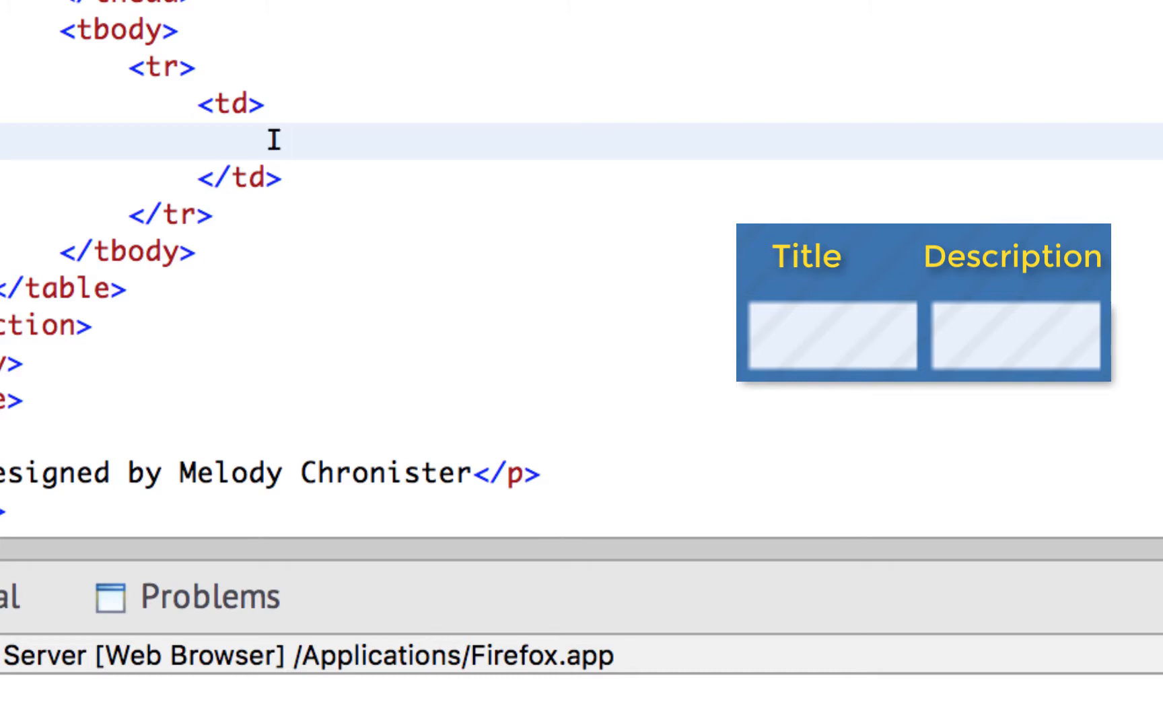
{"action": "type", "text": "Inserr"}
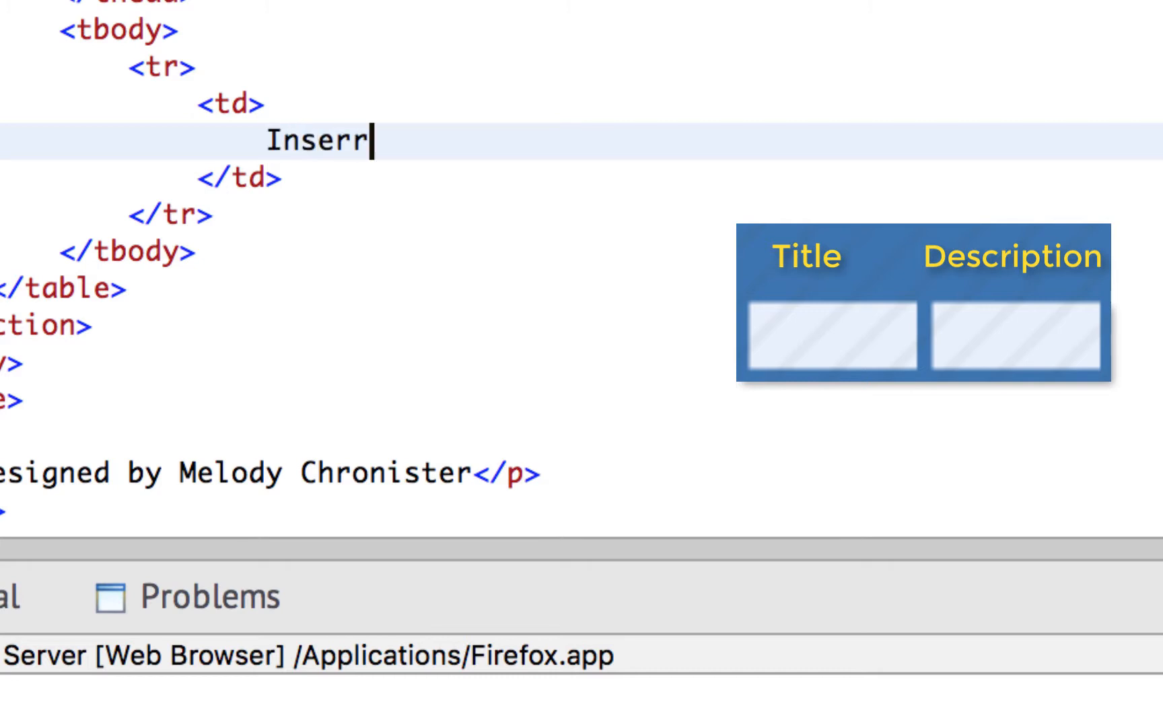
{"action": "type", "text": "ting A Tab"}
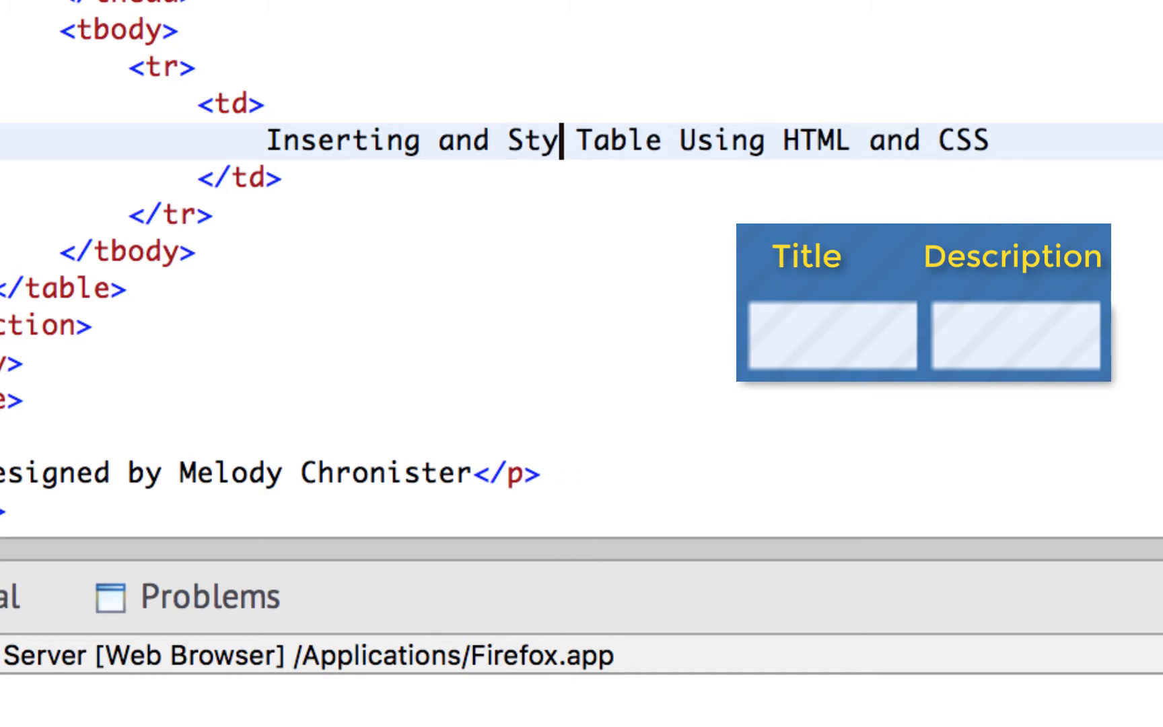
{"action": "type", "text": "ling a"}
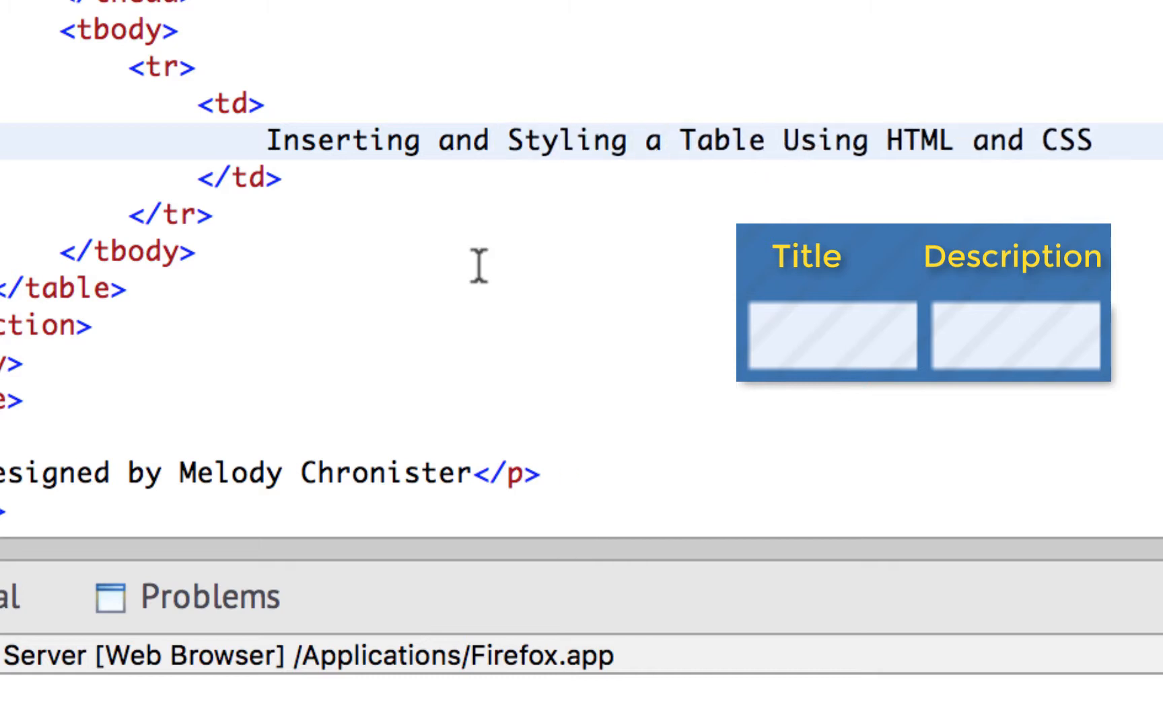
Add a second td describing how to build a table and style it.
{"action": "left_click", "coordinate": [666, 139]}
{"action": "type", "text": "<"}
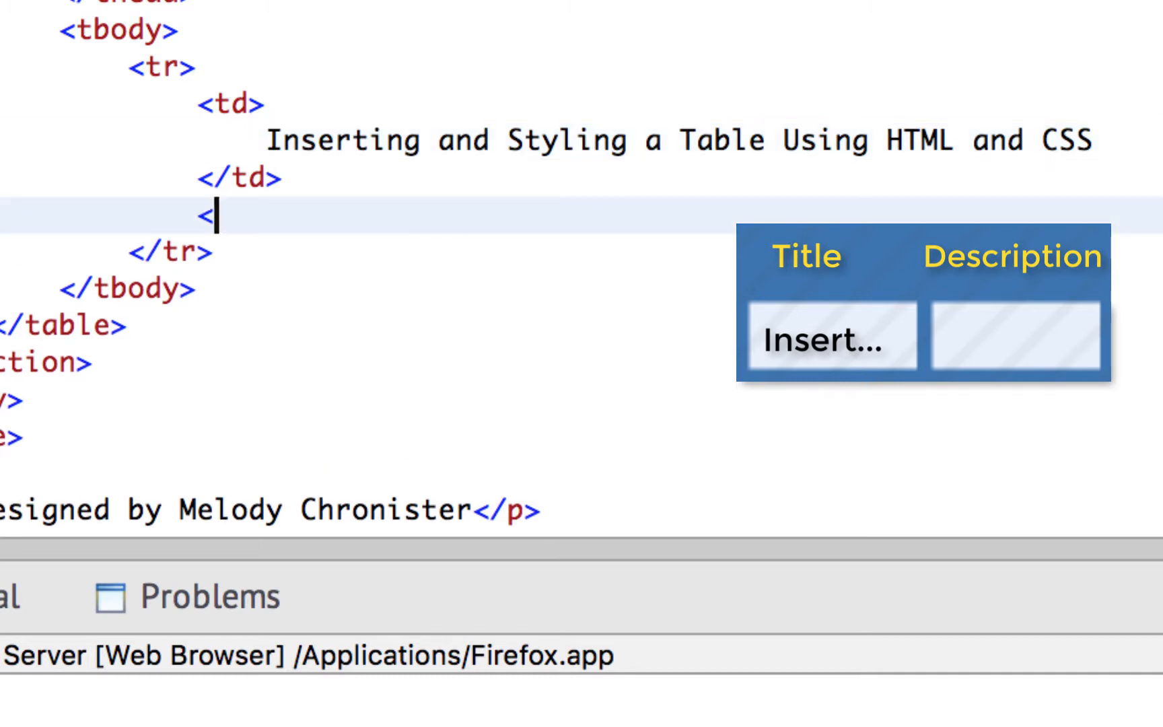
{"action": "type", "text": "td>"}
{"action": "type", "text": "In this video we revi"}
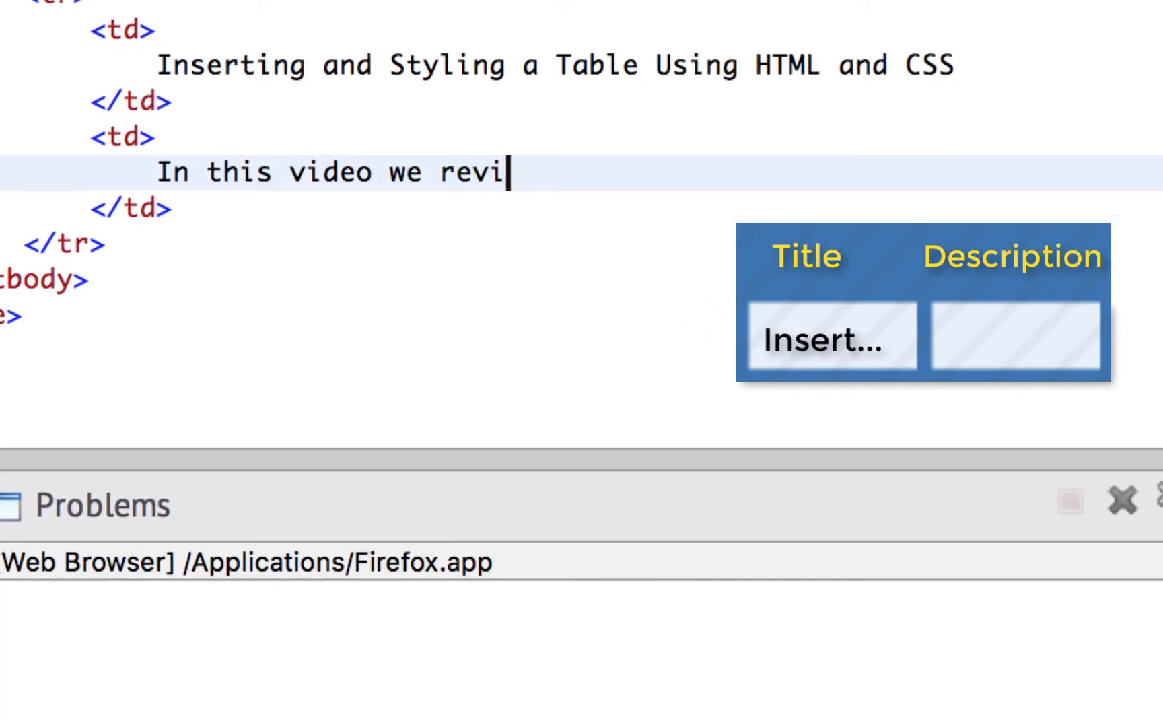
{"action": "type", "text": "ew how to build a"}
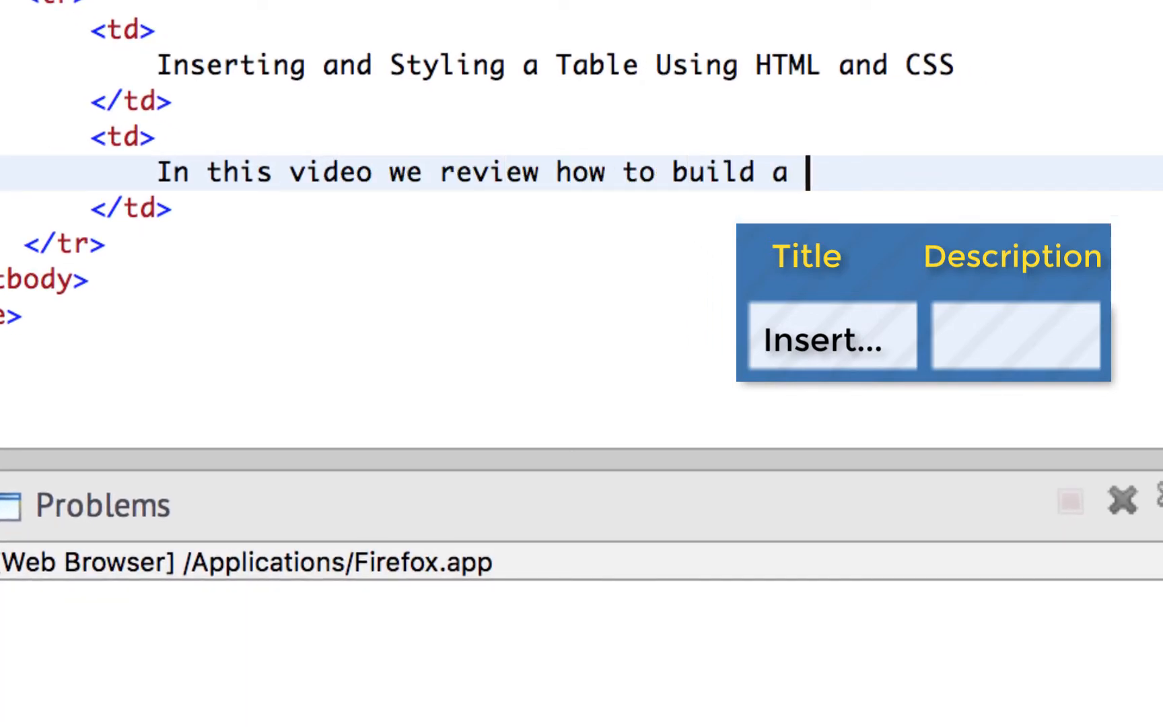
{"action": "type", "text": "table an styl"}
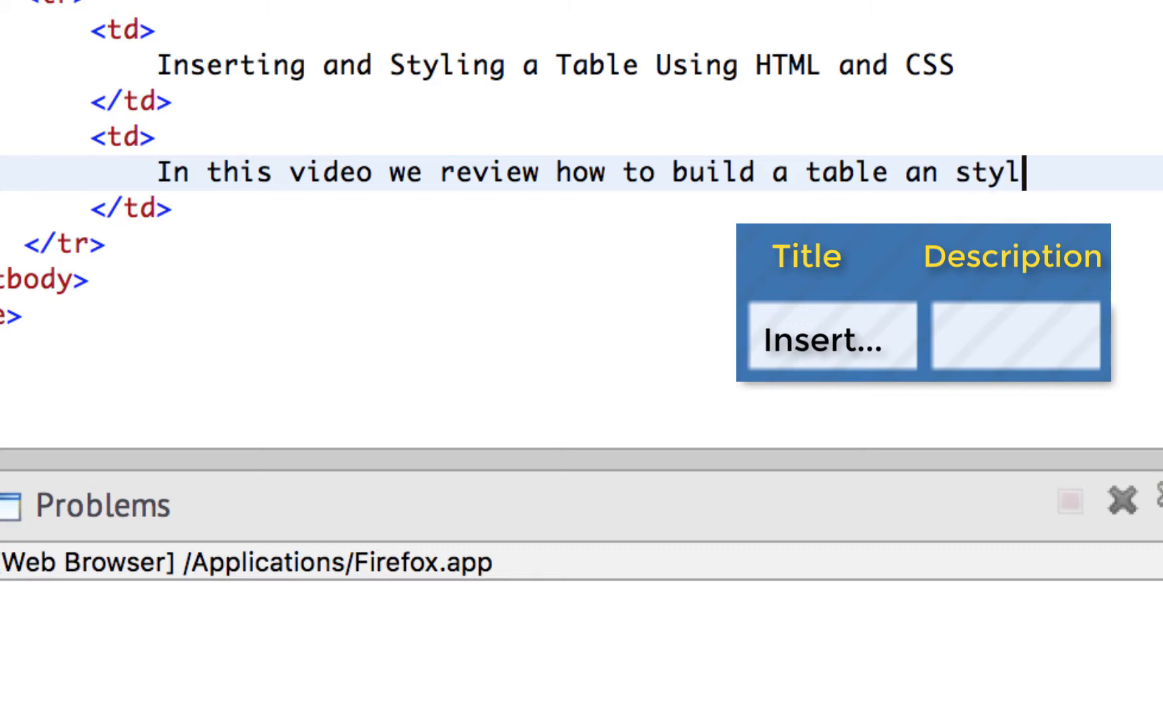
{"action": "type", "text": "e it usin"}
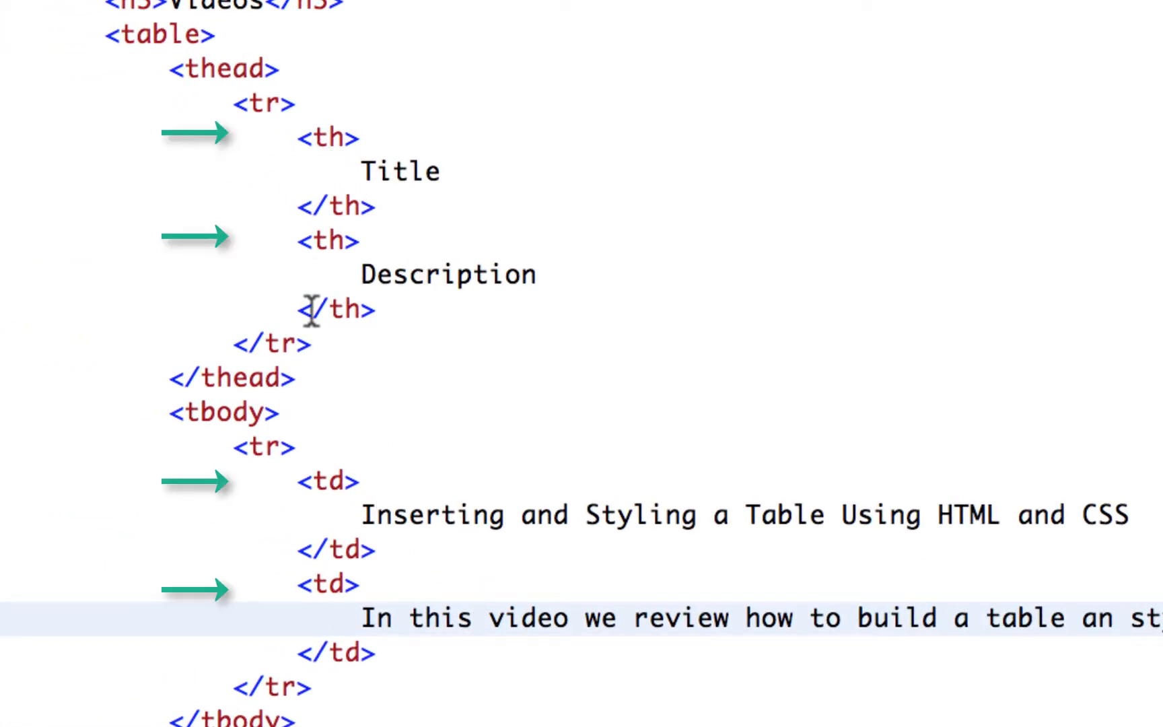
{"action": "mouse_move", "coordinate": [327, 138]}
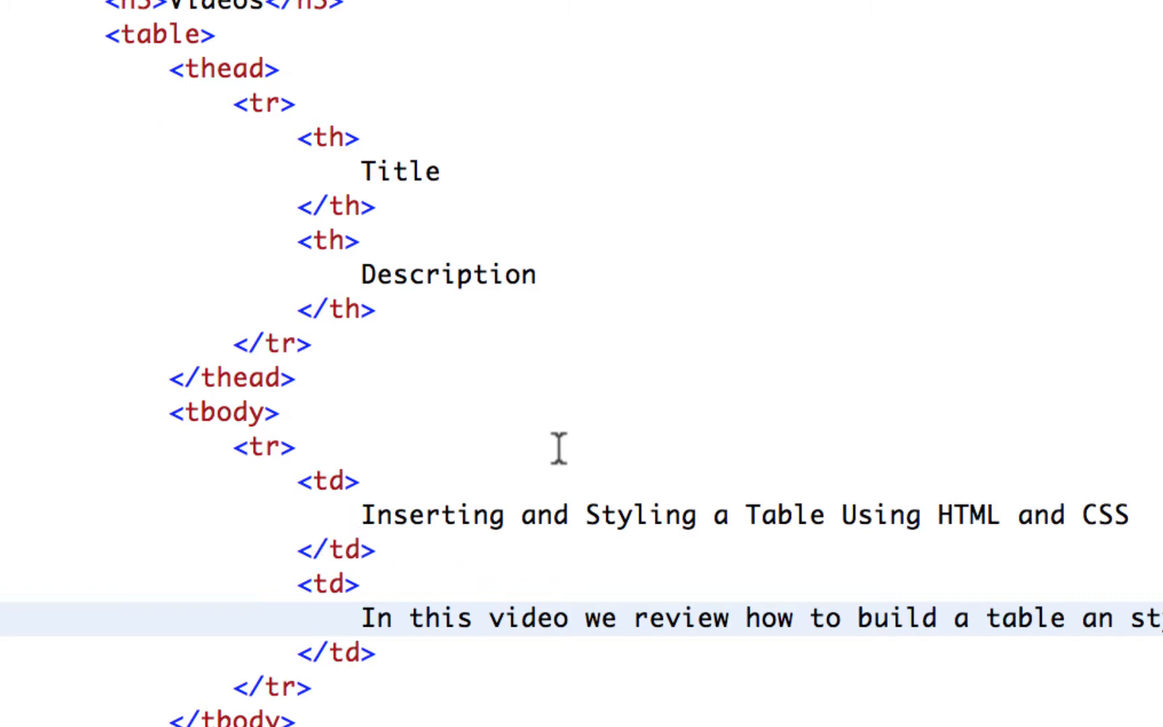
{"action": "mouse_move", "coordinate": [519, 534]}
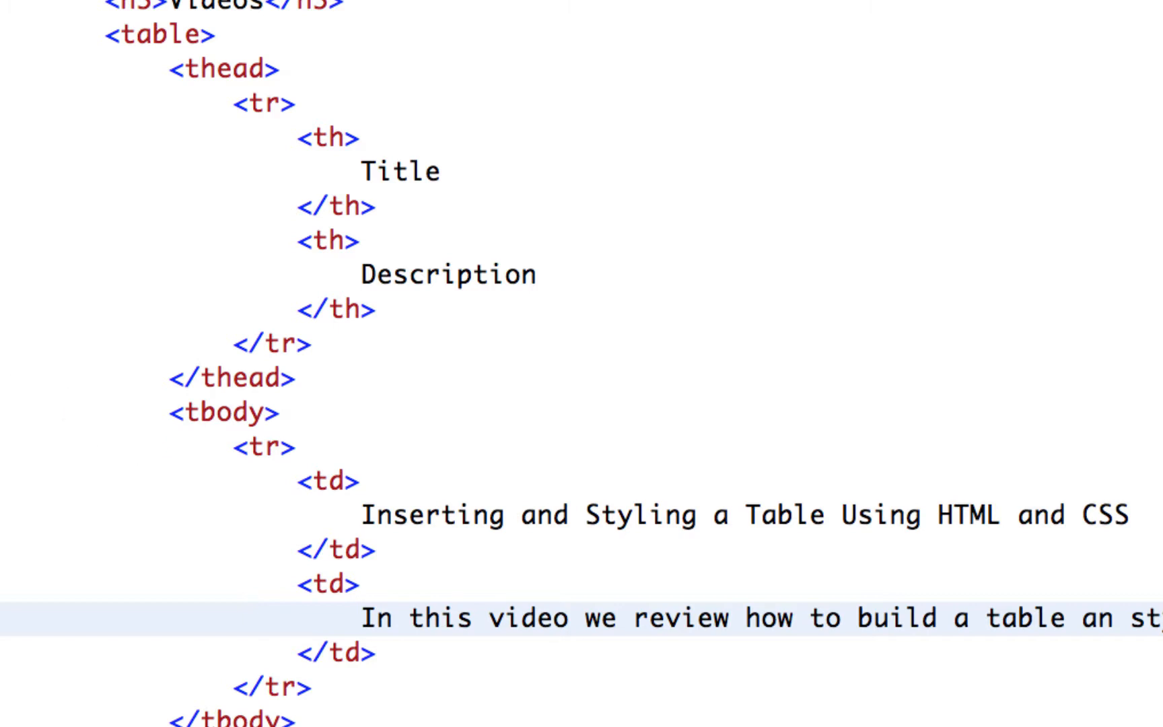
{"action": "mouse_move", "coordinate": [631, 572]}
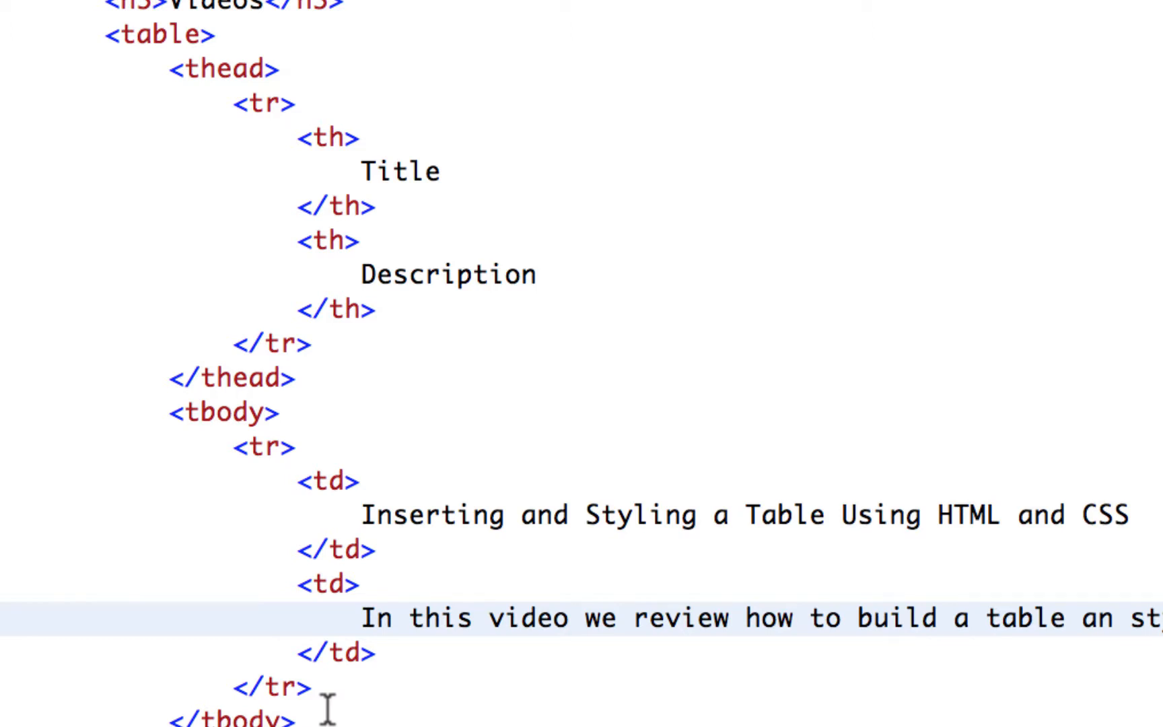
{"action": "scroll", "scroll_direction": "down", "scroll_amount": 3}
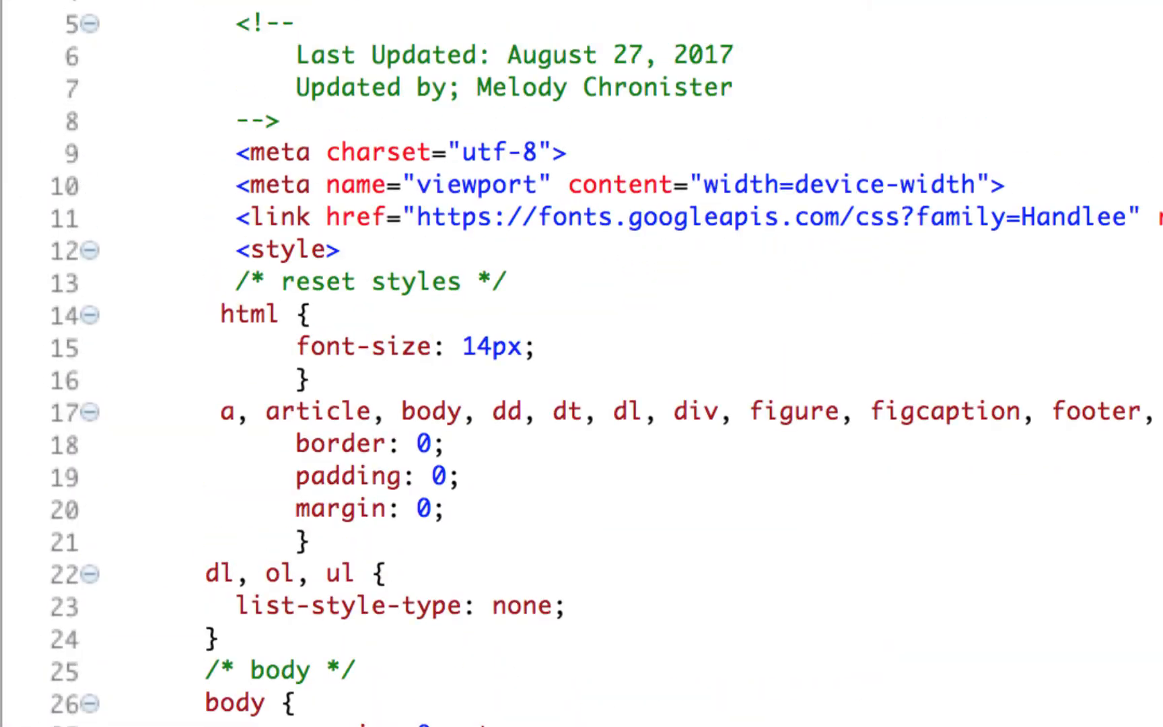
Add 'table, td,' to the reset selector list on line 17.
{"action": "scroll", "scroll_direction": "down", "scroll_amount": 3}
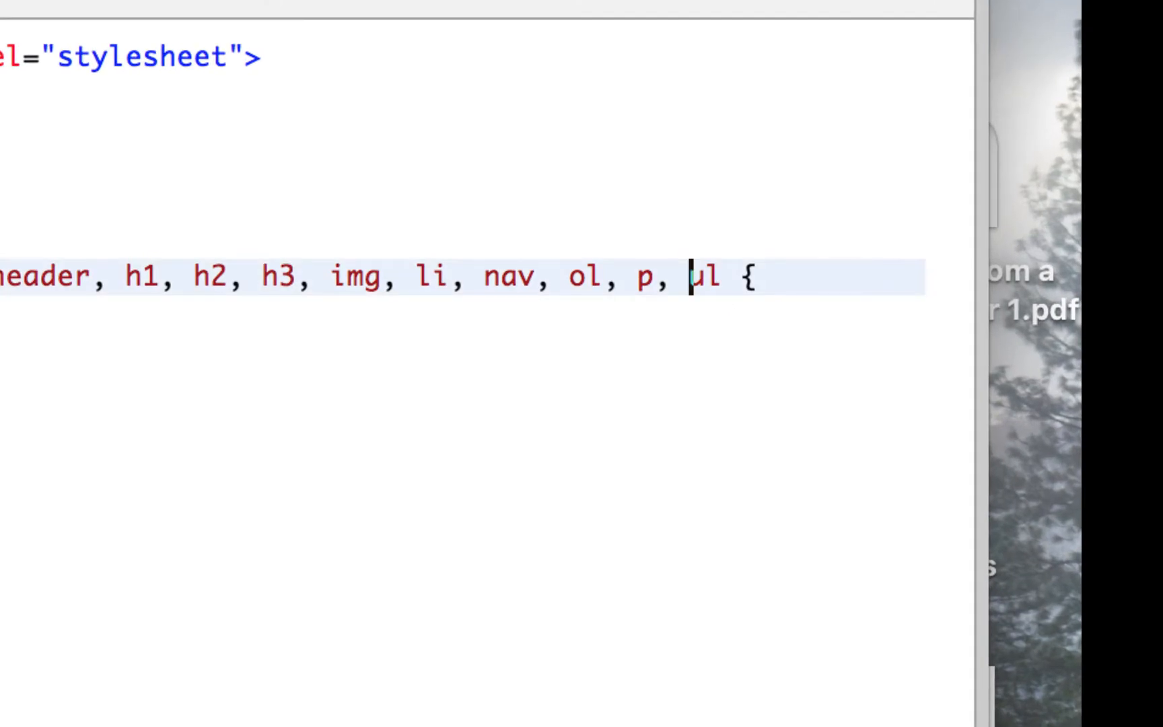
{"action": "type", "text": "table, td,"}
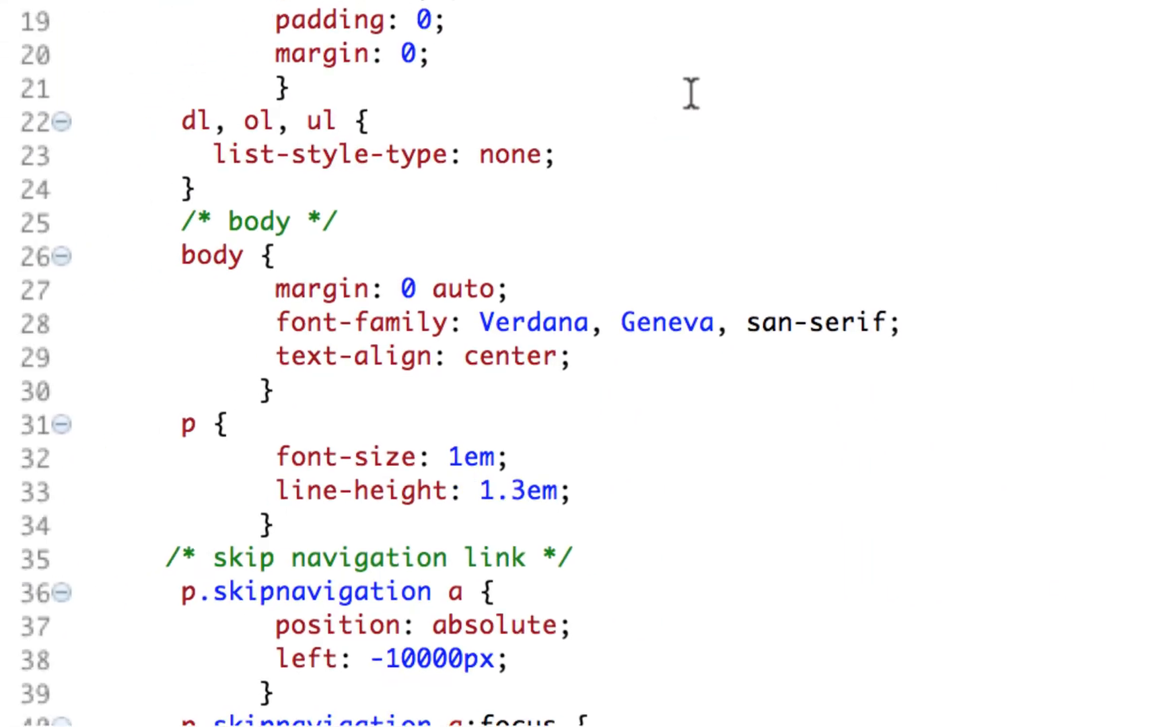
Add a /* Main Table */ comment above the footer section.
{"action": "scroll", "scroll_direction": "down", "scroll_amount": 3}
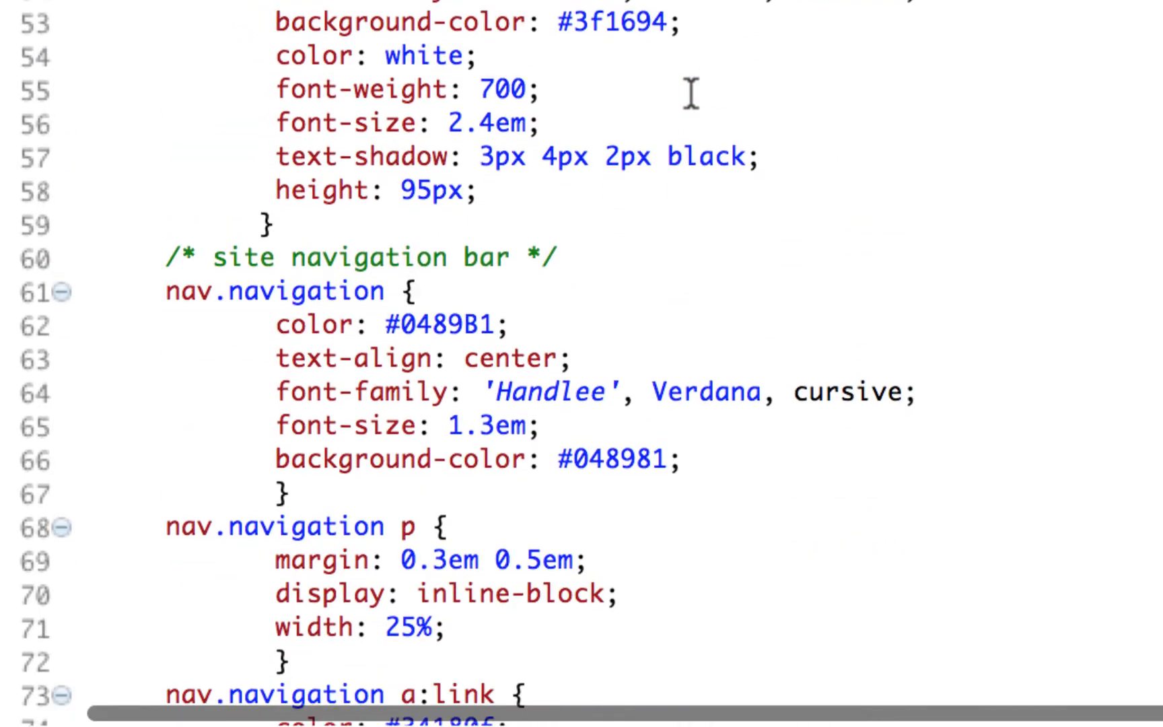
{"action": "scroll", "scroll_direction": "down", "scroll_amount": 3}
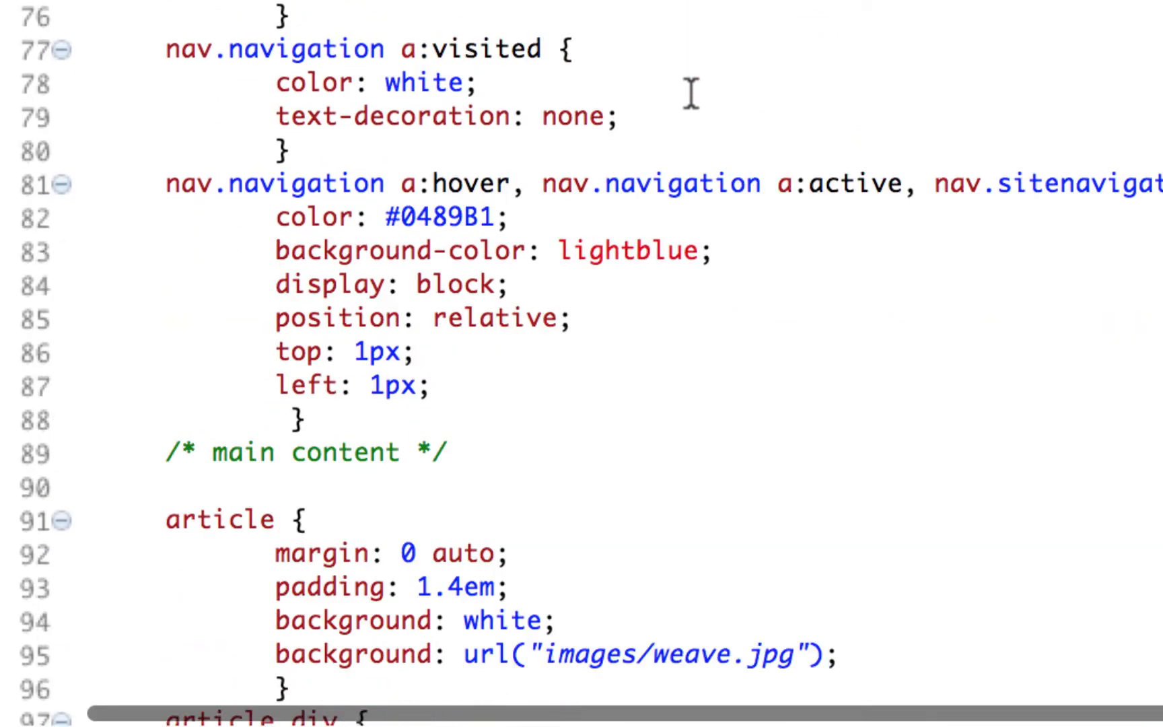
{"action": "scroll", "scroll_direction": "down", "scroll_amount": 3}
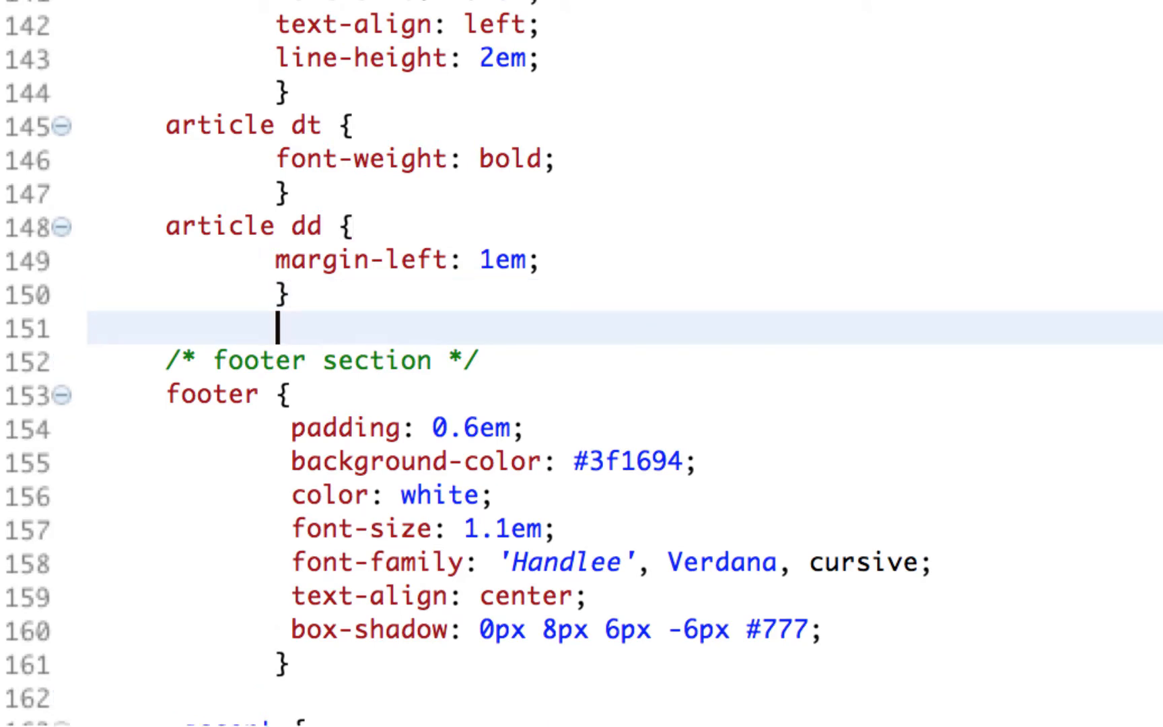
{"action": "type", "text": "/*"}
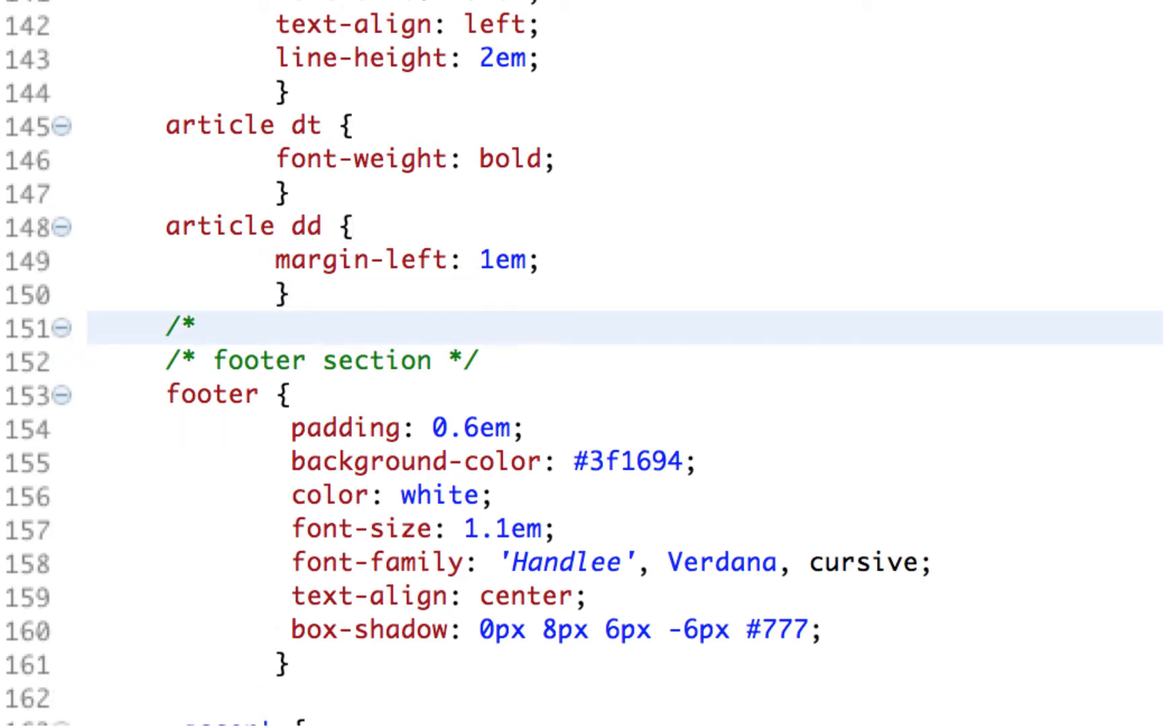
{"action": "type", "text": "Main Tabl"}
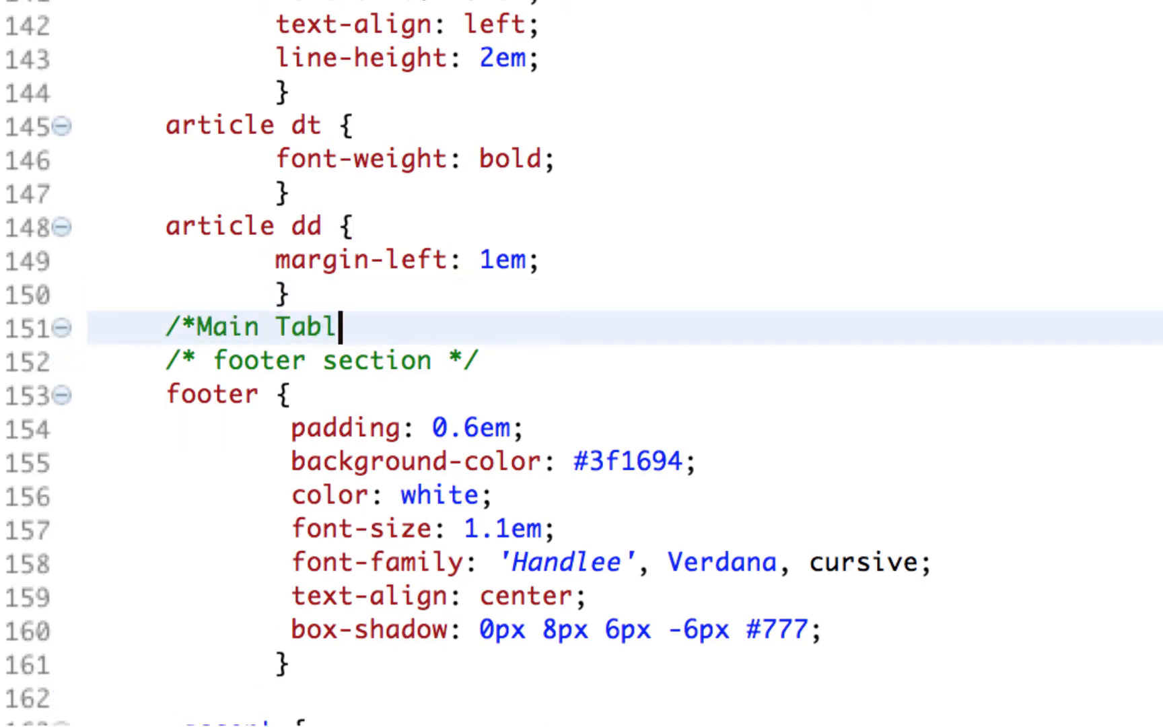
{"action": "type", "text": "e*/"}
{"action": "type", "text": "td, th {"}
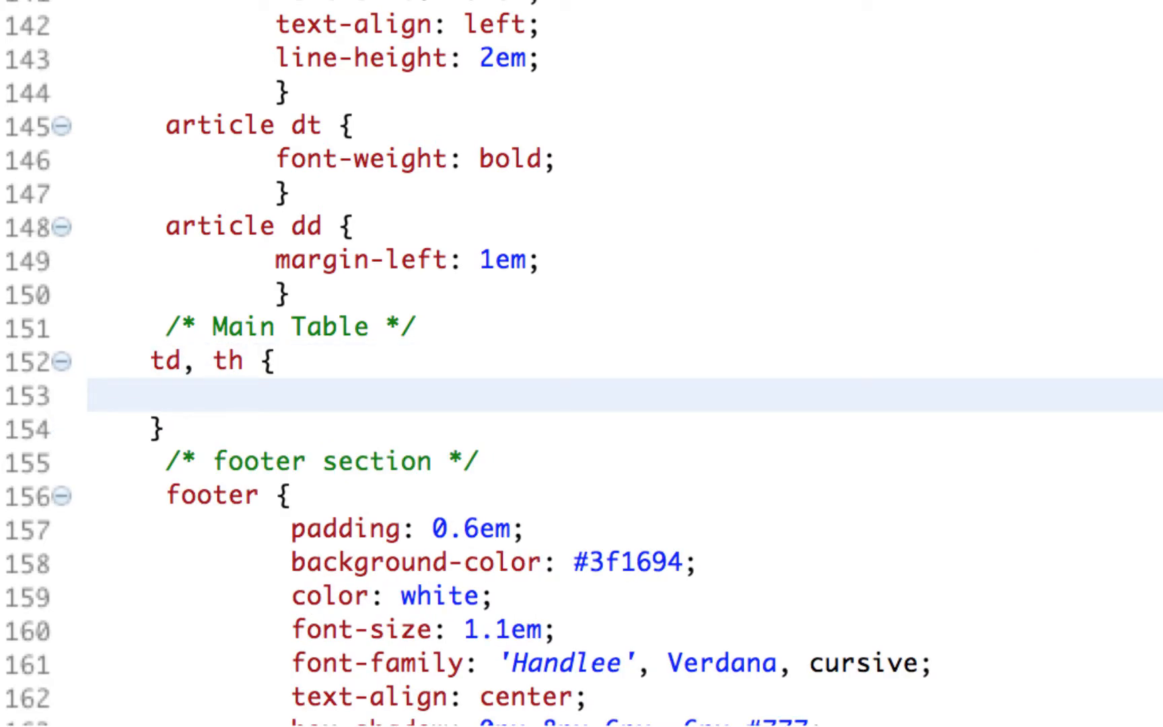
Give td, th cells a 1px solid black border, 1.3em font, 0.4em padding and centred text.
{"action": "type", "text": "bor"}
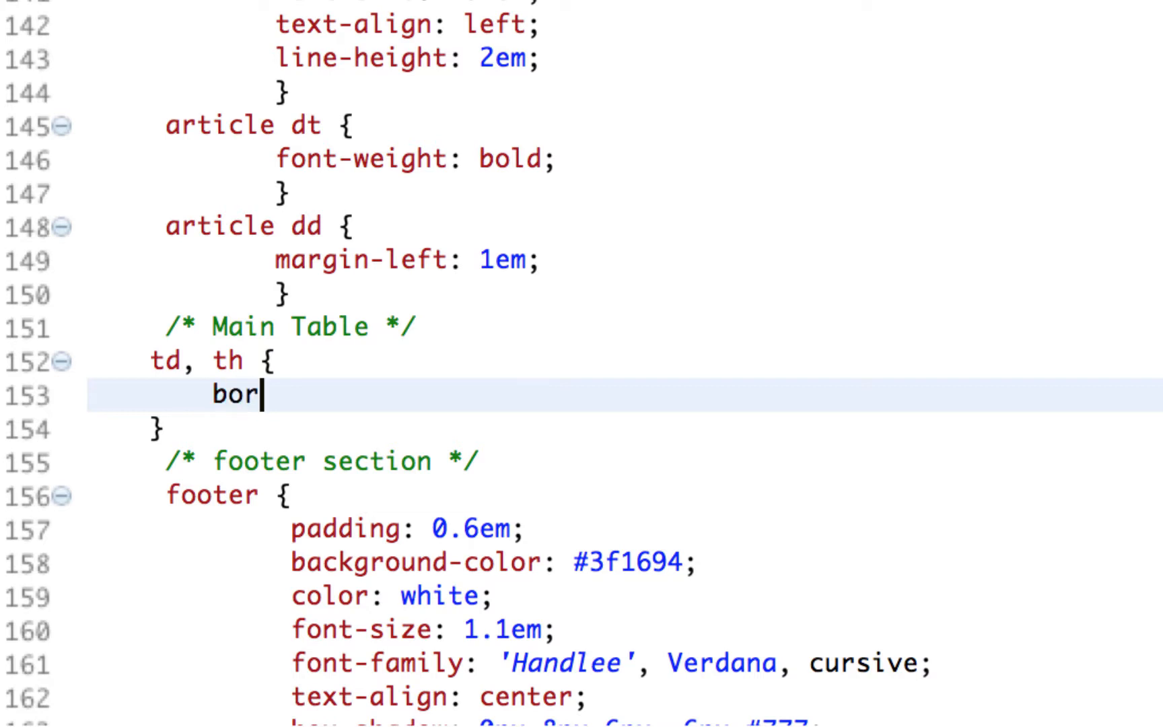
{"action": "type", "text": "der: 1px"}
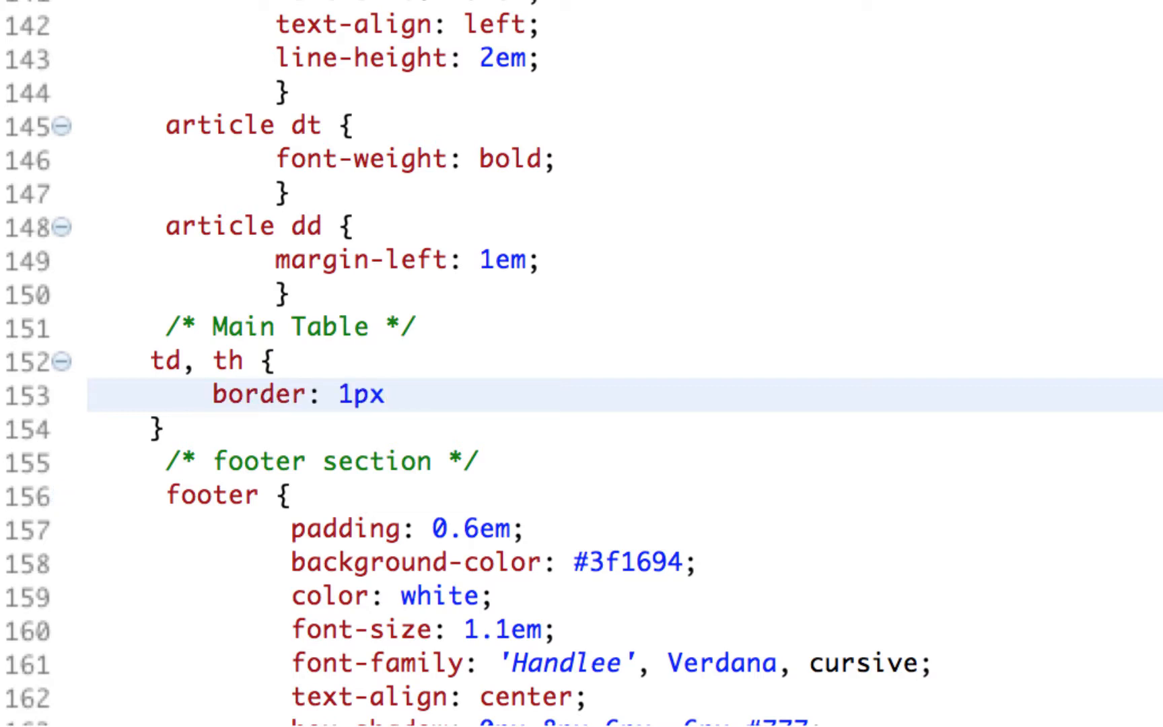
{"action": "left_click", "coordinate": [400, 393]}
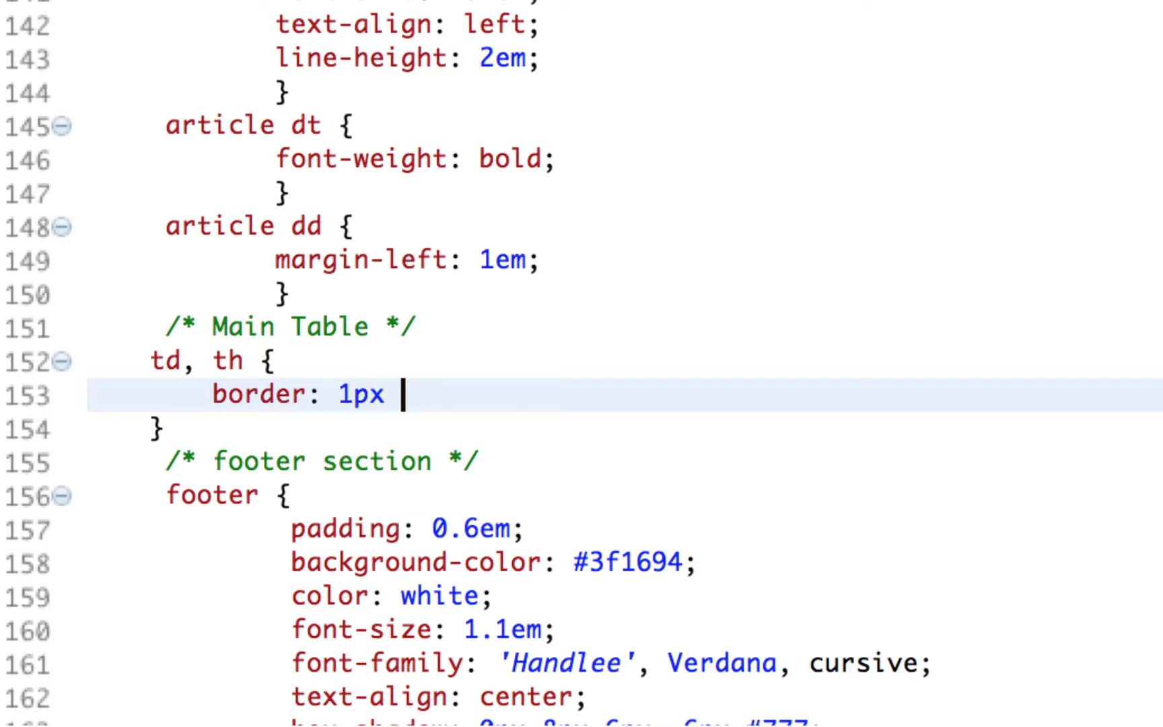
{"action": "type", "text": "solid black;"}
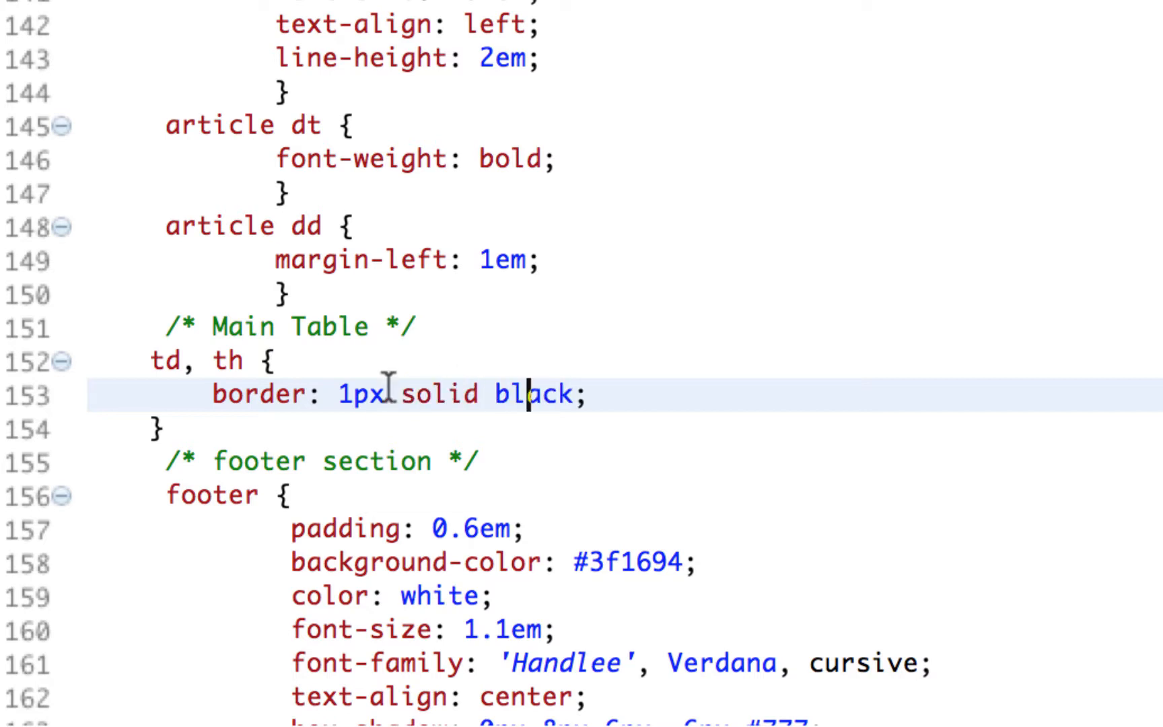
{"action": "mouse_move", "coordinate": [599, 377]}
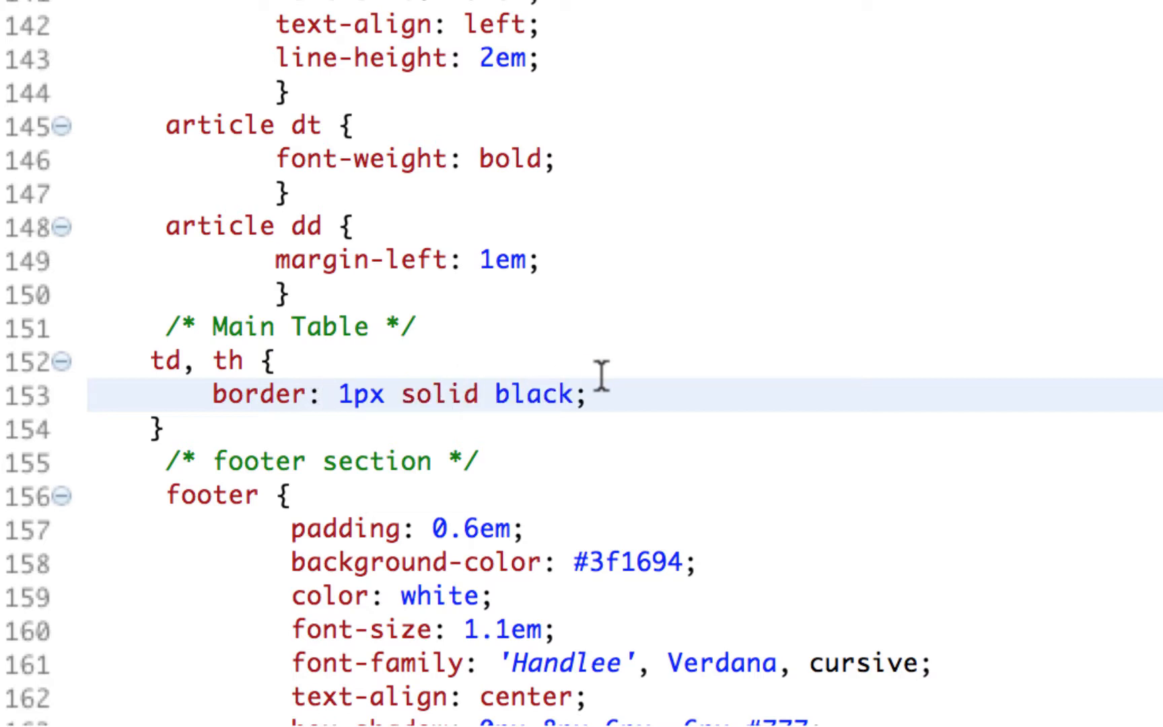
{"action": "type", "text": "font-size: 1.3em;"}
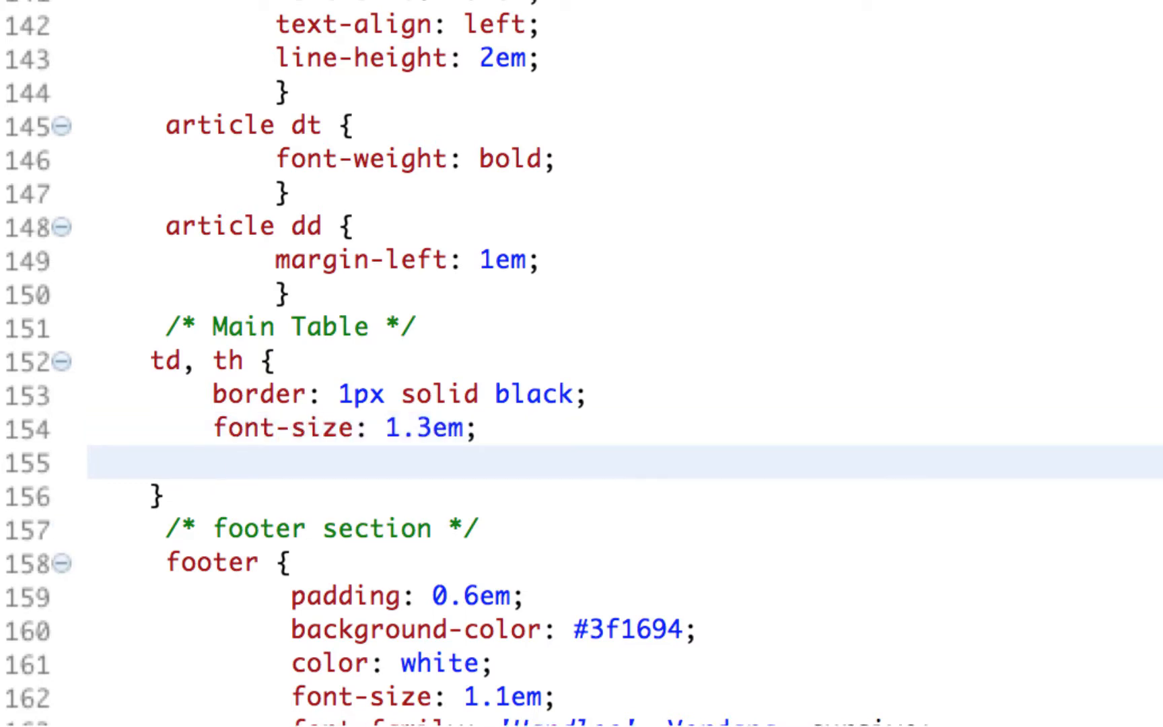
{"action": "type", "text": "padding:"}
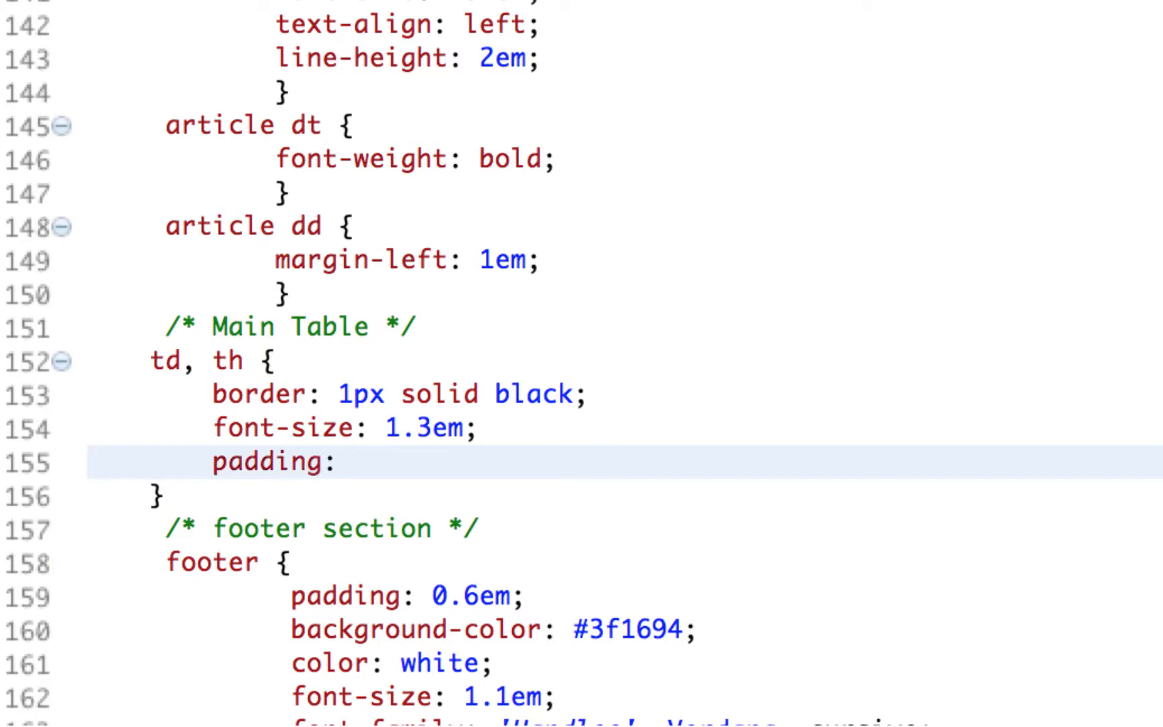
{"action": "type", "text": "0"}
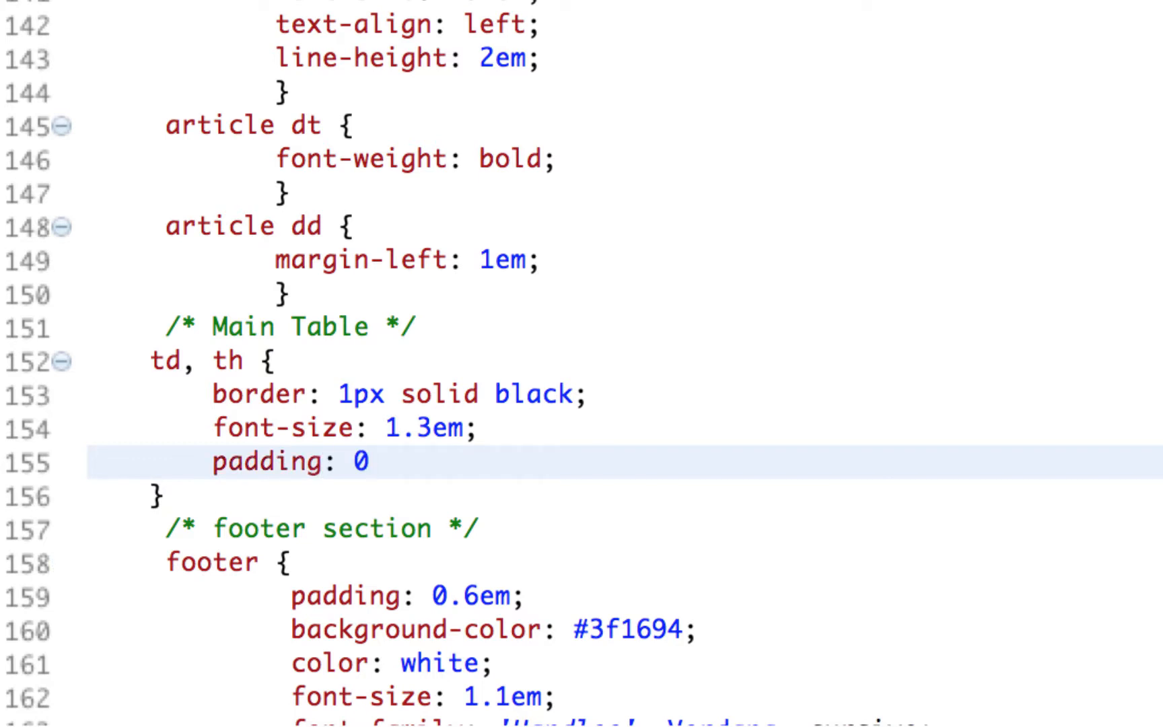
{"action": "type", "text": ".4em;"}
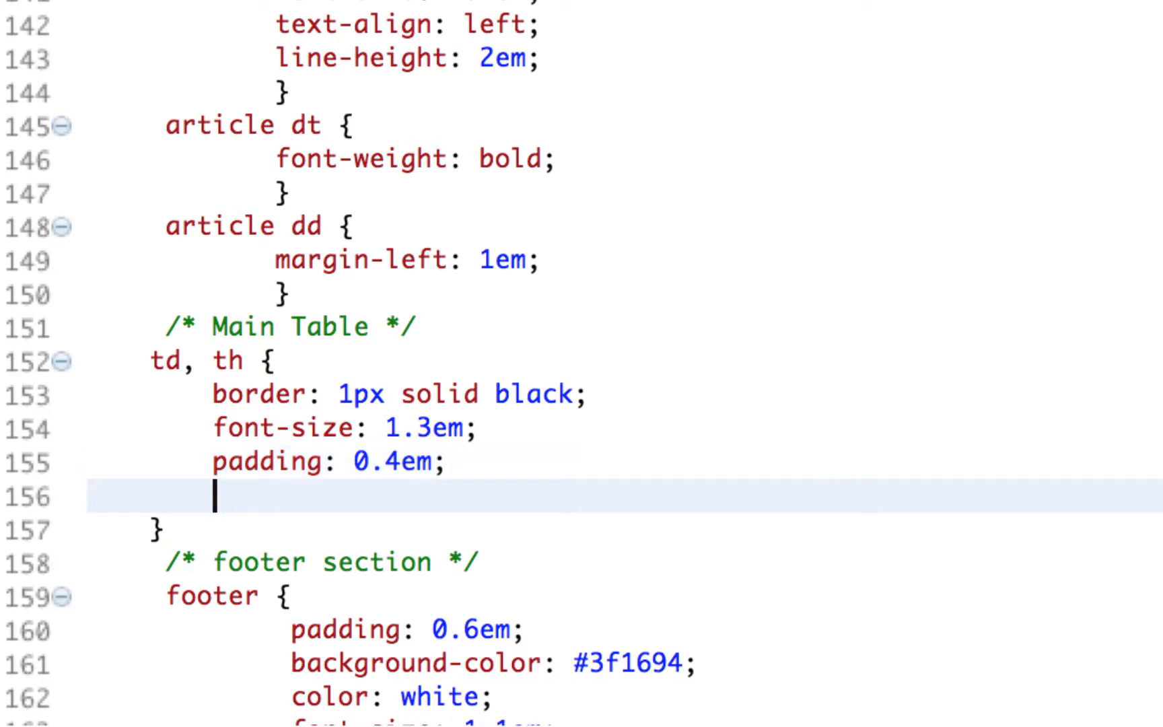
{"action": "type", "text": "text-align: center"}
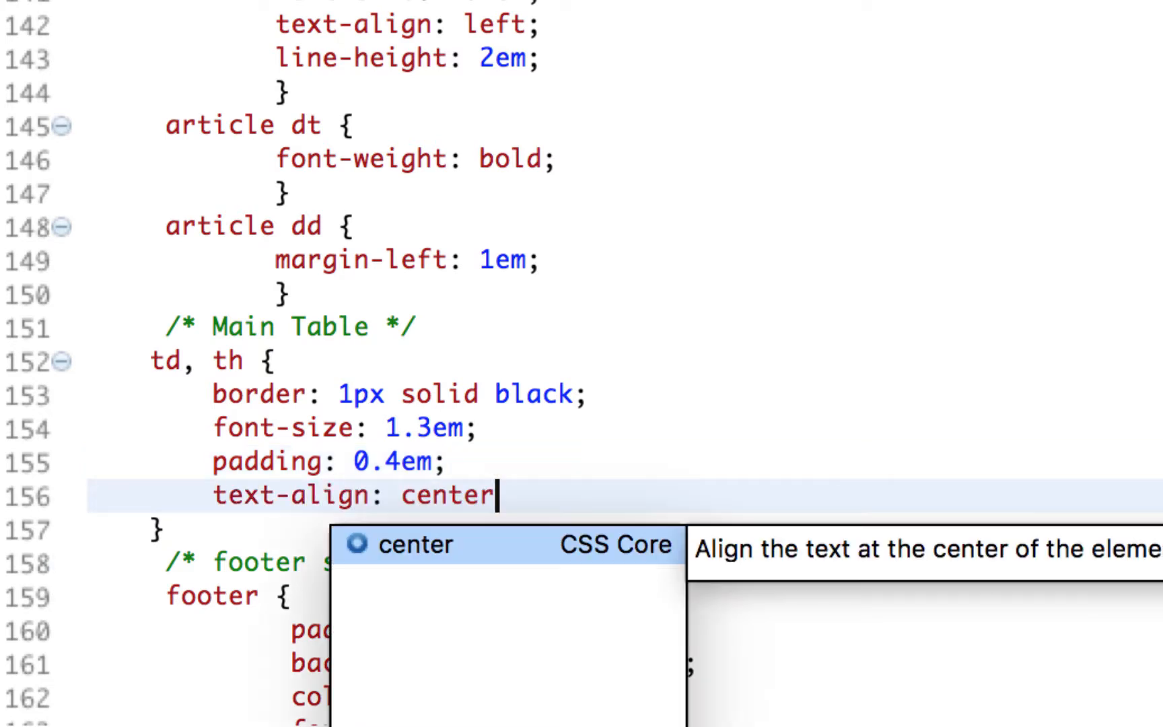
{"action": "key", "text": "Enter"}
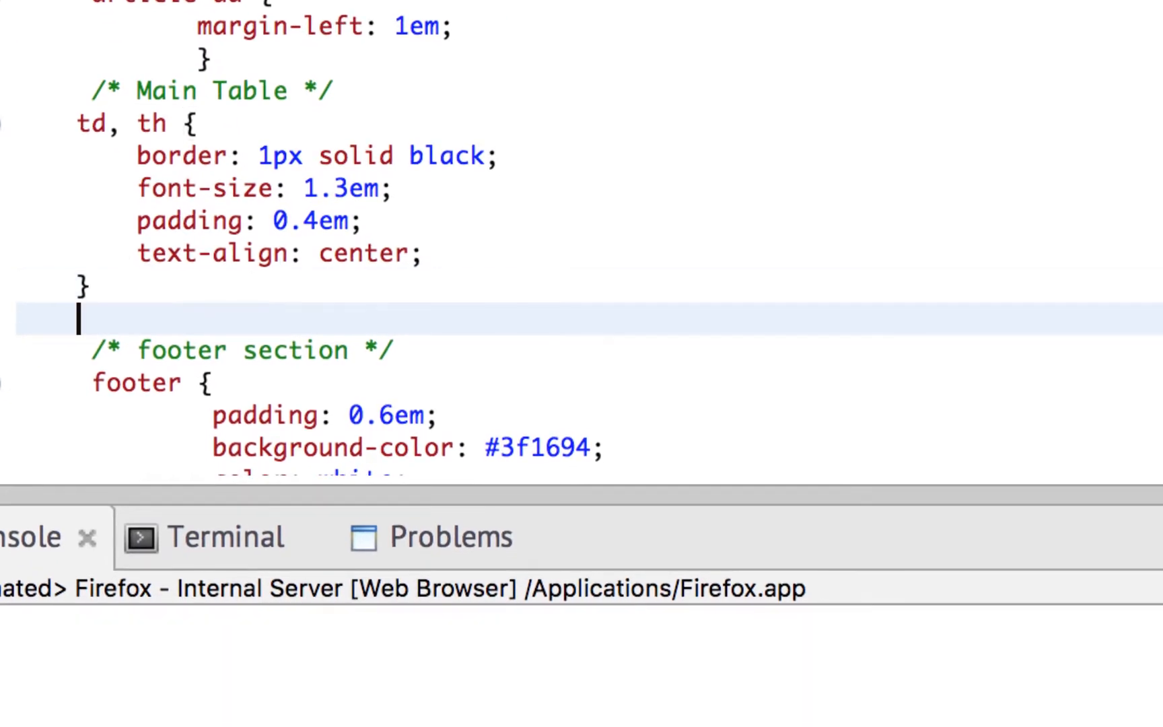
Write a table rule with width: 100% and a 2px purple border.
{"action": "type", "text": "table {"}
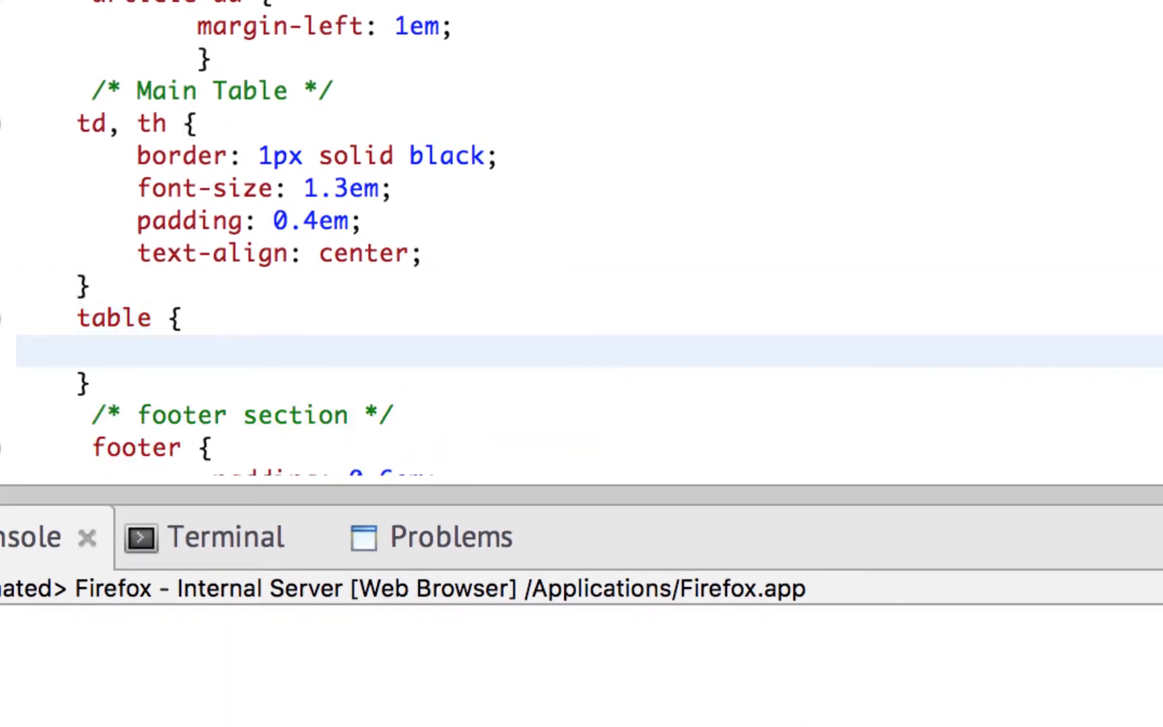
{"action": "type", "text": "width: 100%;"}
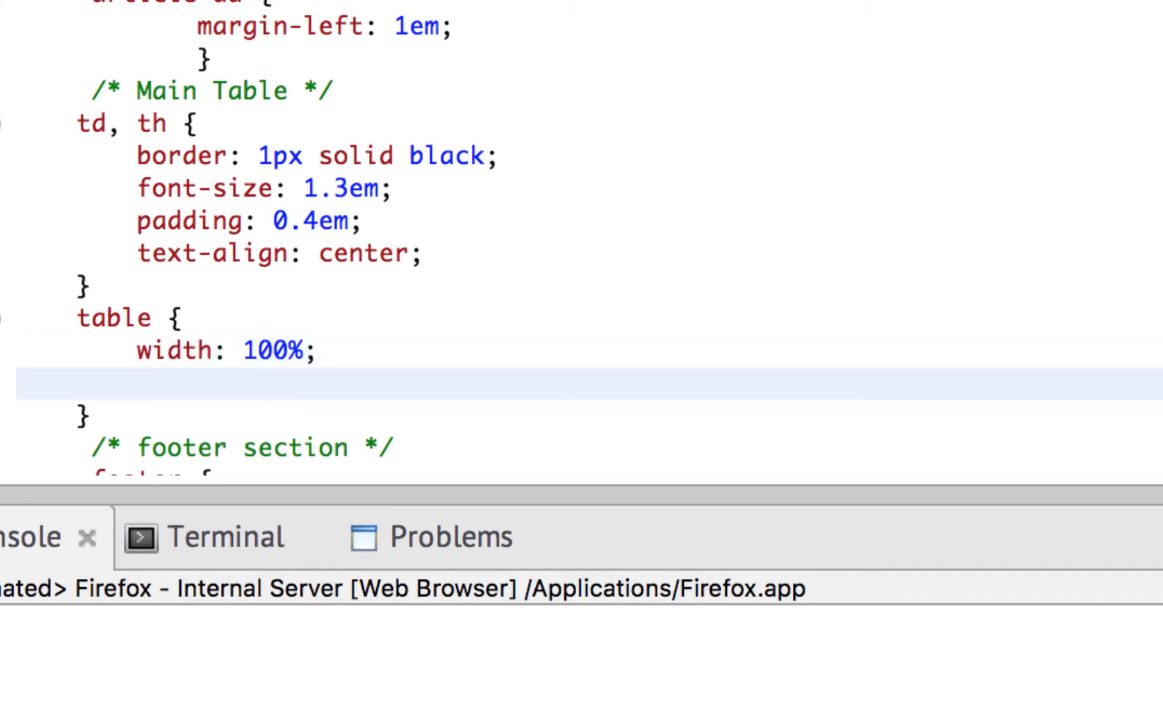
{"action": "left_click", "coordinate": [138, 386]}
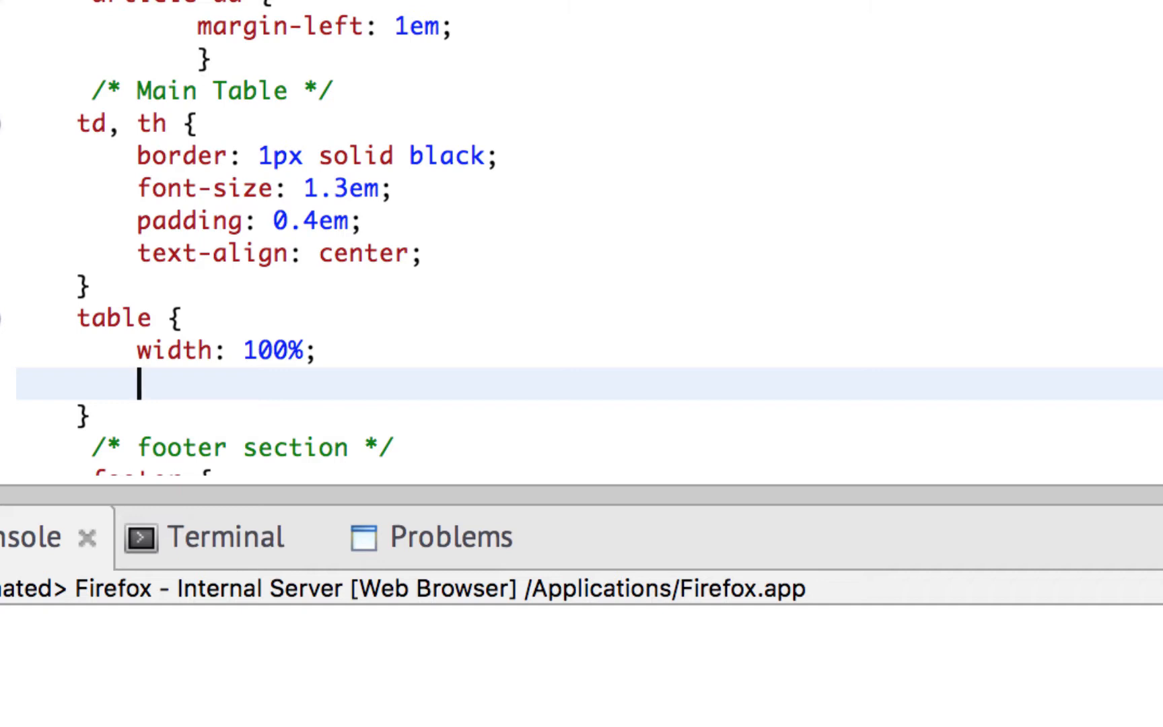
{"action": "type", "text": "border:"}
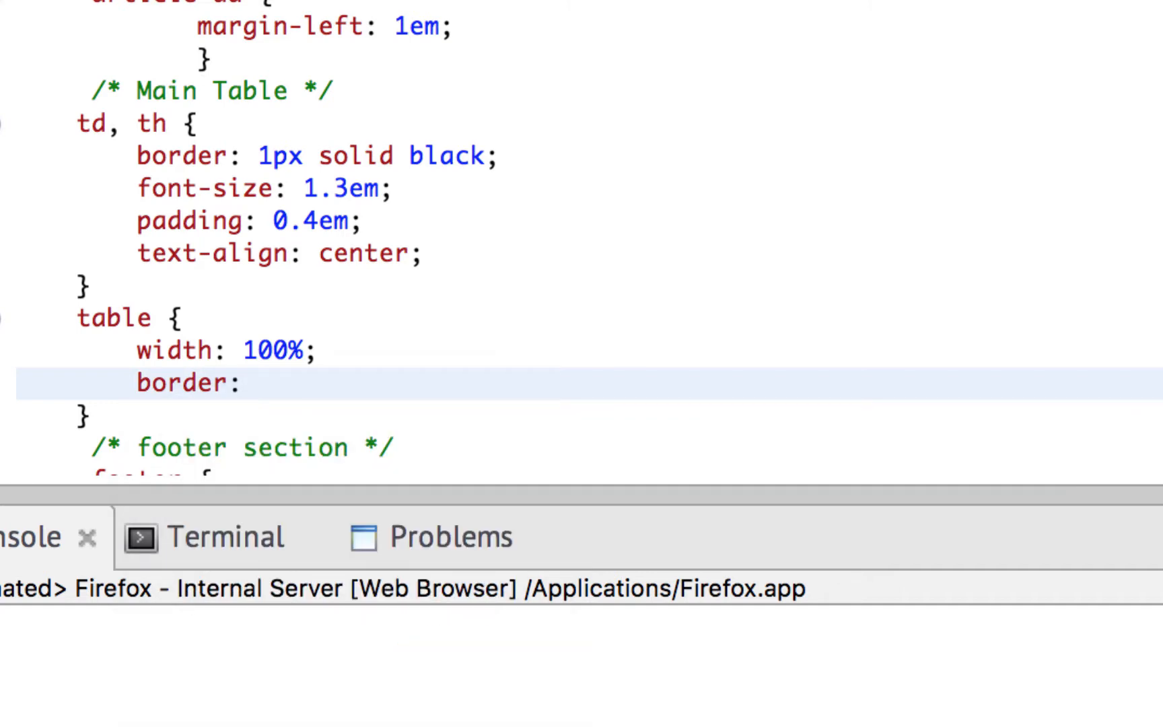
{"action": "left_click", "coordinate": [260, 383]}
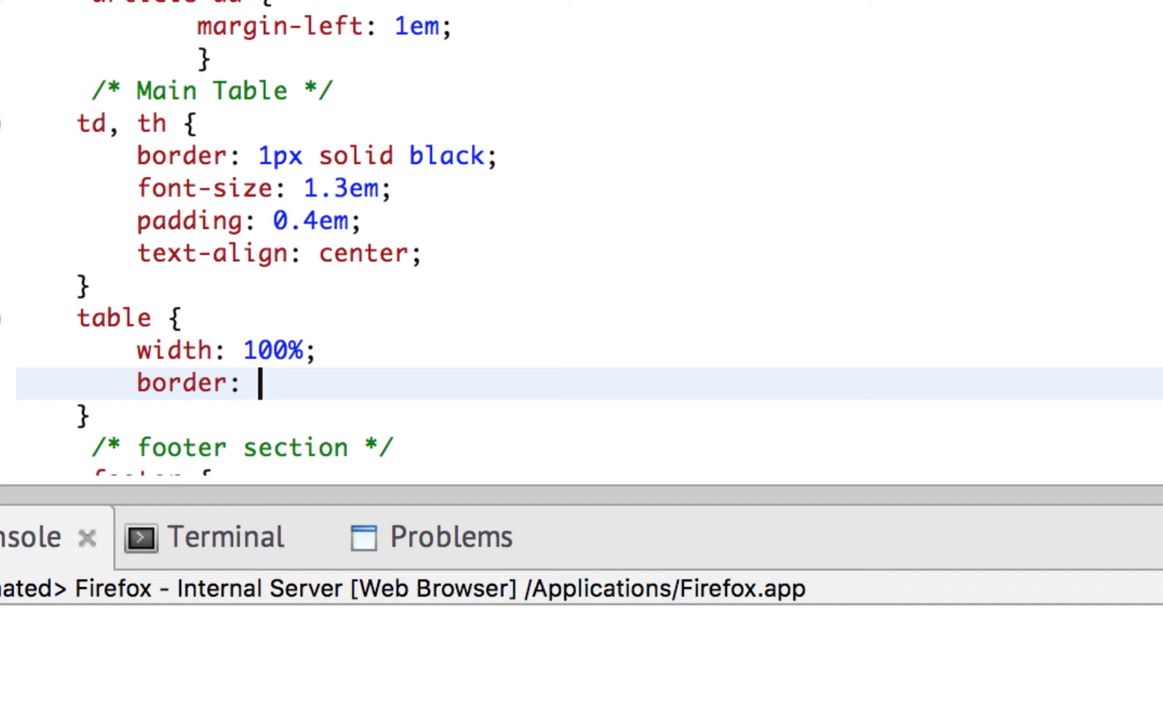
{"action": "type", "text": "2px"}
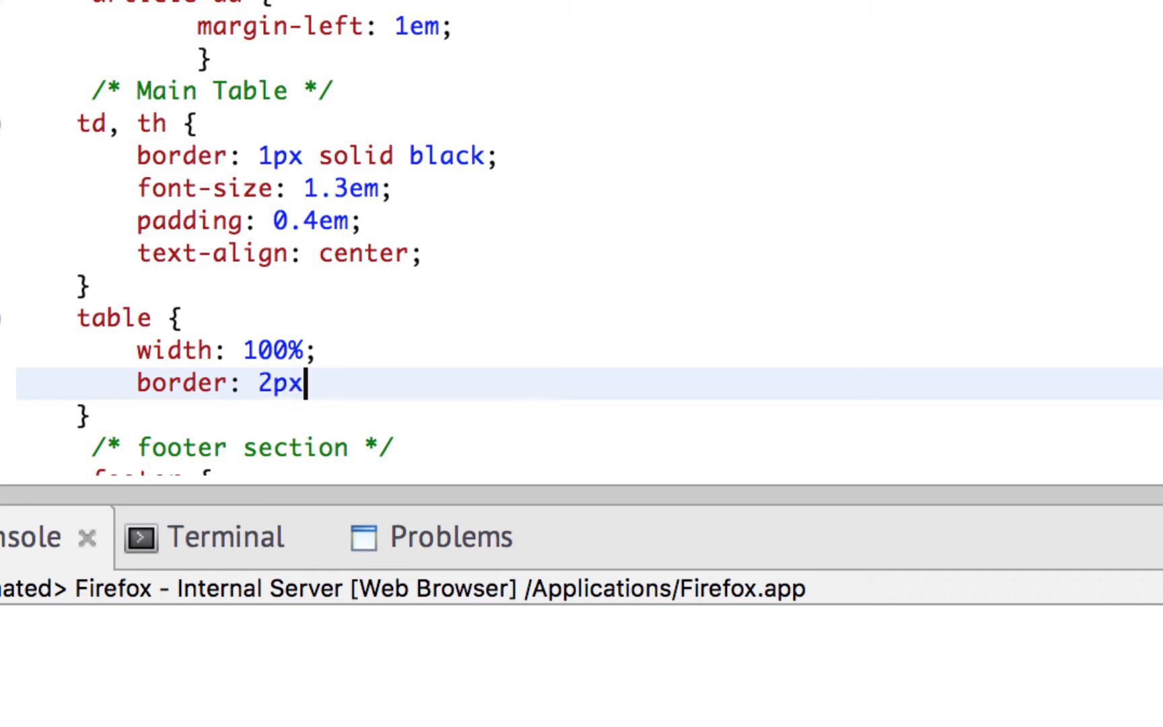
{"action": "type", "text": "purple"}
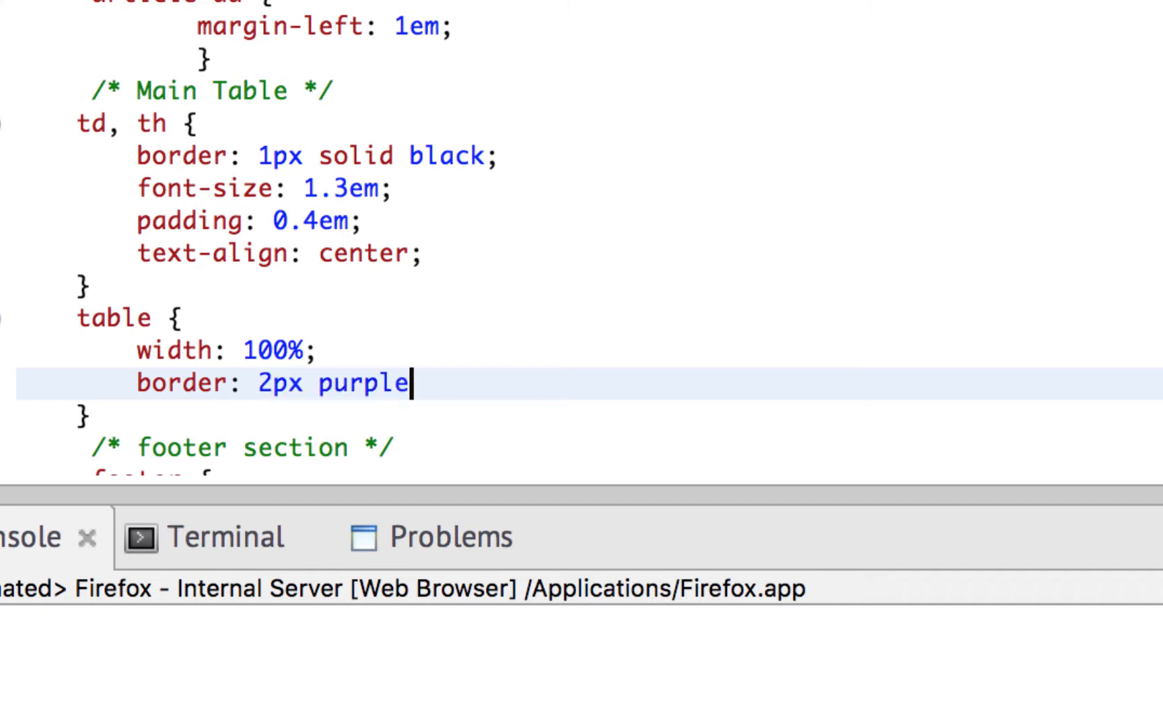
{"action": "type", "text": ";"}
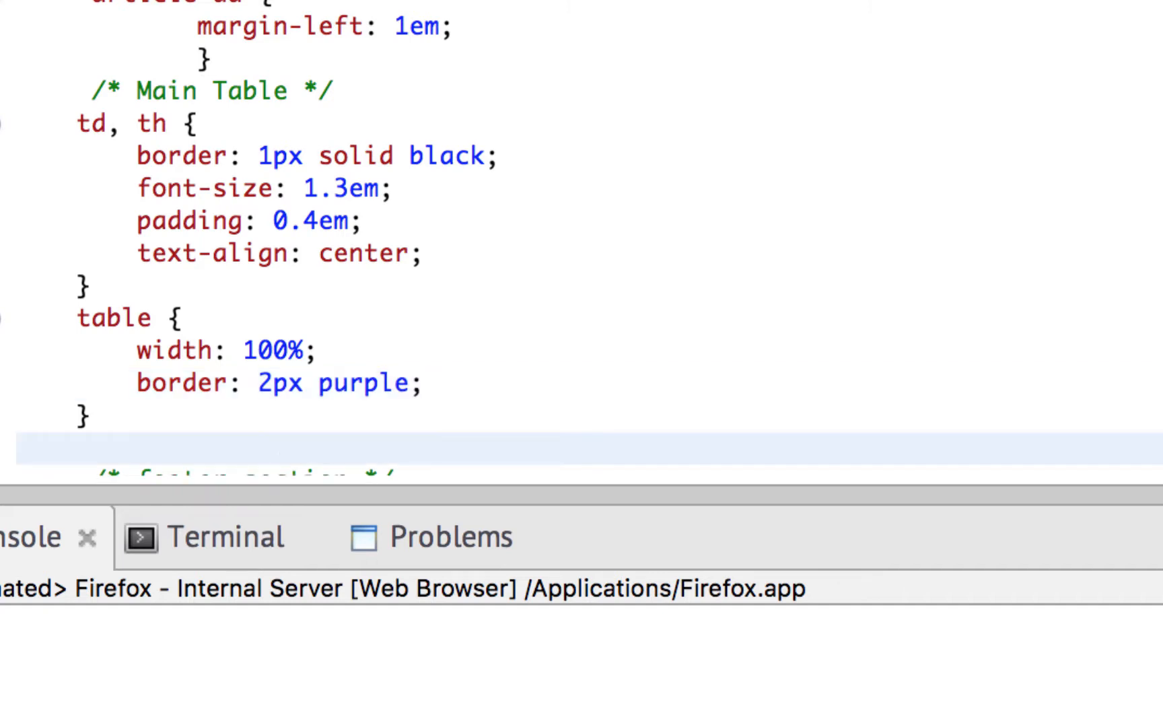
{"action": "type", "text": "th {"}
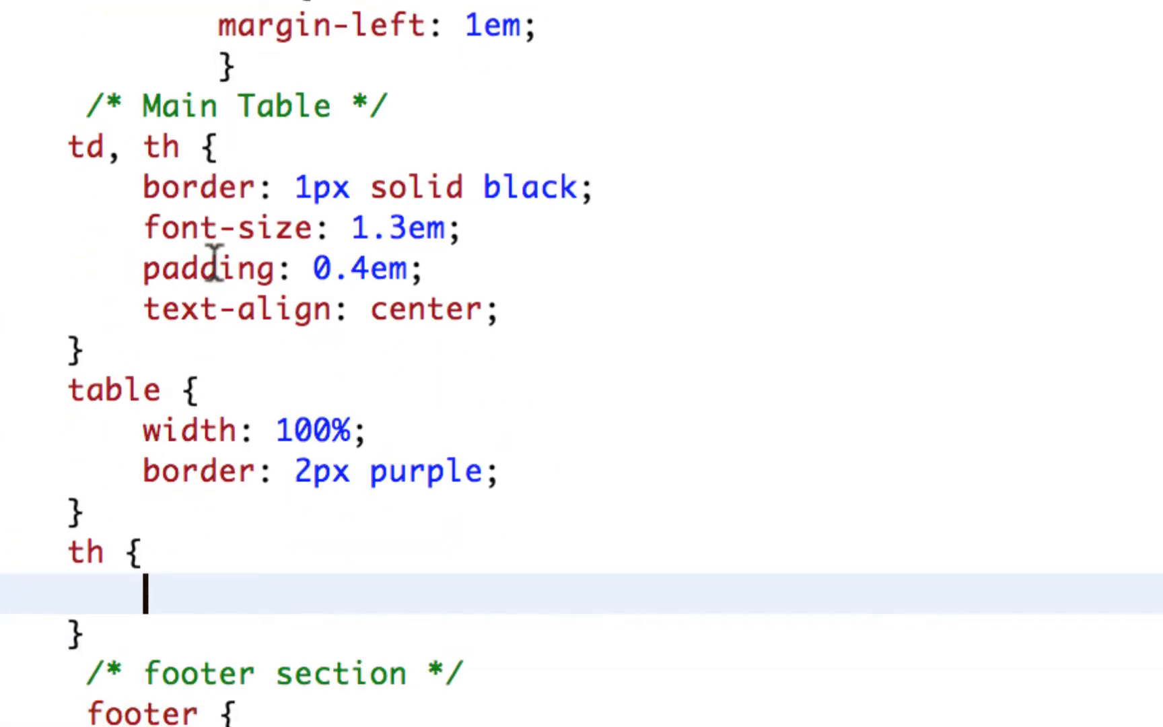
{"action": "mouse_move", "coordinate": [194, 597]}
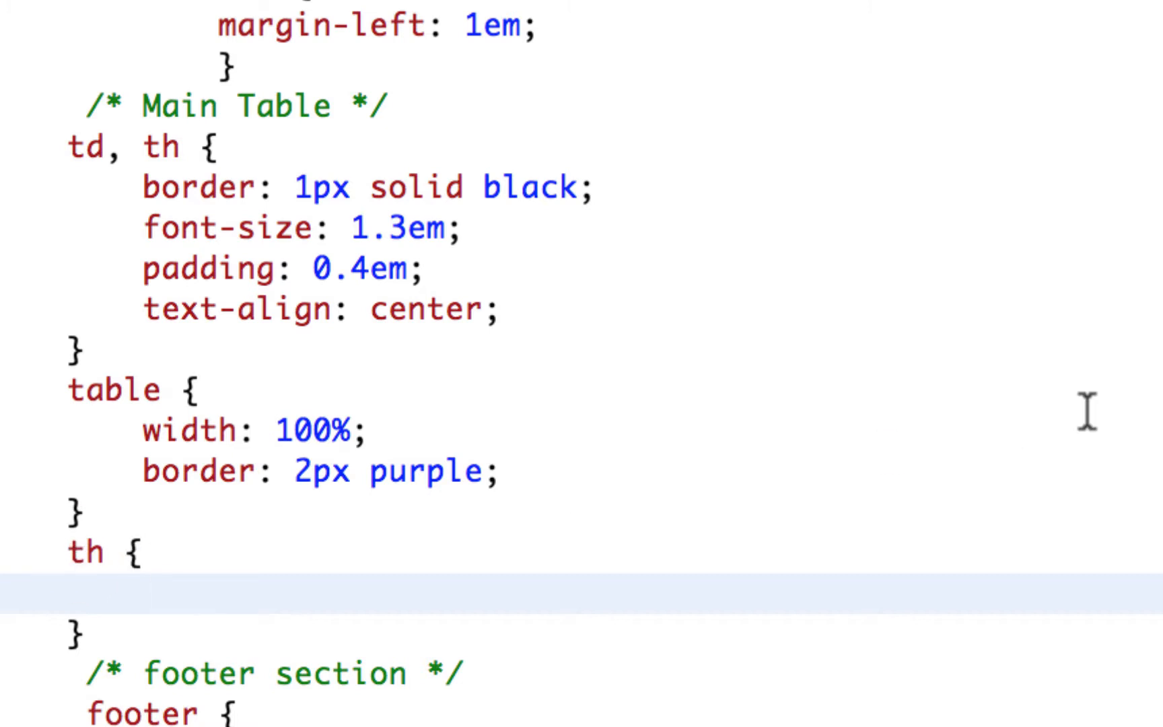
Set the th rule's background-color to #3f1694 and its text colour to white.
{"action": "type", "text": "backg"}
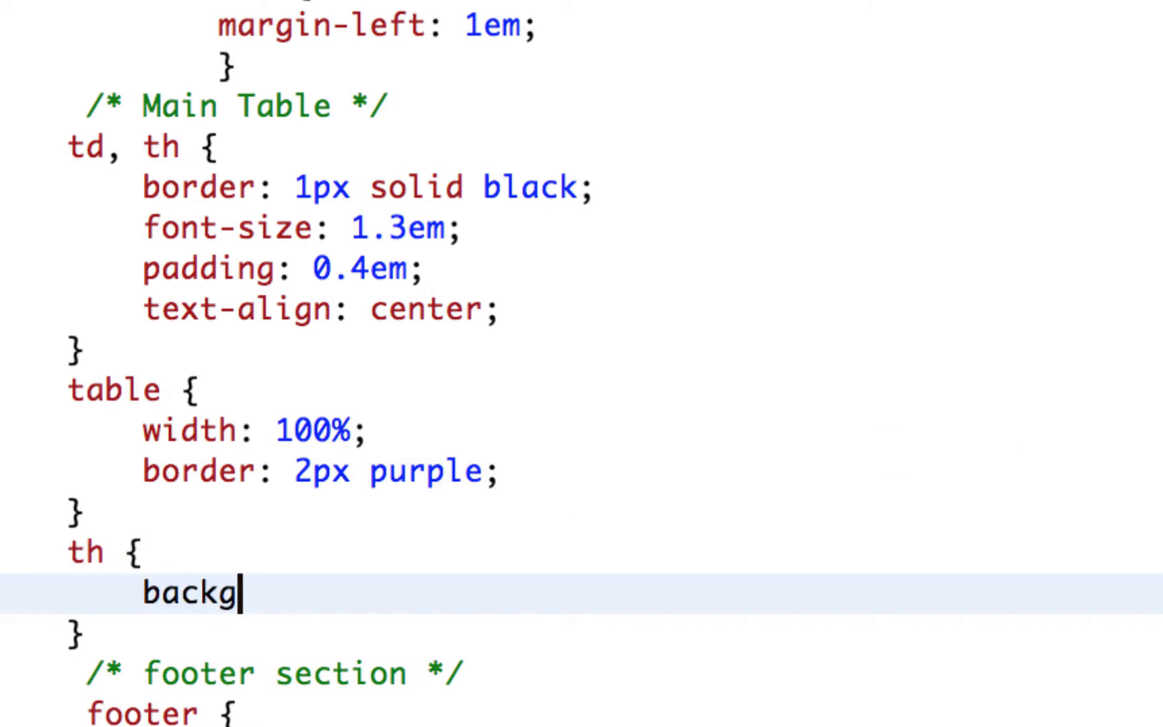
{"action": "type", "text": "round-color:"}
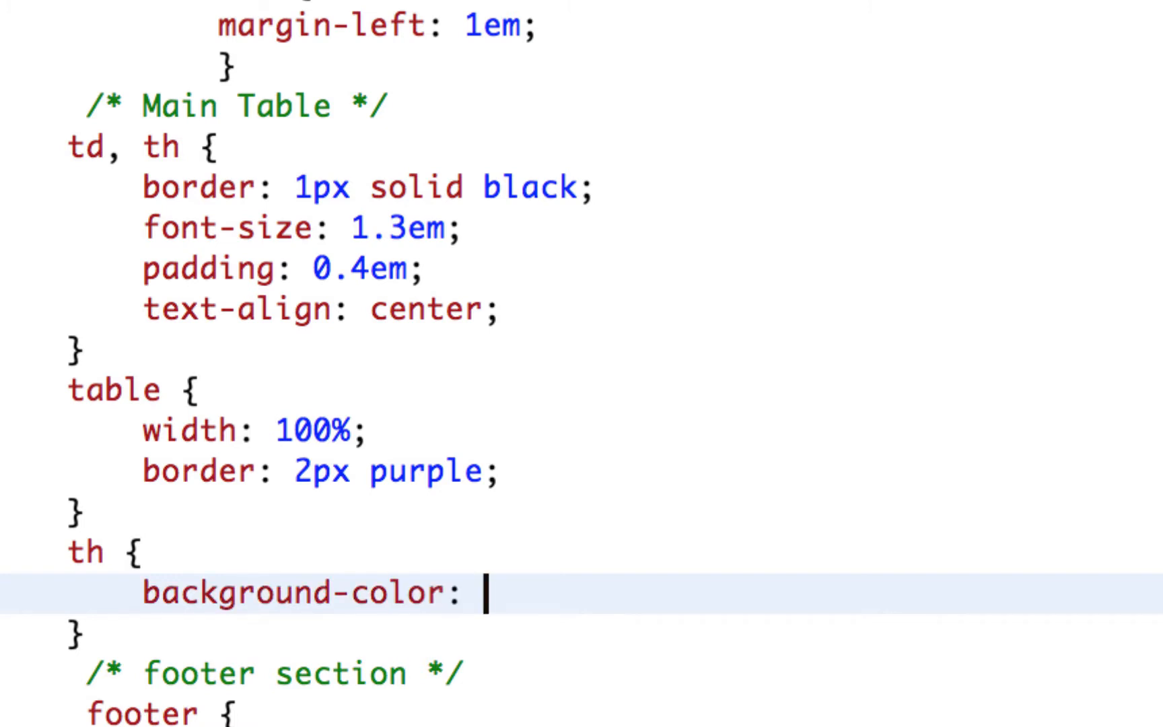
{"action": "type", "text": "#3f"}
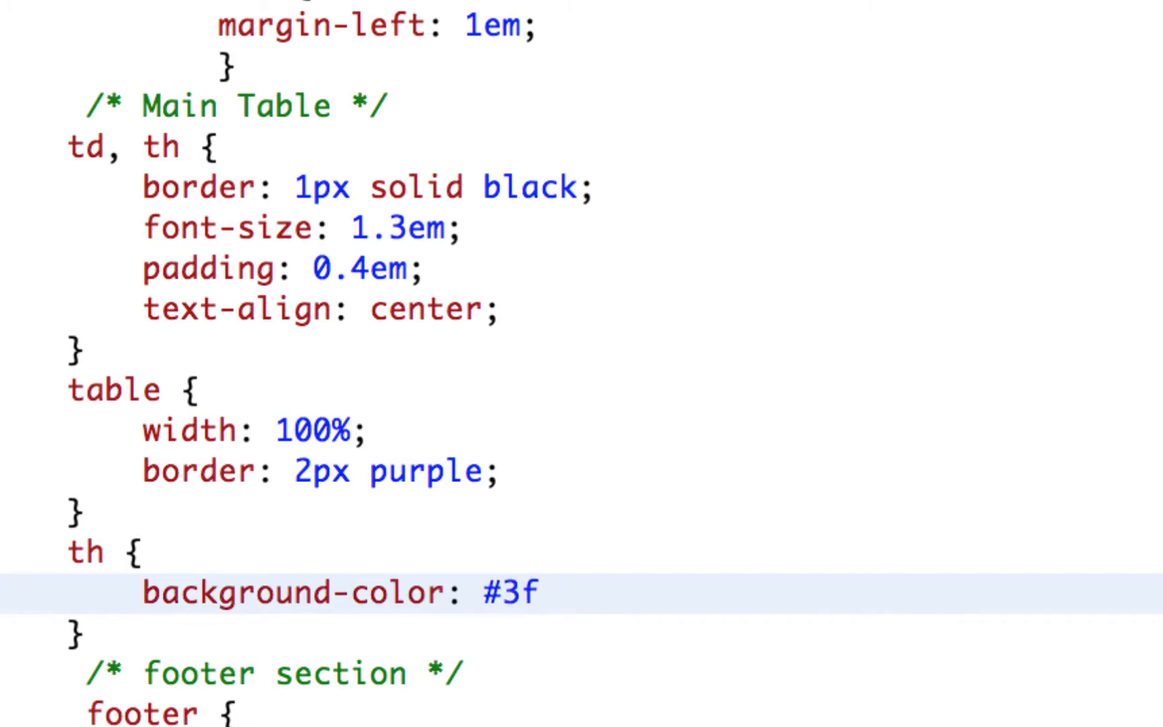
{"action": "type", "text": "1694;"}
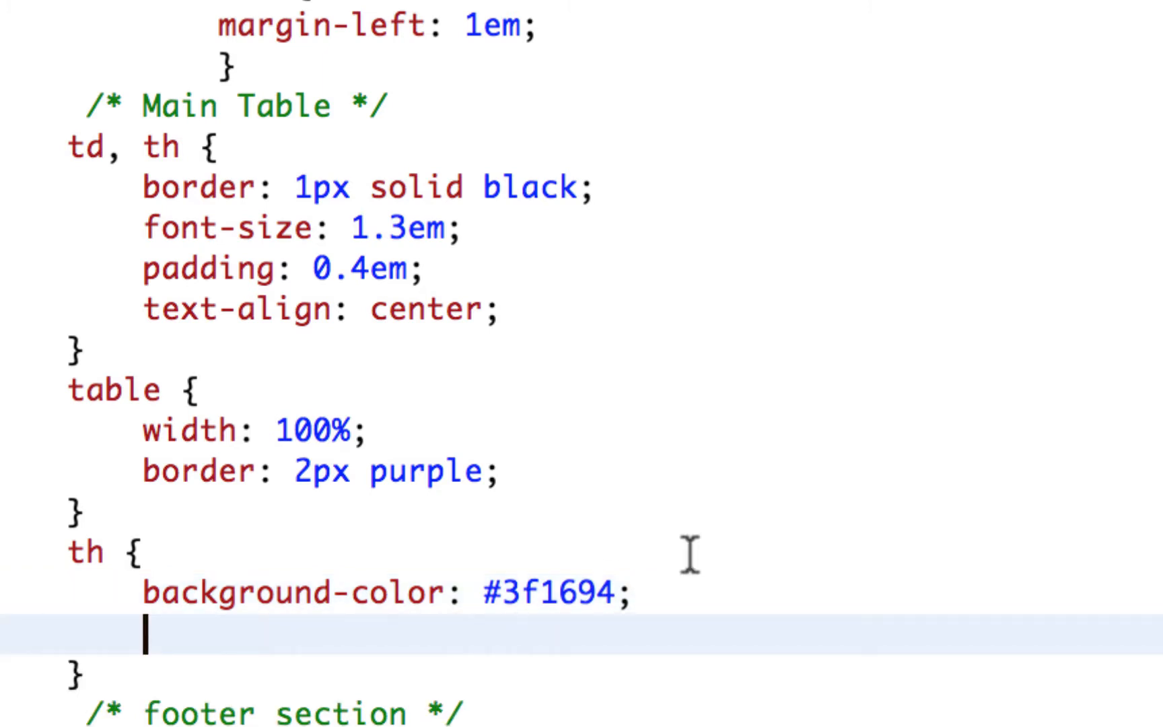
{"action": "type", "text": "c"}
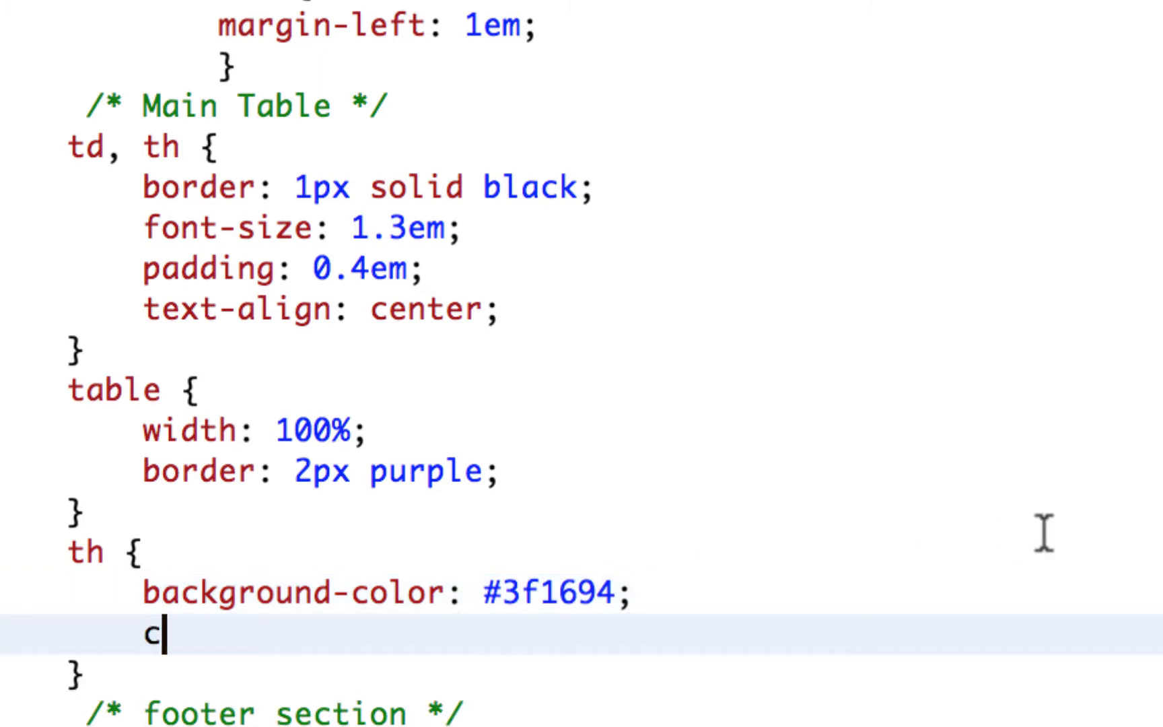
{"action": "type", "text": "olor:"}
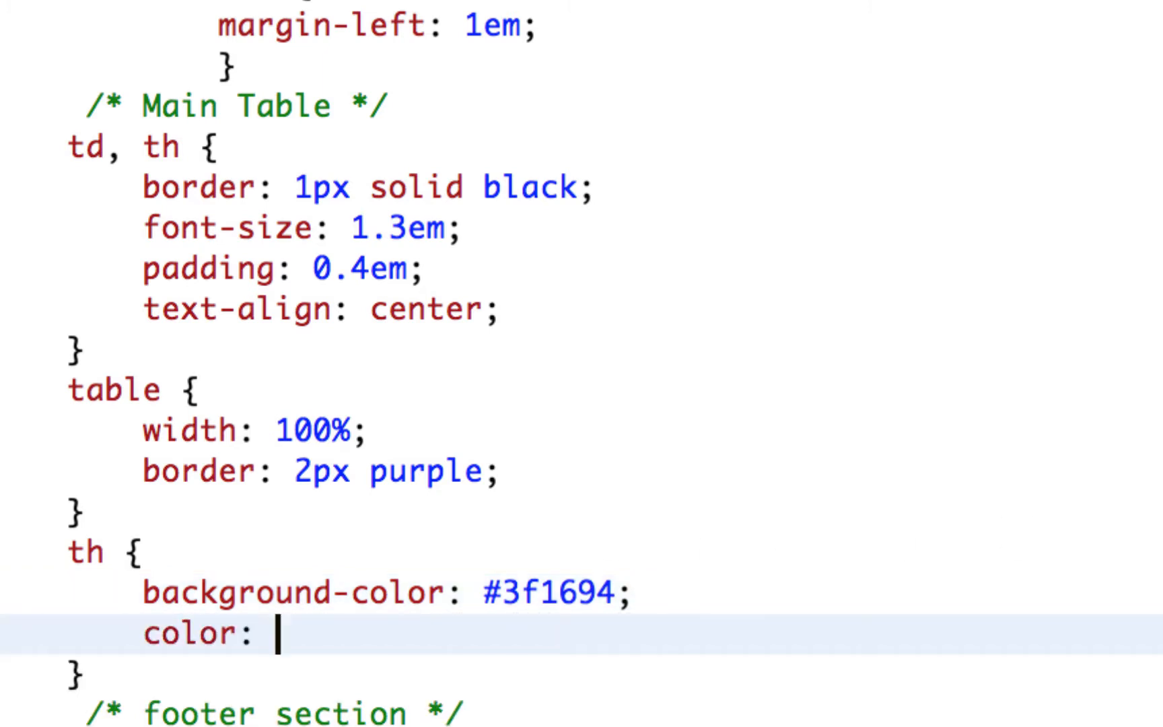
{"action": "type", "text": "white;"}
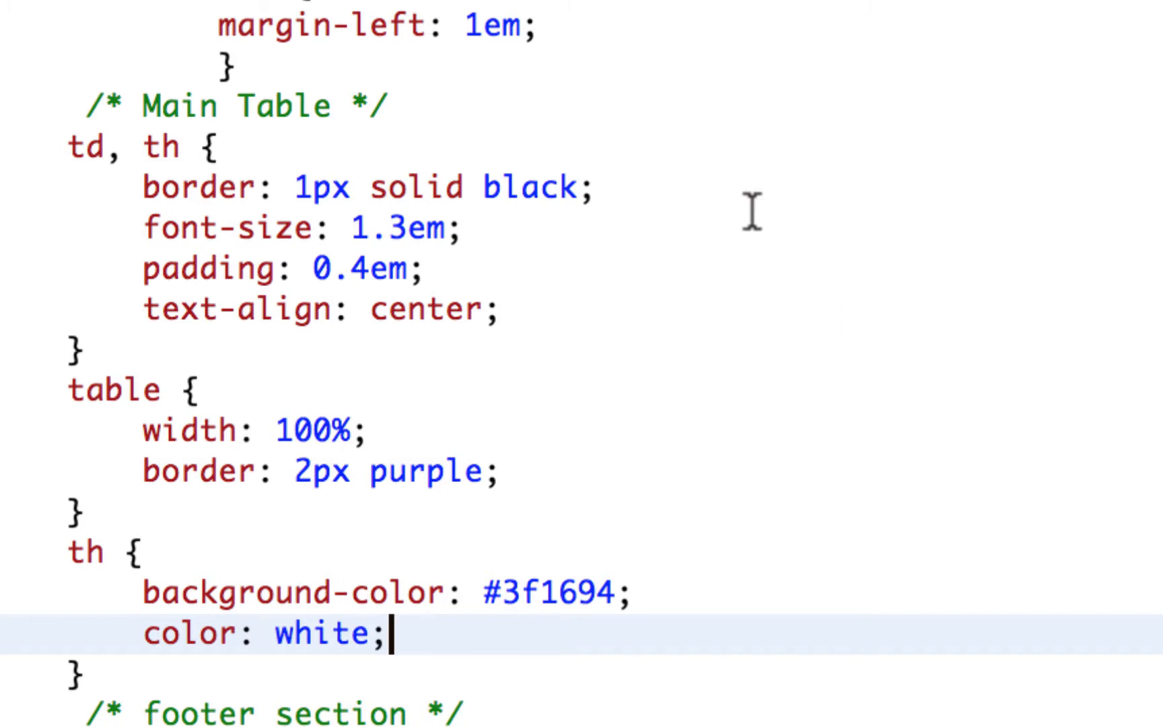
{"action": "mouse_move", "coordinate": [628, 163]}
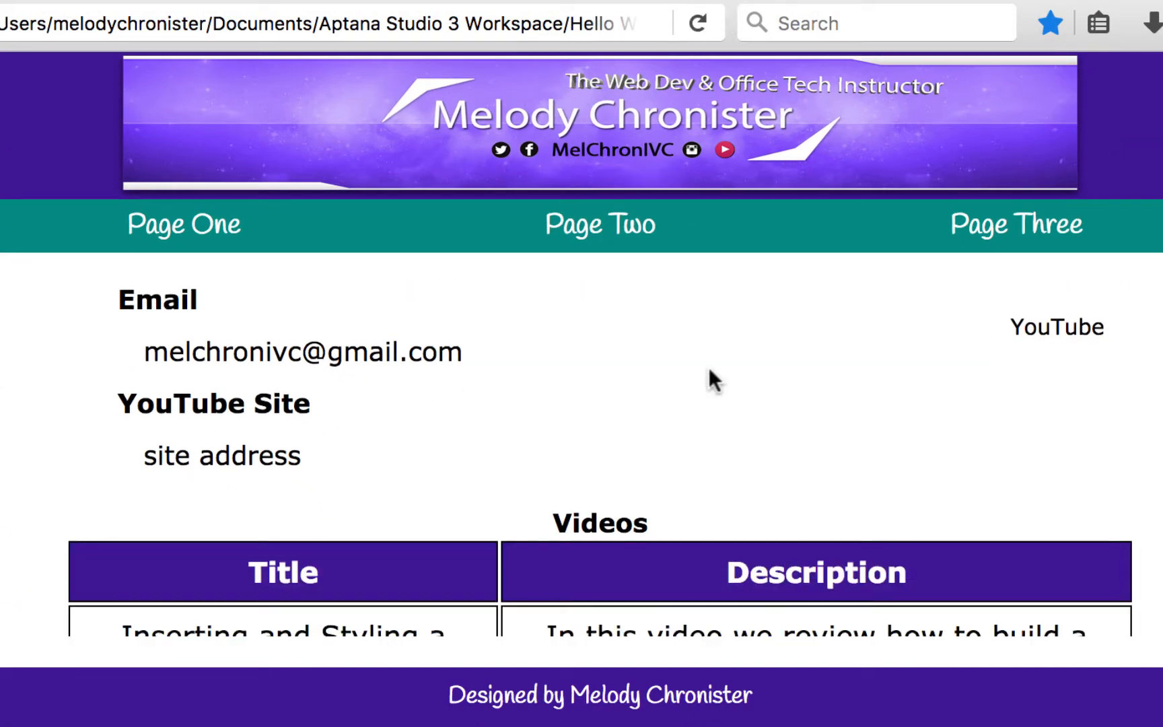
Scroll down in Firefox to the Videos table to check the purple header row.
{"action": "scroll", "scroll_direction": "down", "scroll_amount": 3}
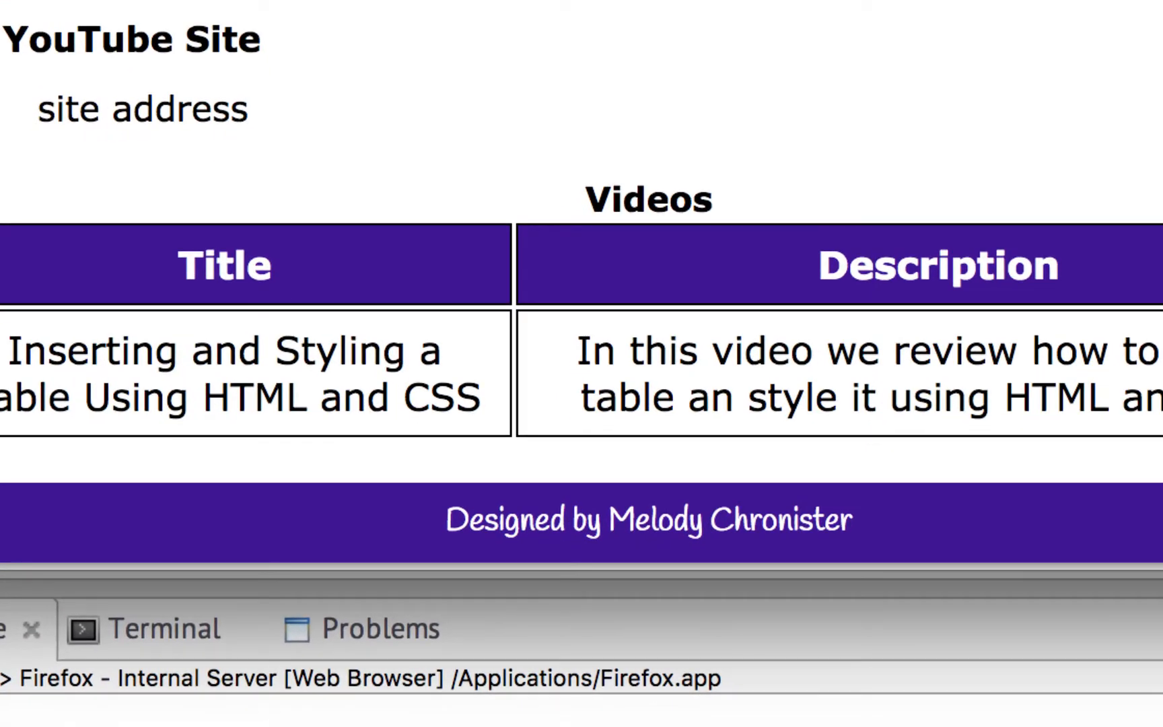
{"action": "mouse_move", "coordinate": [526, 255]}
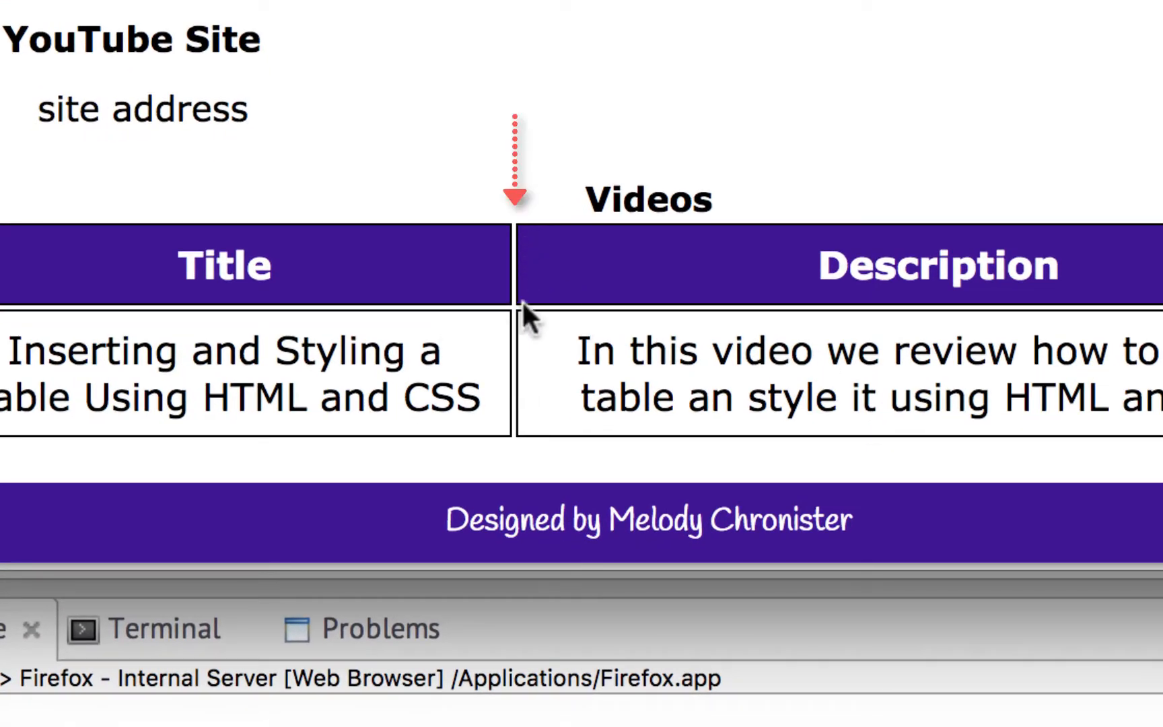
{"action": "mouse_move", "coordinate": [393, 300]}
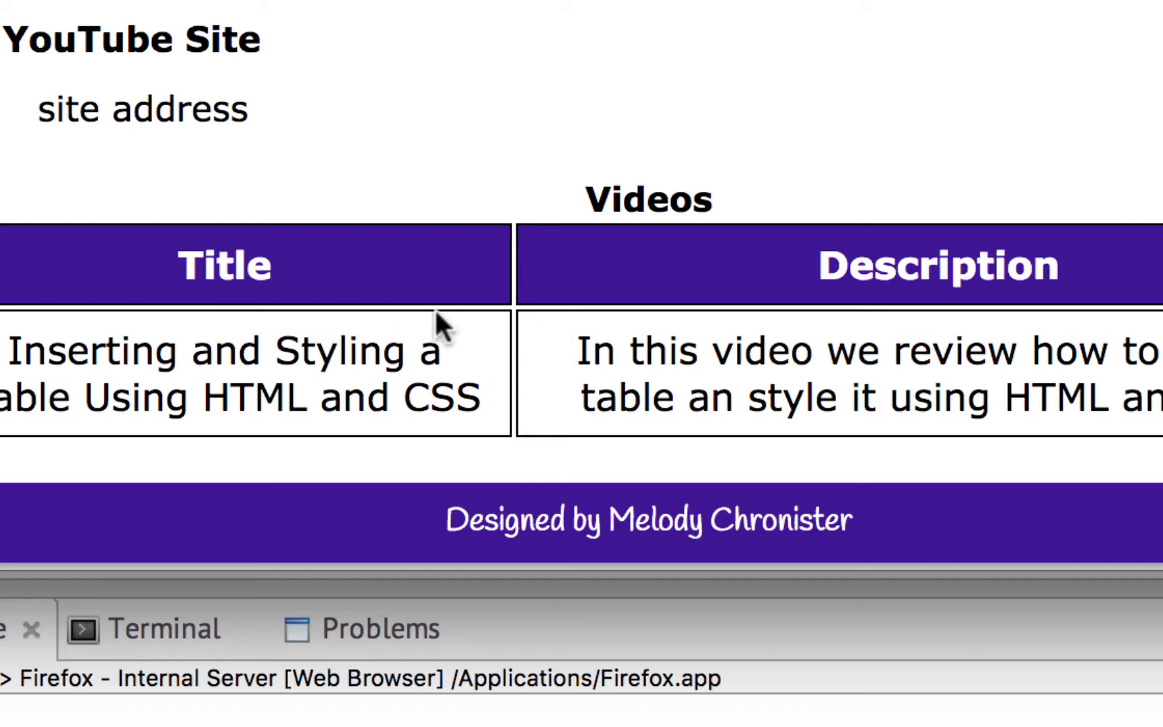
{"action": "mouse_move", "coordinate": [649, 312]}
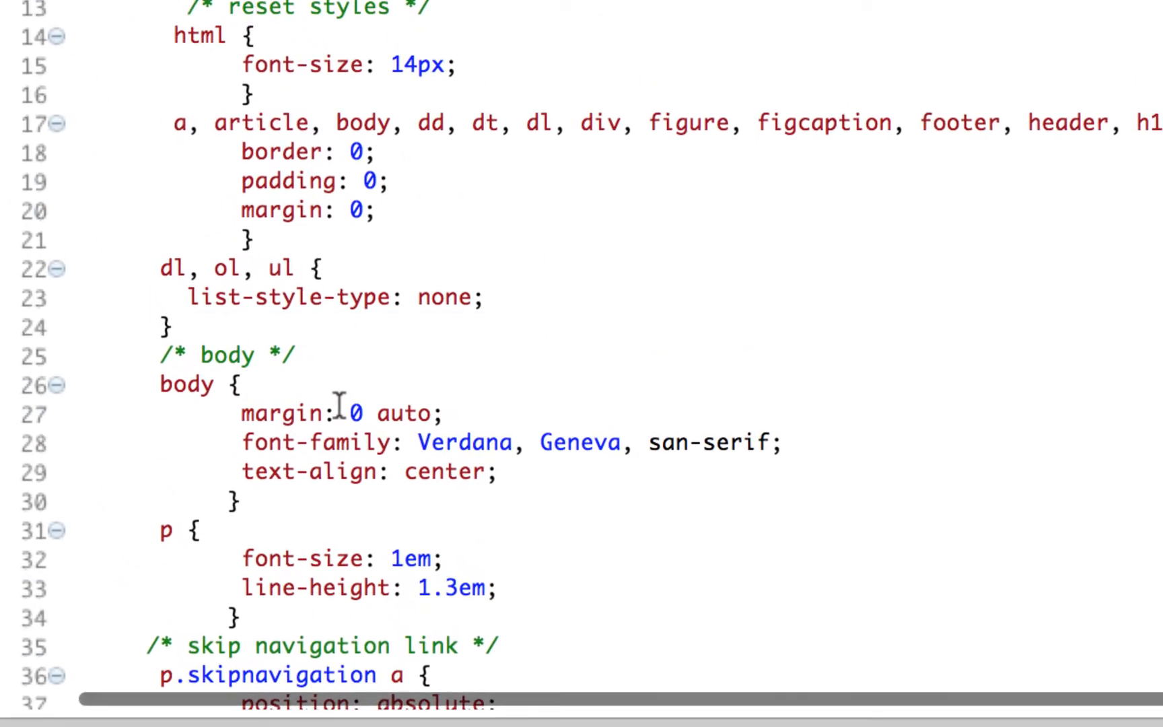
Add a reset table rule with border-collapse: collapse and border-spacing: 0.
{"action": "type", "text": "table {"}
{"action": "type", "text": "border"}
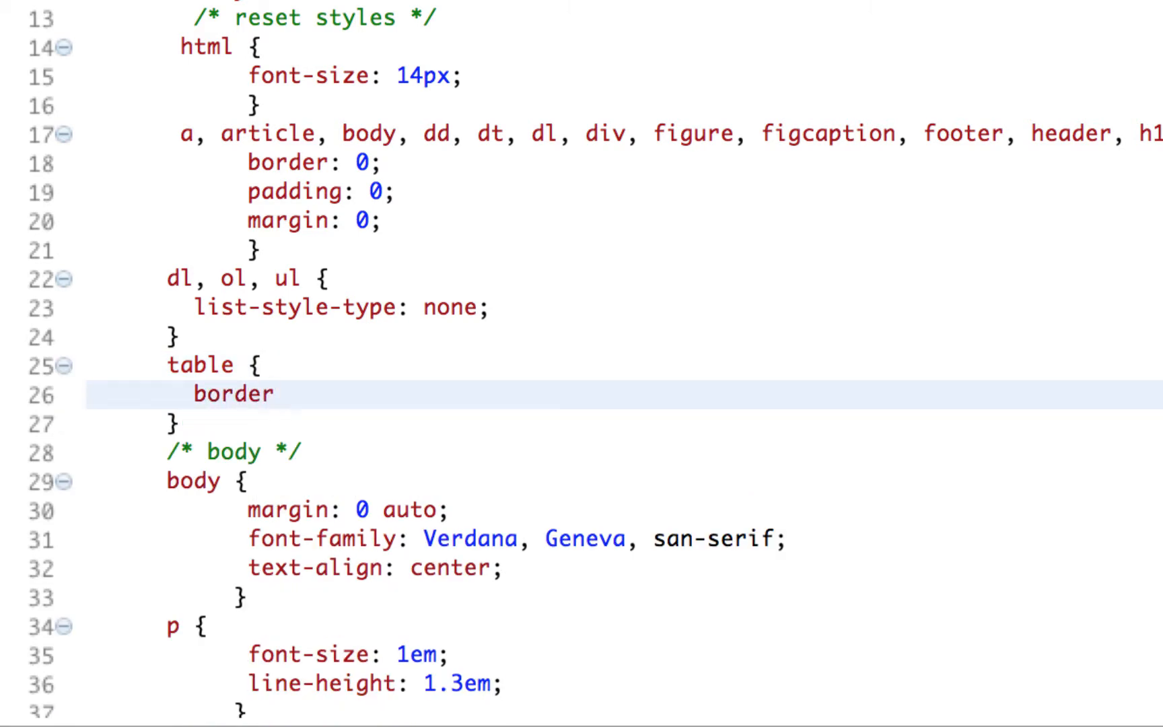
{"action": "type", "text": "-collapse: co"}
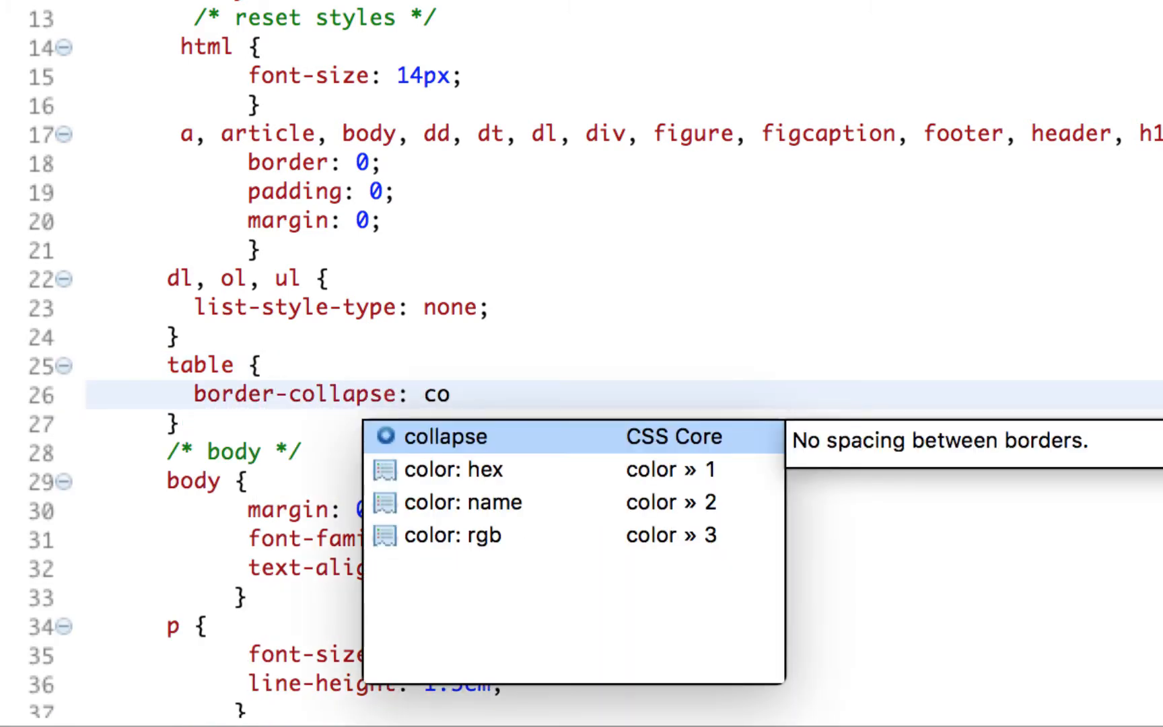
{"action": "left_click", "coordinate": [445, 436]}
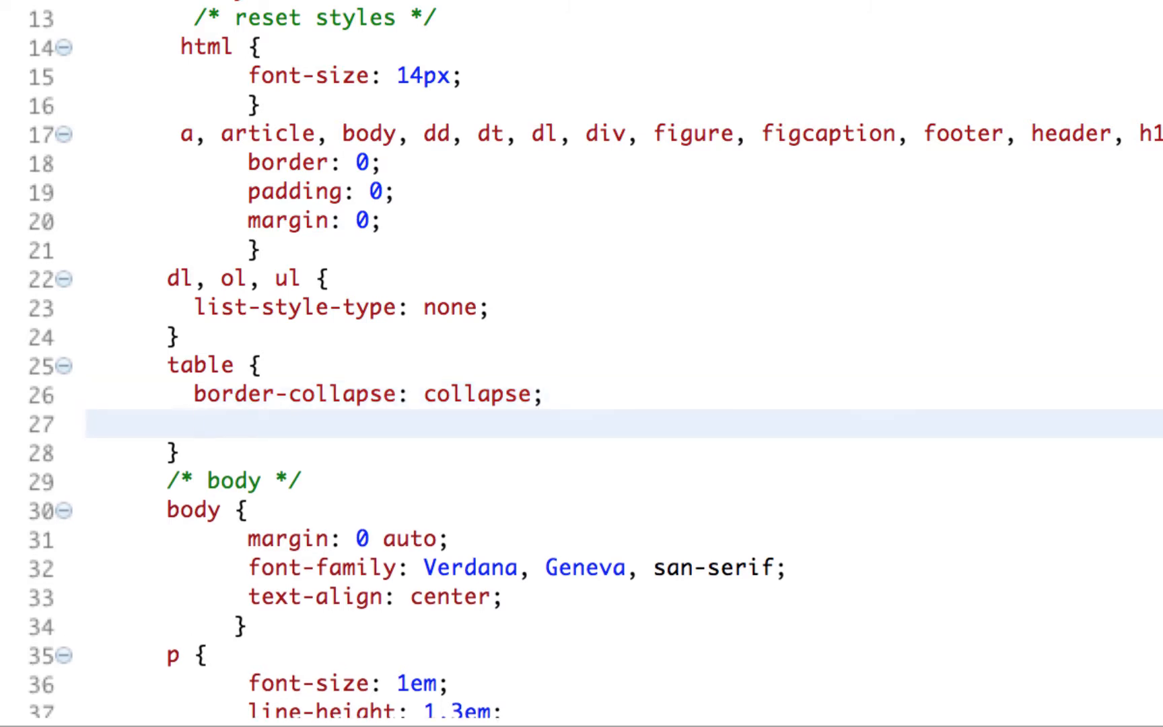
{"action": "type", "text": "bor"}
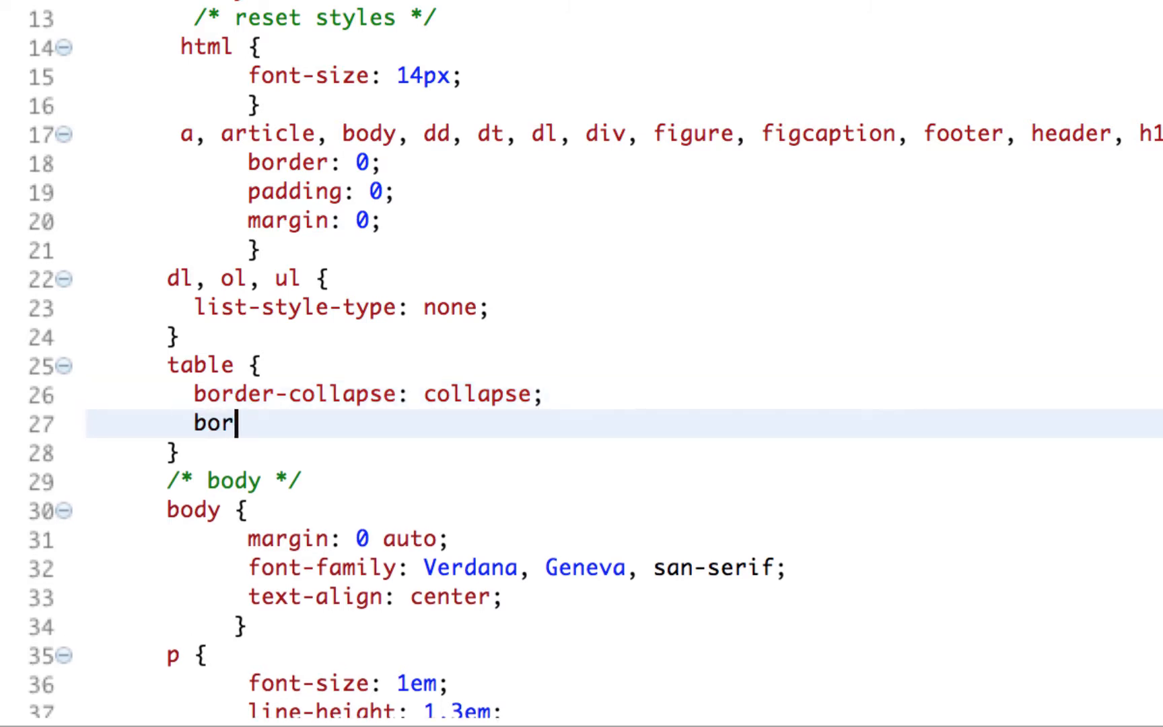
{"action": "type", "text": "der-spacing: 0;"}
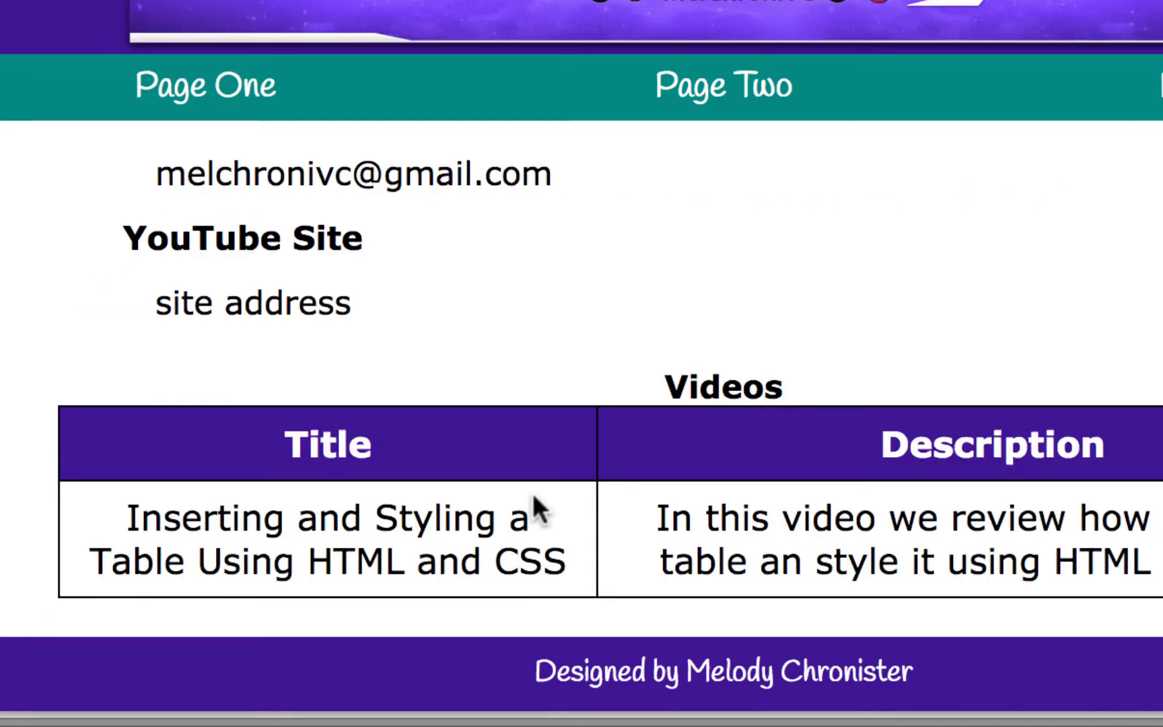
{"action": "mouse_move", "coordinate": [579, 527]}
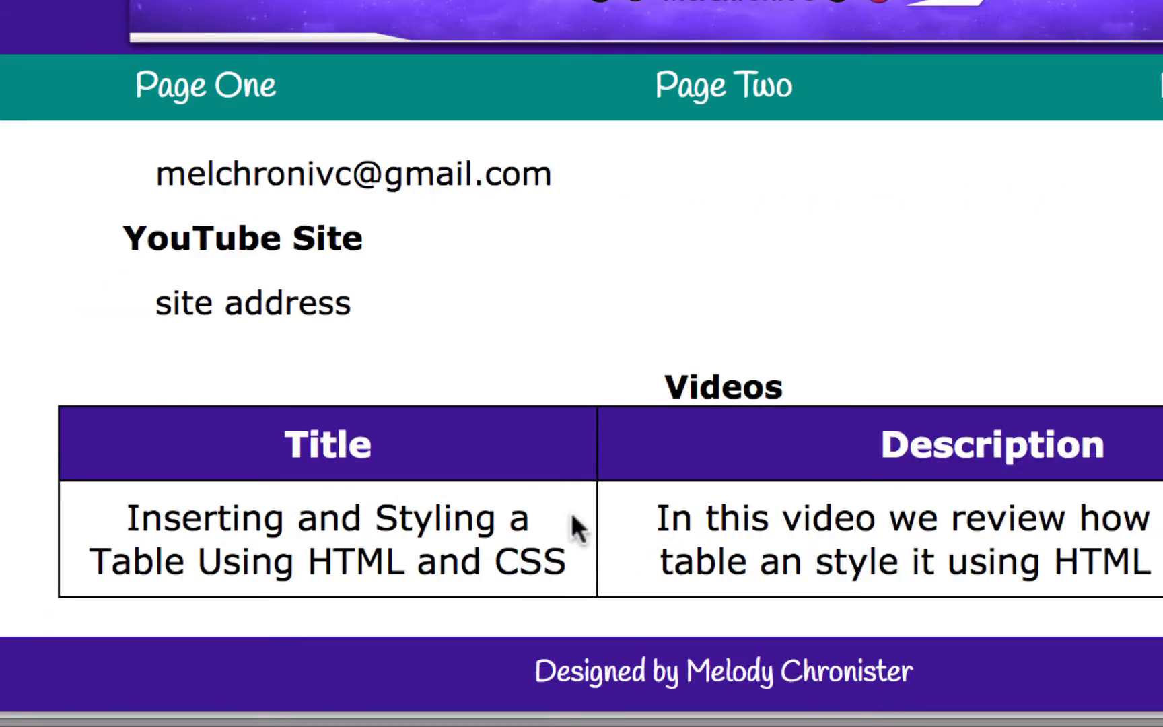
{"action": "mouse_move", "coordinate": [715, 385]}
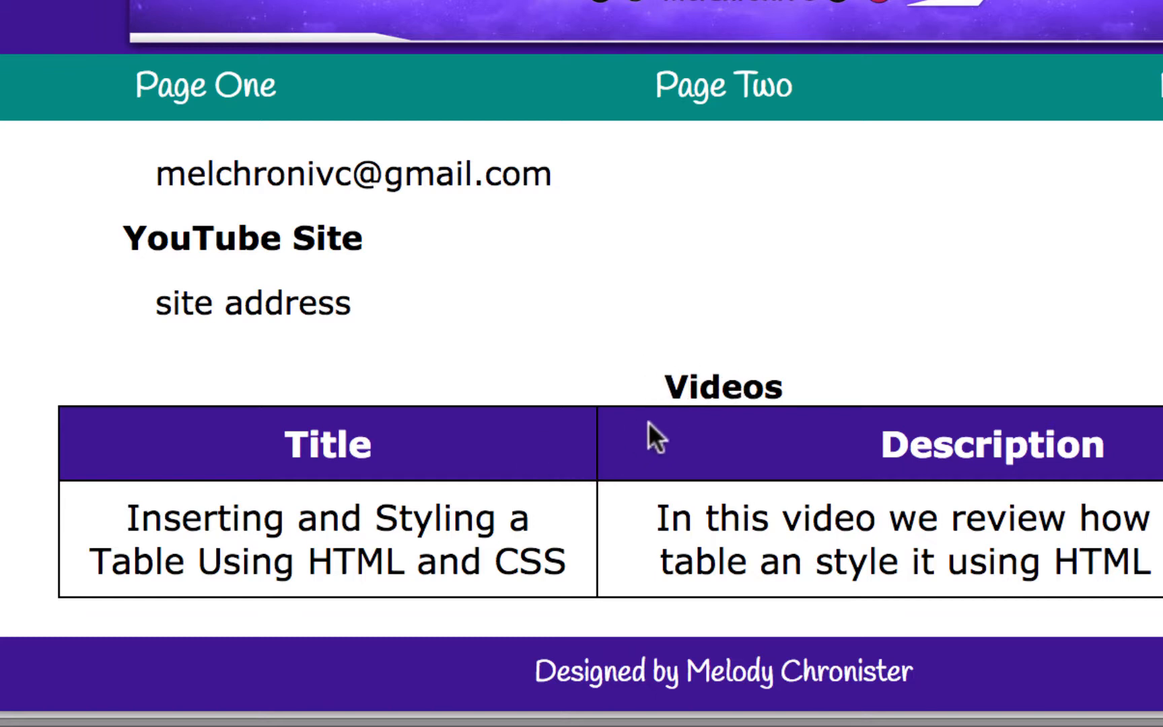
{"action": "mouse_move", "coordinate": [608, 437]}
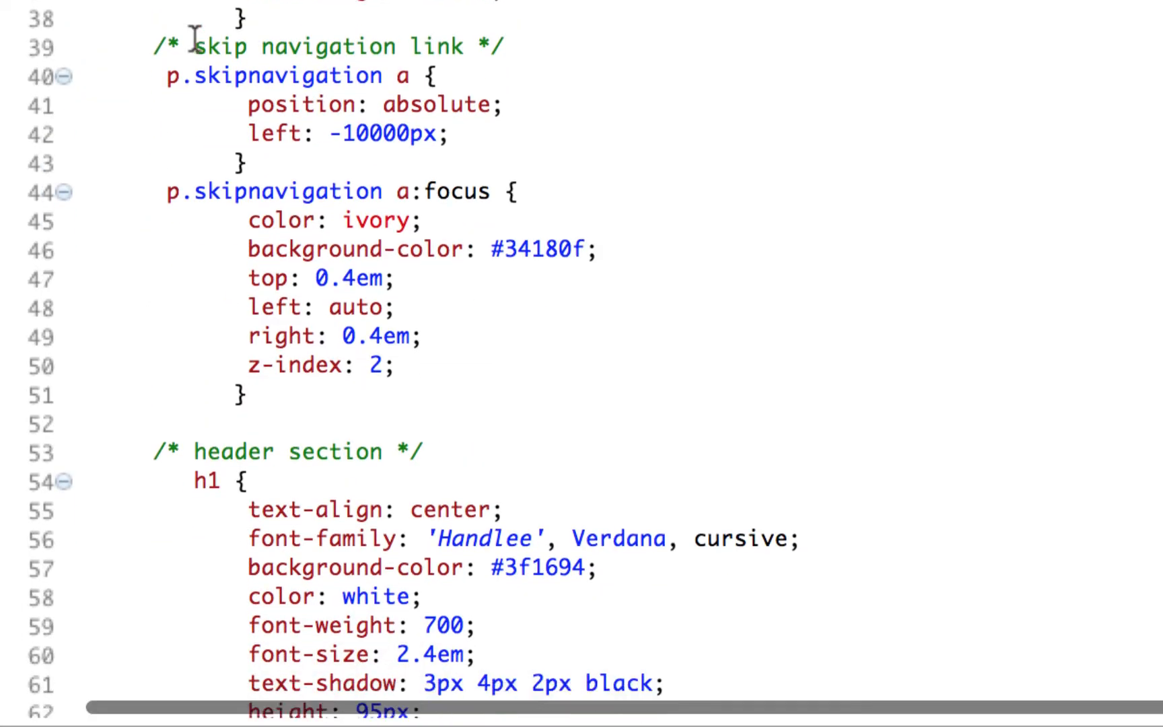
Set the h3 text-shadow to 1px 2px 1px gray and its height to 50px.
{"action": "scroll", "scroll_direction": "down", "scroll_amount": 3}
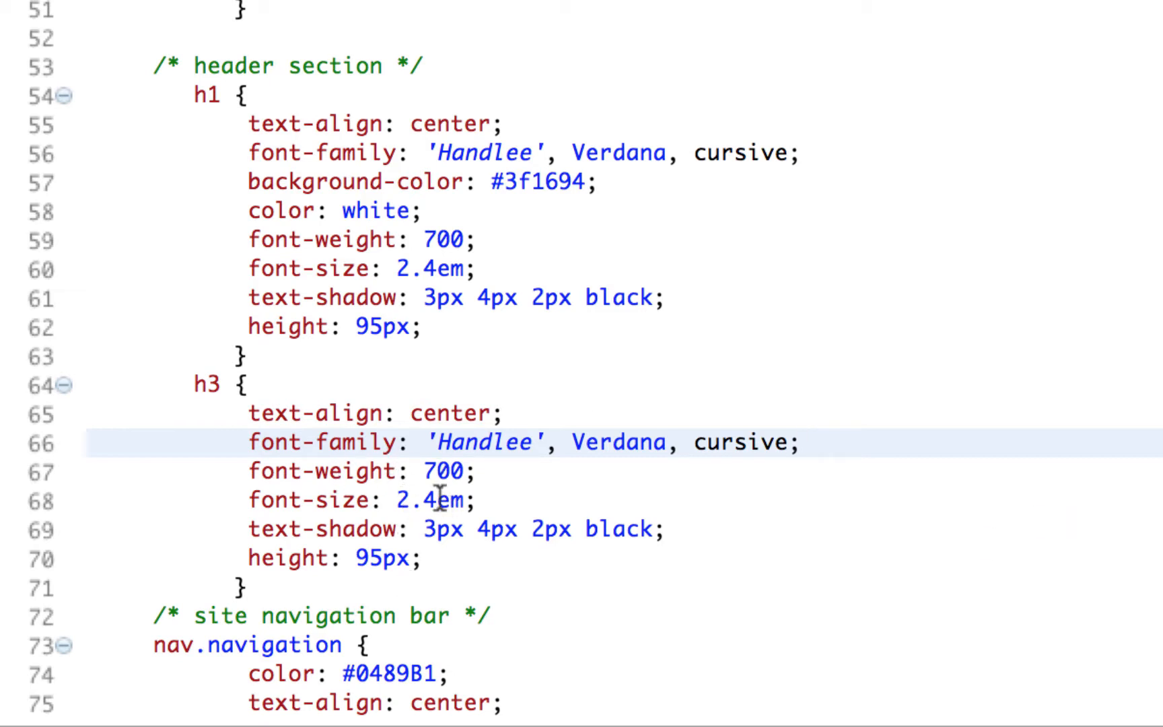
{"action": "left_click", "coordinate": [440, 529]}
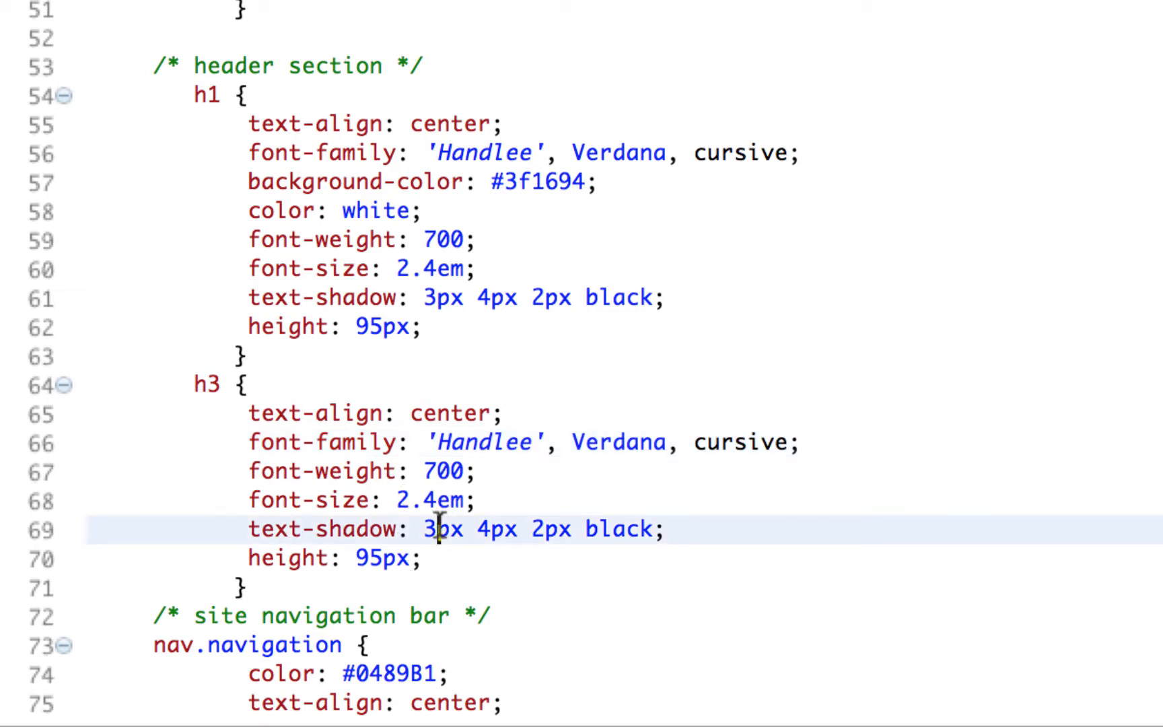
{"action": "type", "text": "1"}
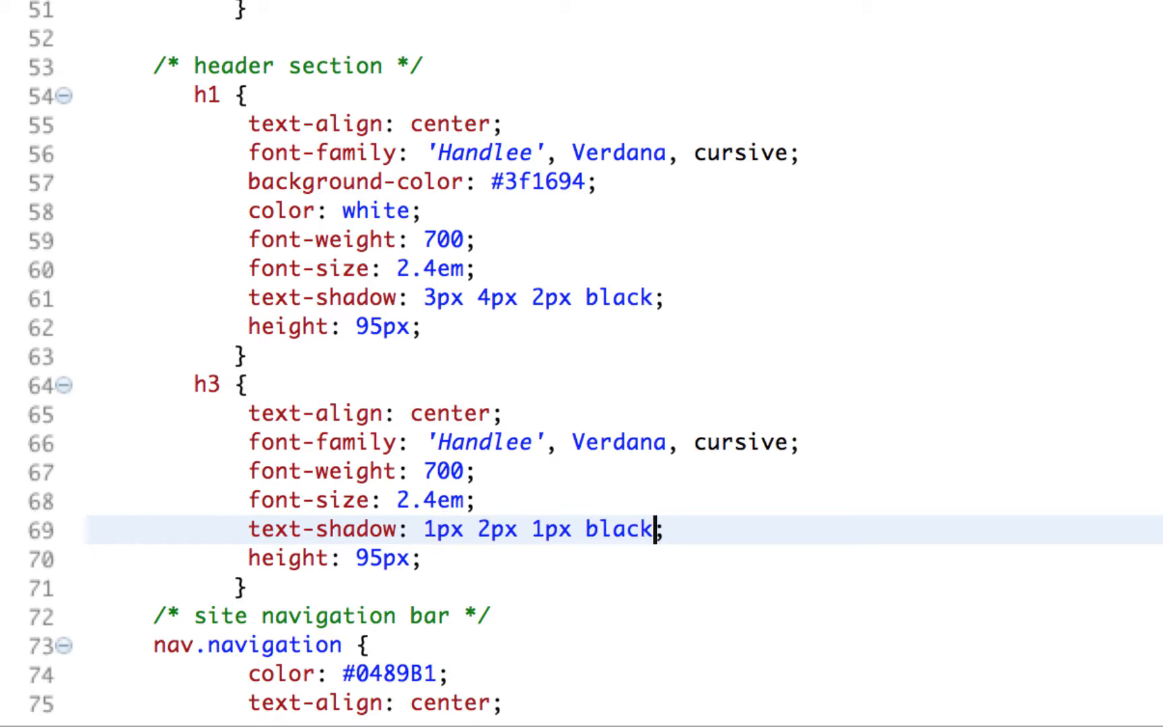
{"action": "type", "text": "gray"}
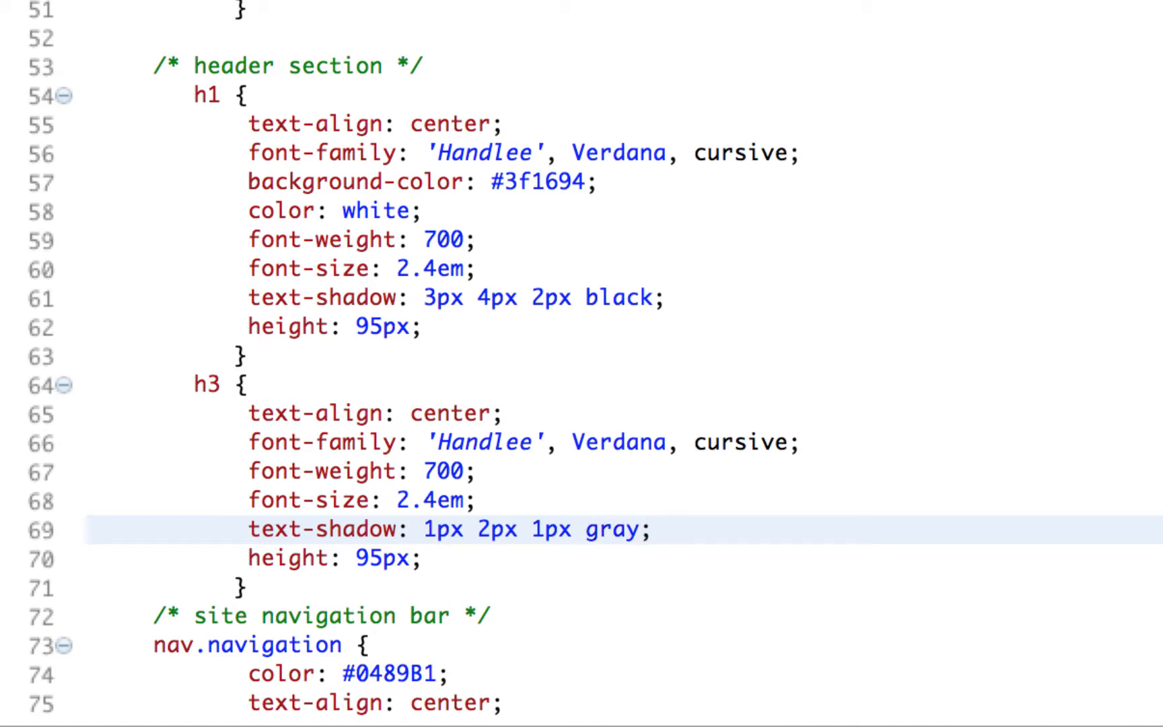
{"action": "left_click", "coordinate": [539, 558]}
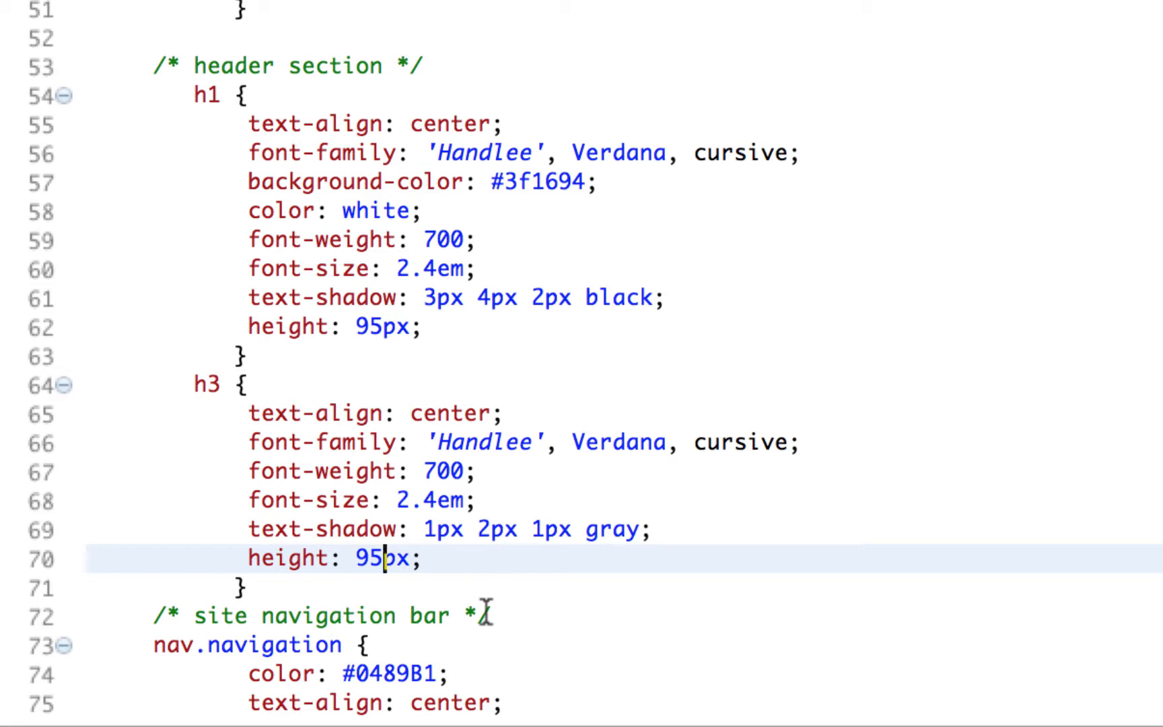
{"action": "type", "text": "50"}
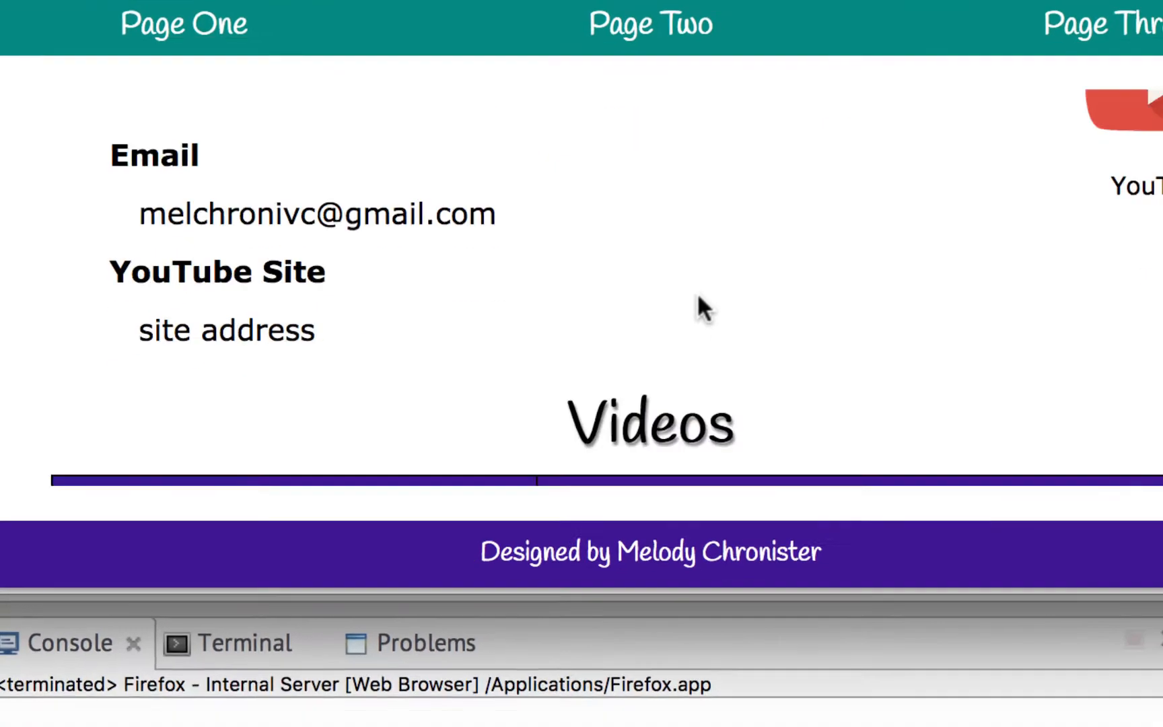
Scroll the preview down to the shadowed Videos heading and bordered table.
{"action": "scroll", "scroll_direction": "down", "scroll_amount": 3}
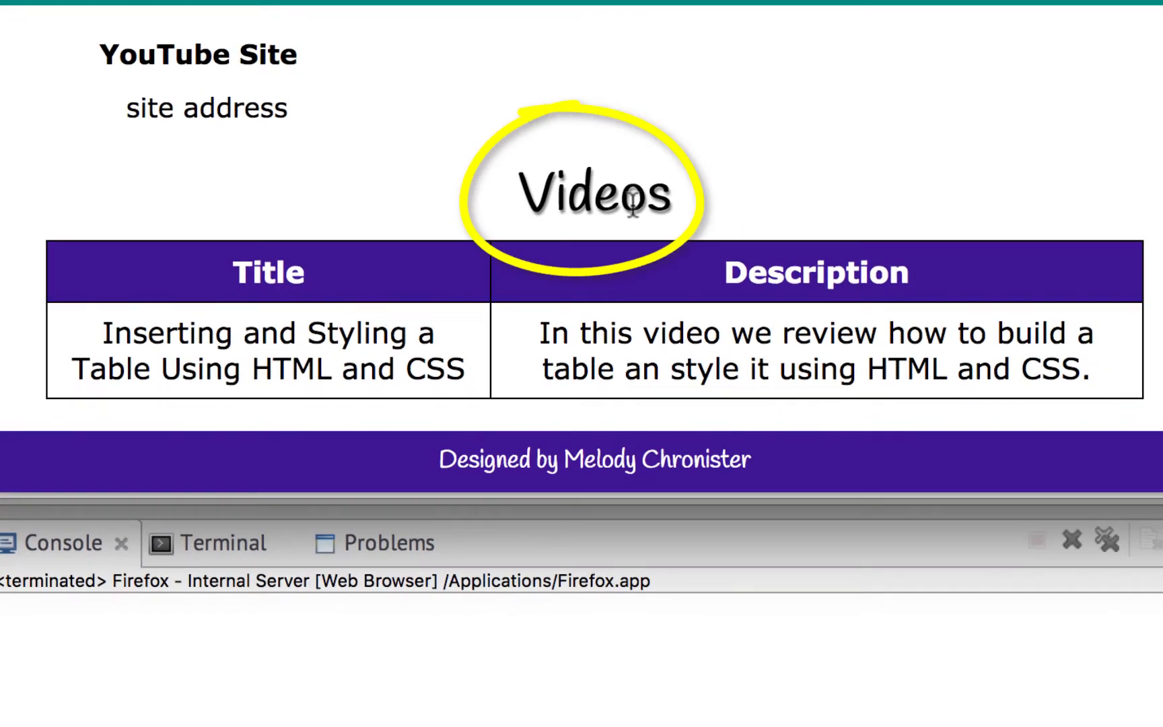
{"action": "mouse_move", "coordinate": [850, 215]}
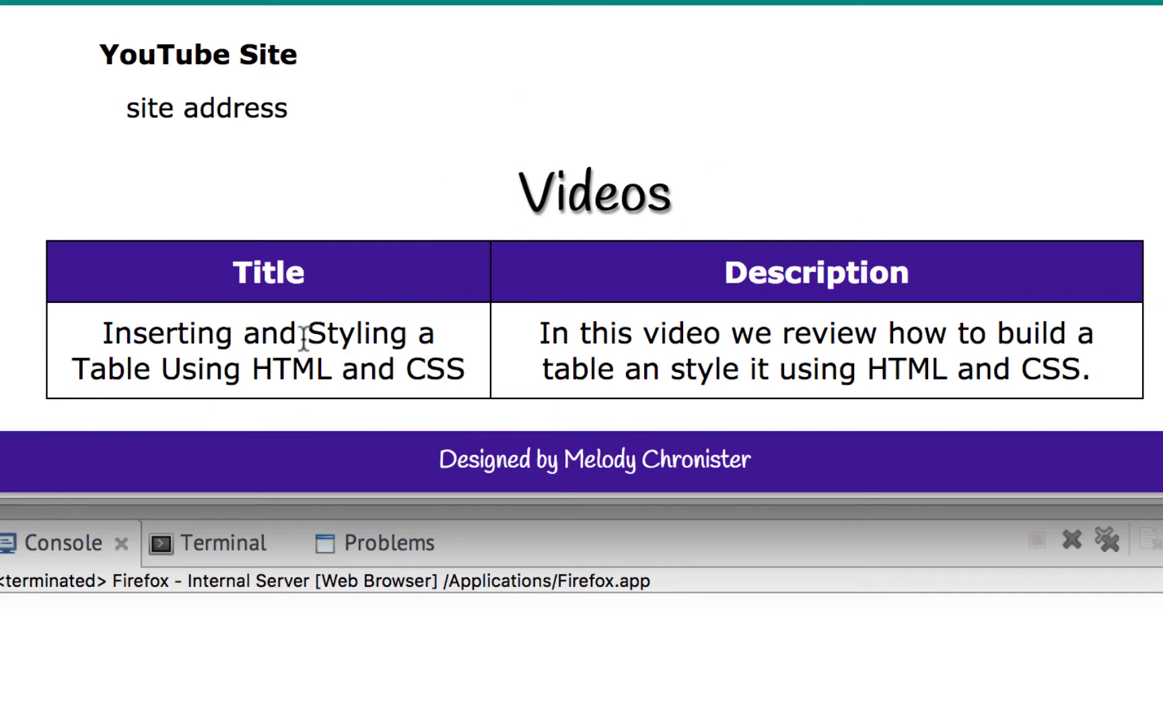
{"action": "mouse_move", "coordinate": [659, 358]}
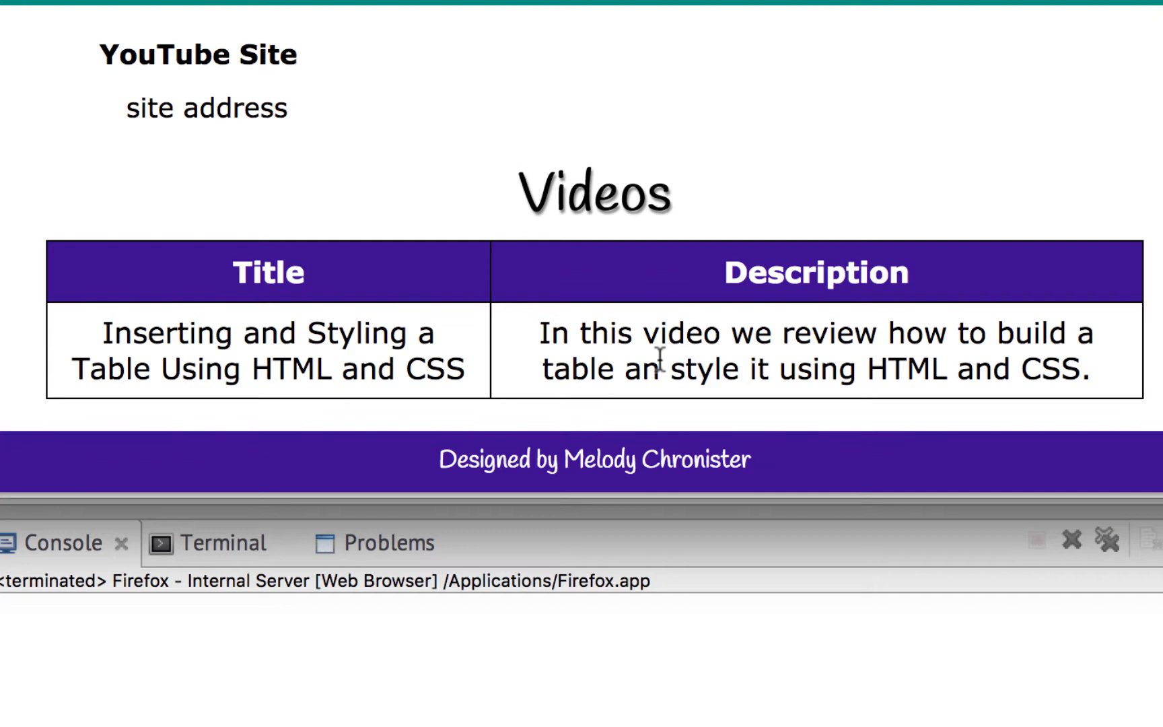
{"action": "mouse_move", "coordinate": [363, 314]}
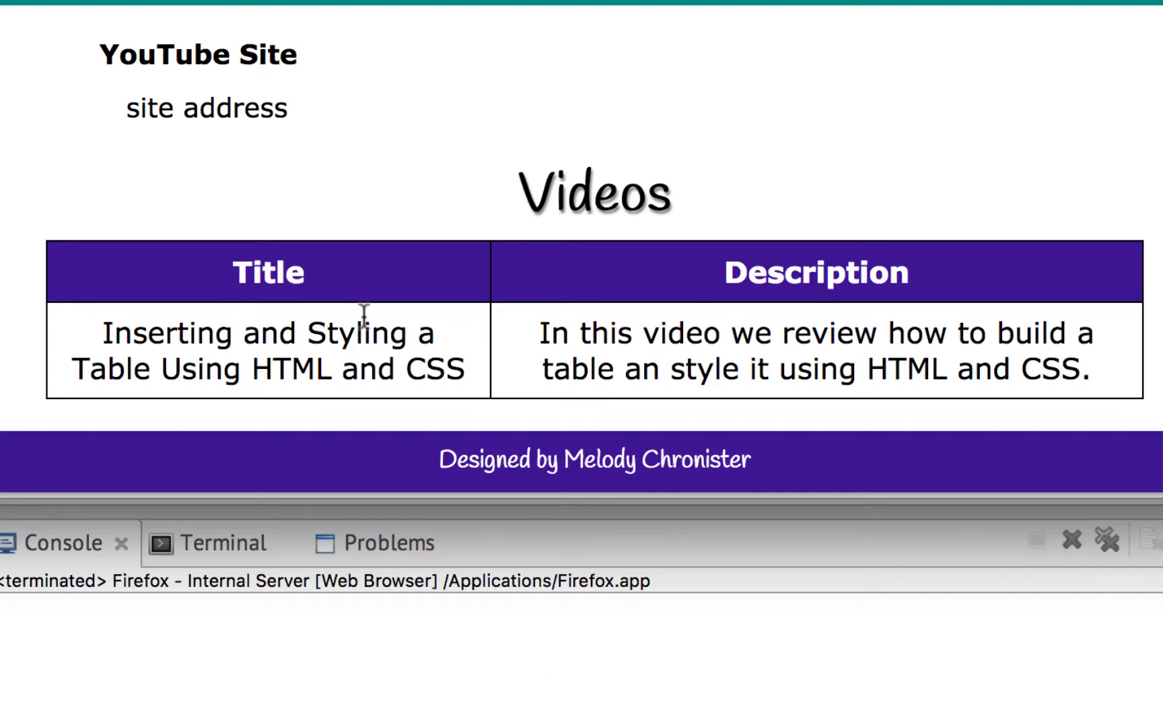
{"action": "mouse_move", "coordinate": [533, 350]}
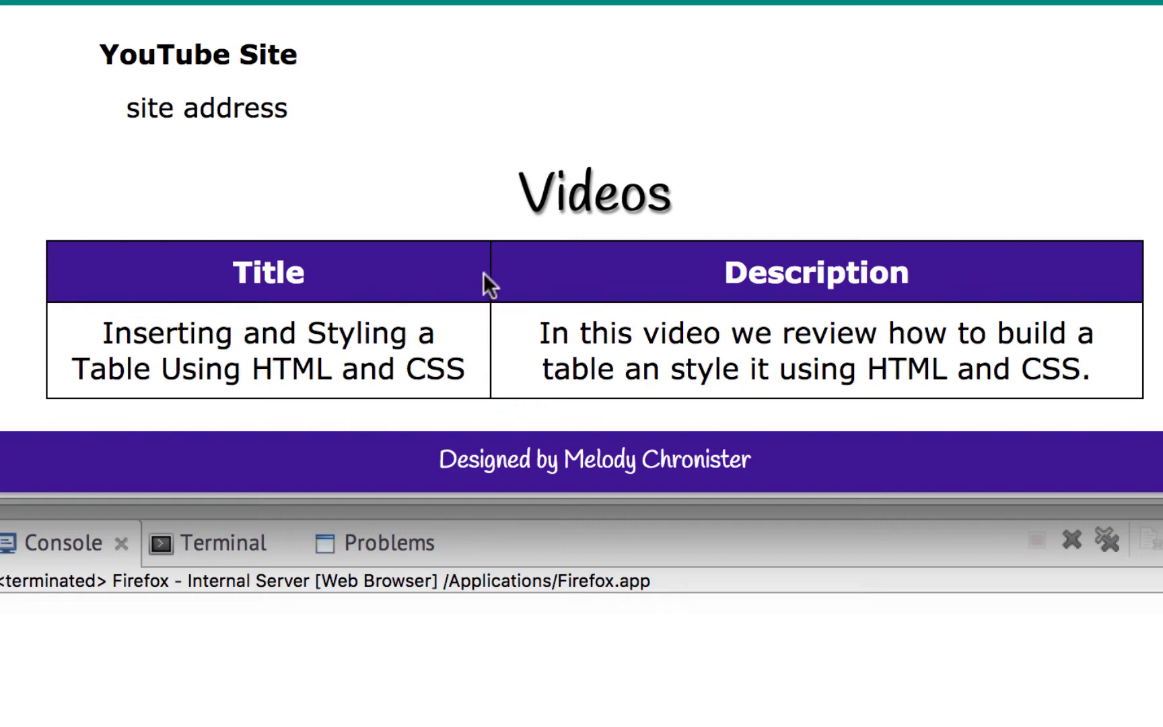
{"action": "mouse_move", "coordinate": [1105, 245]}
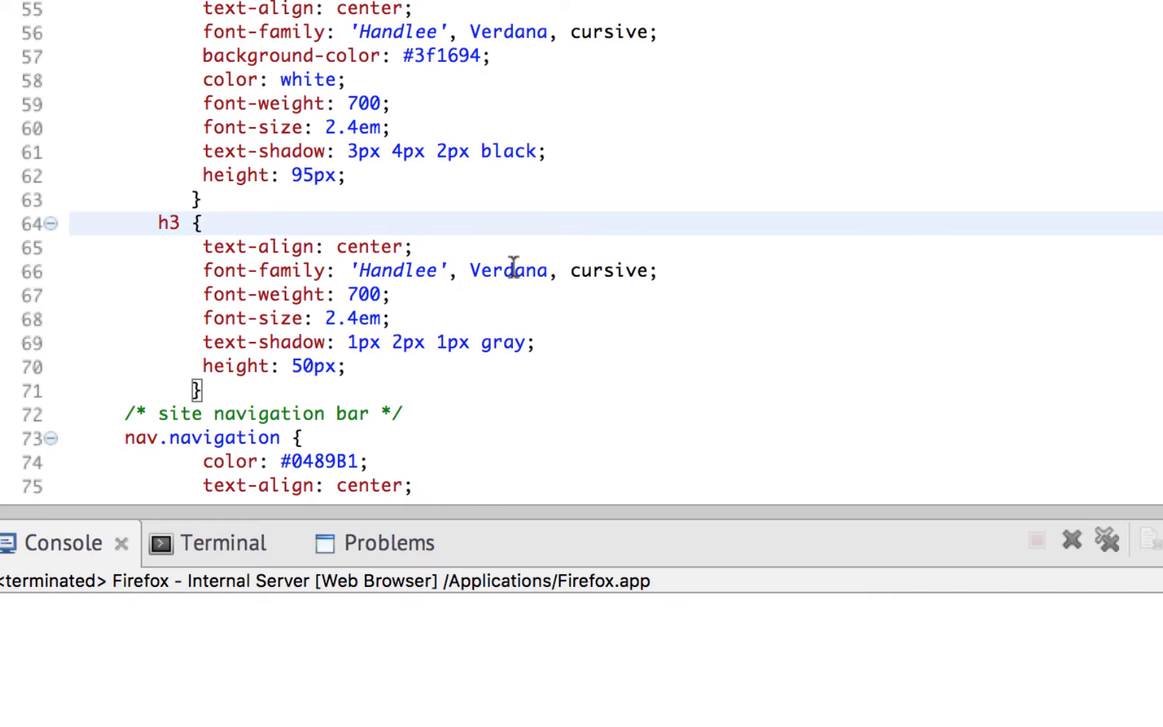
Add a td rule below the th rule with an empty background-color declaration.
{"action": "scroll", "scroll_direction": "down", "scroll_amount": 3}
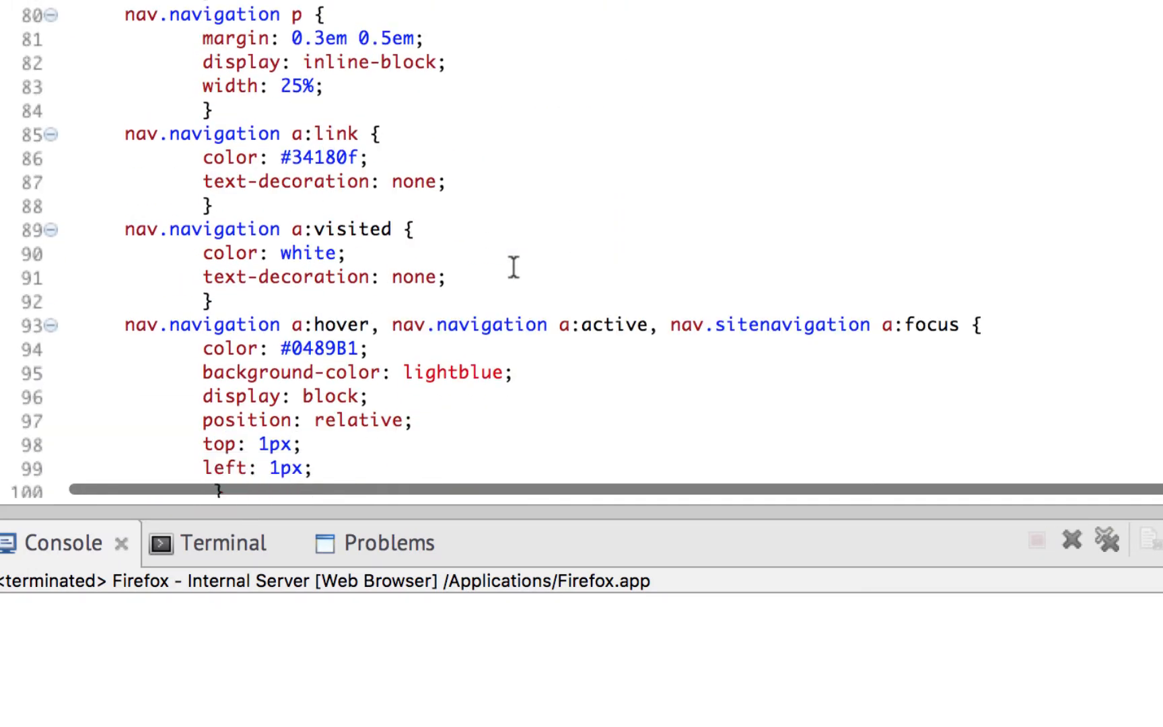
{"action": "scroll", "scroll_direction": "down", "scroll_amount": 3}
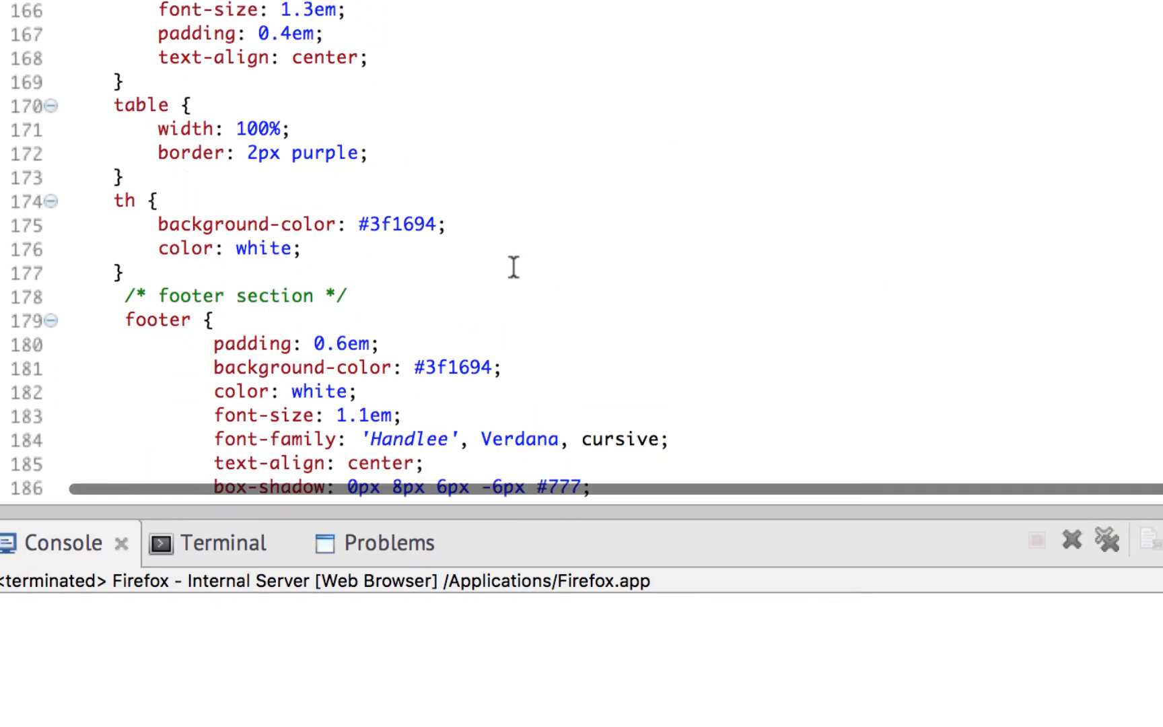
{"action": "type", "text": "t"}
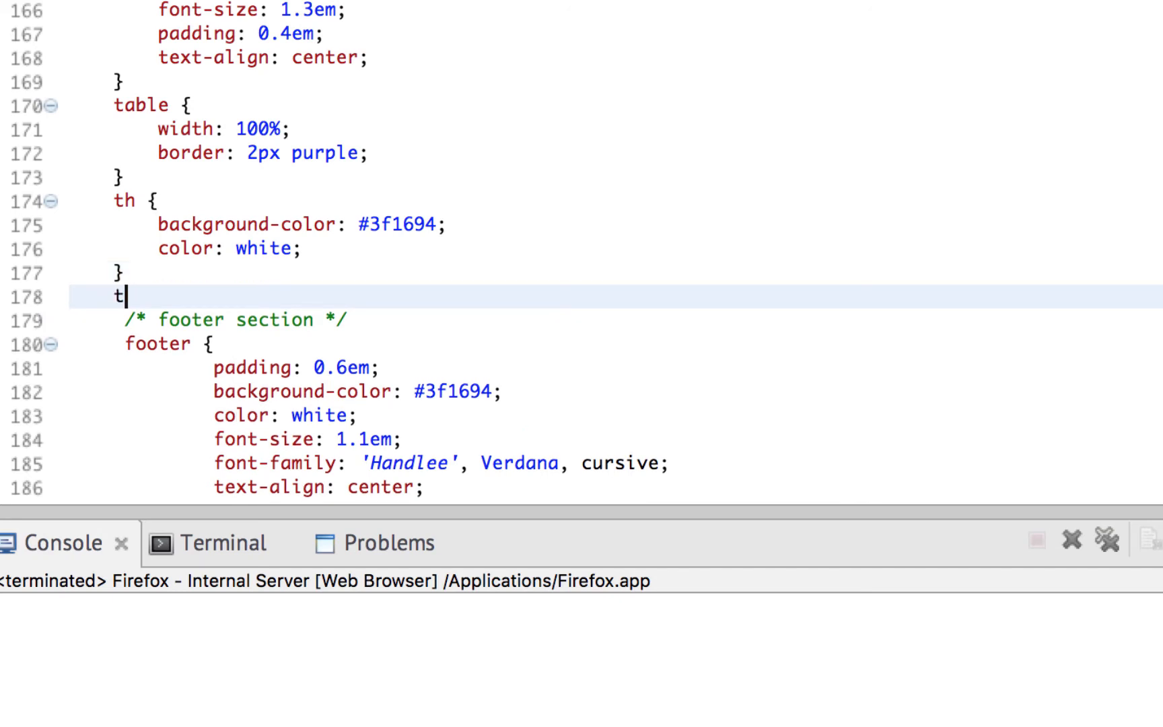
{"action": "type", "text": "d {"}
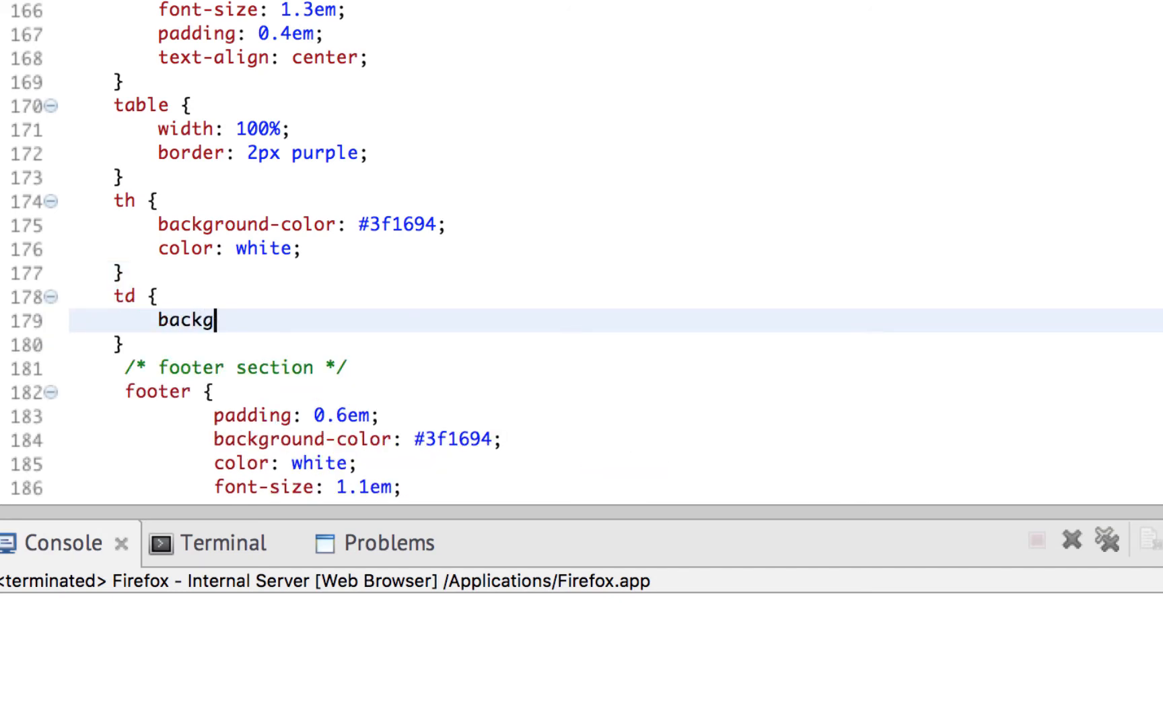
{"action": "type", "text": "round-color:"}
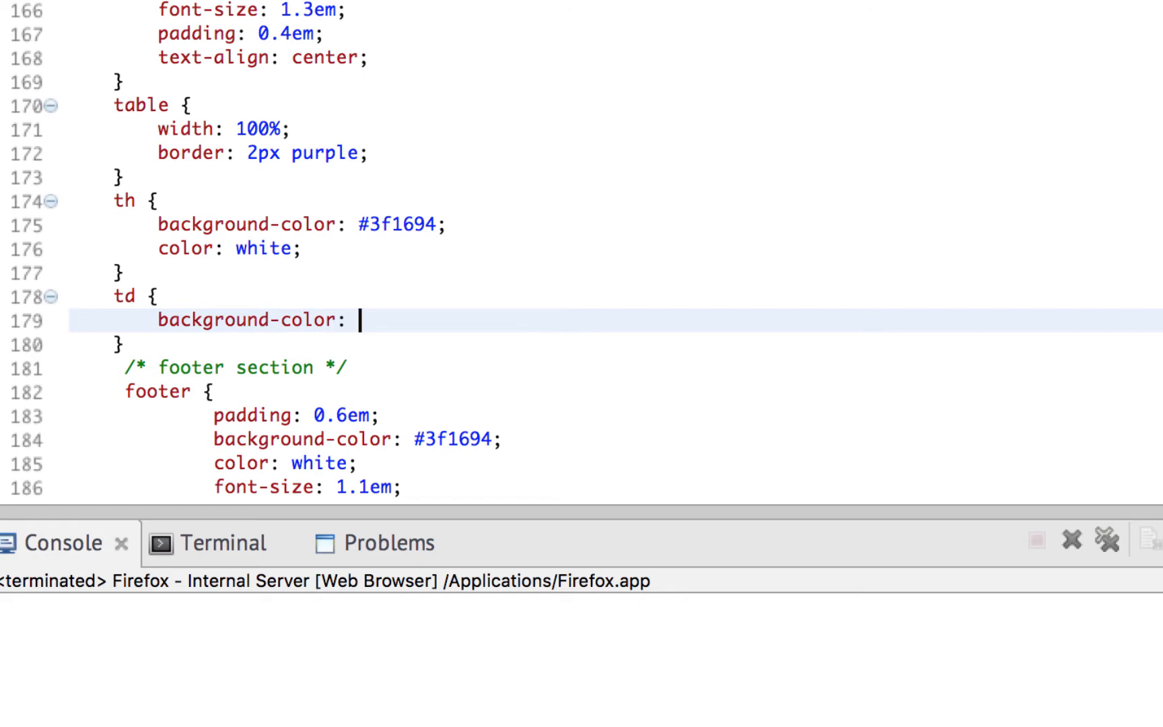
{"action": "mouse_move", "coordinate": [507, 122]}
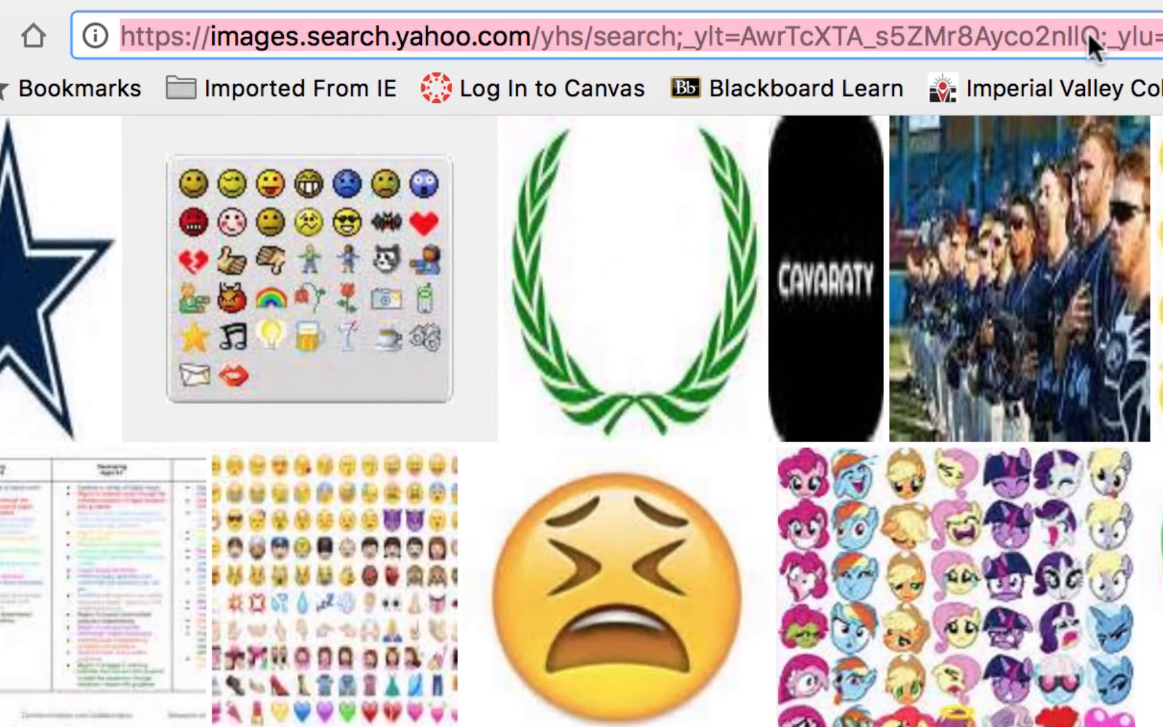
Search 'html color codes', open html-color-codes.info, and scroll to its color chart.
{"action": "type", "text": "html color codes"}
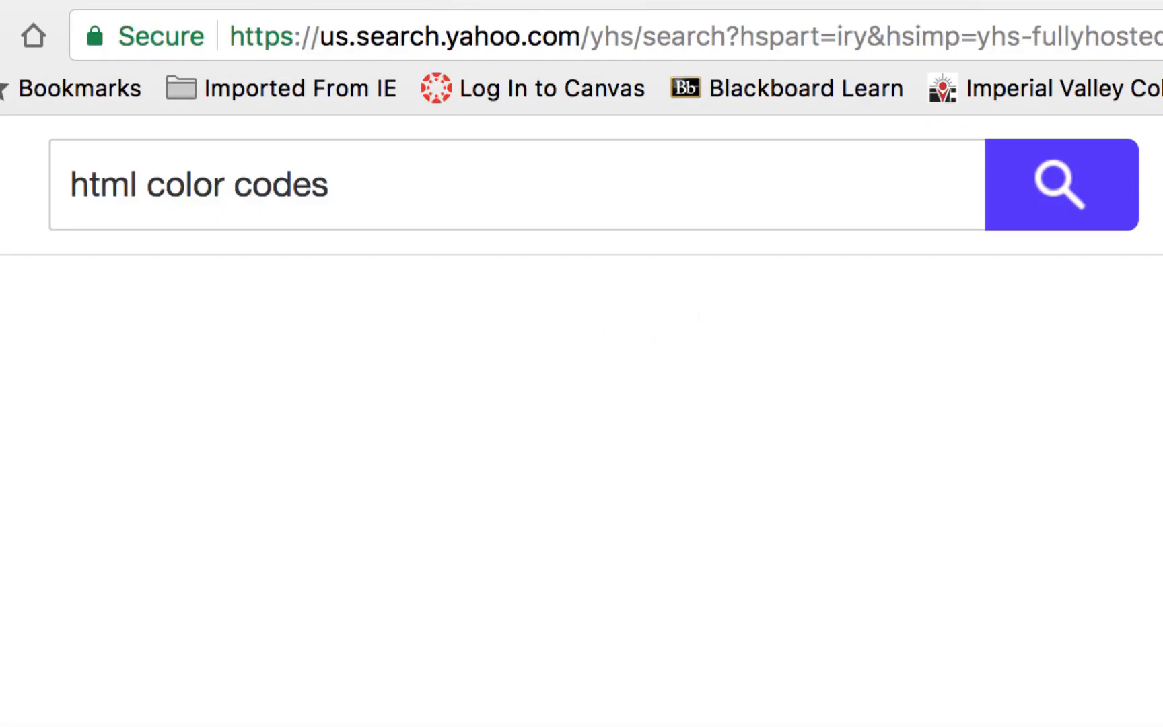
{"action": "left_click", "coordinate": [1061, 184]}
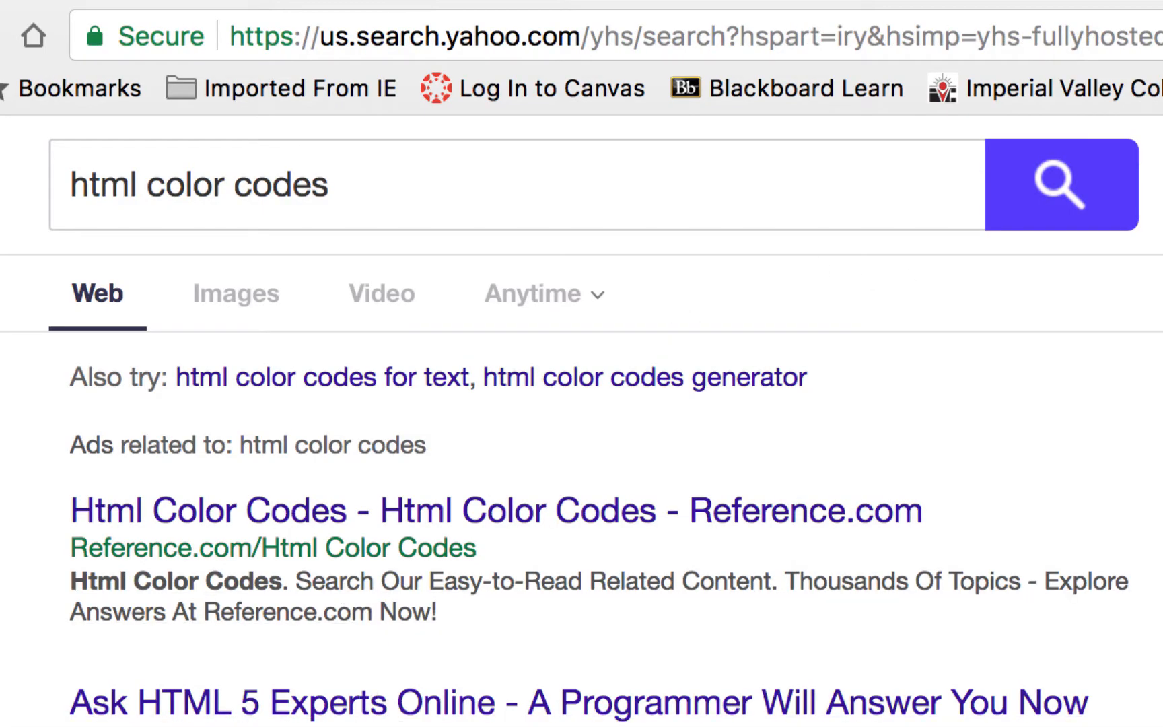
{"action": "left_click", "coordinate": [486, 511]}
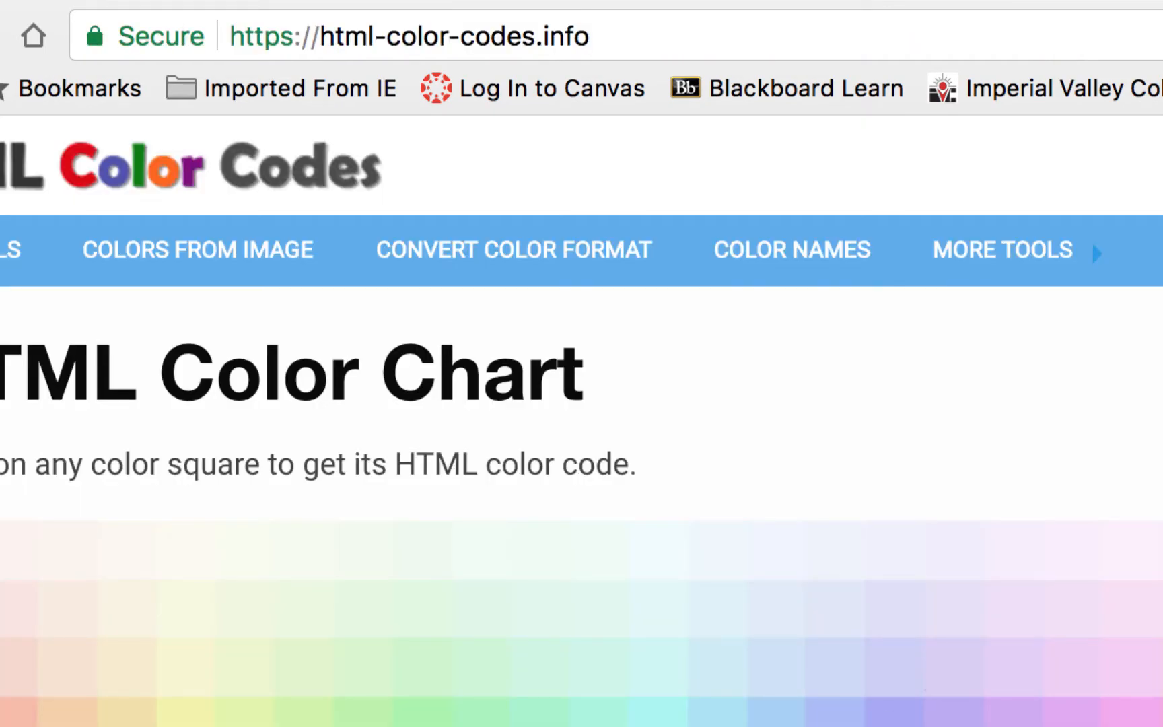
{"action": "scroll", "scroll_direction": "down", "scroll_amount": 3}
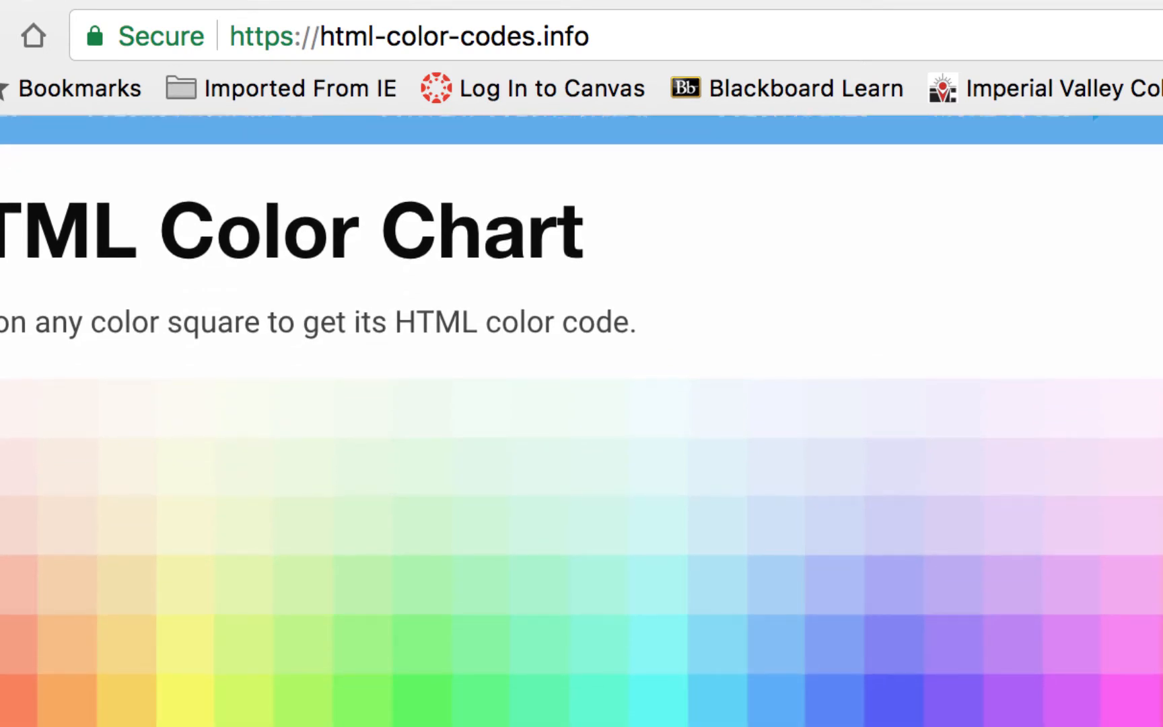
{"action": "mouse_move", "coordinate": [987, 644]}
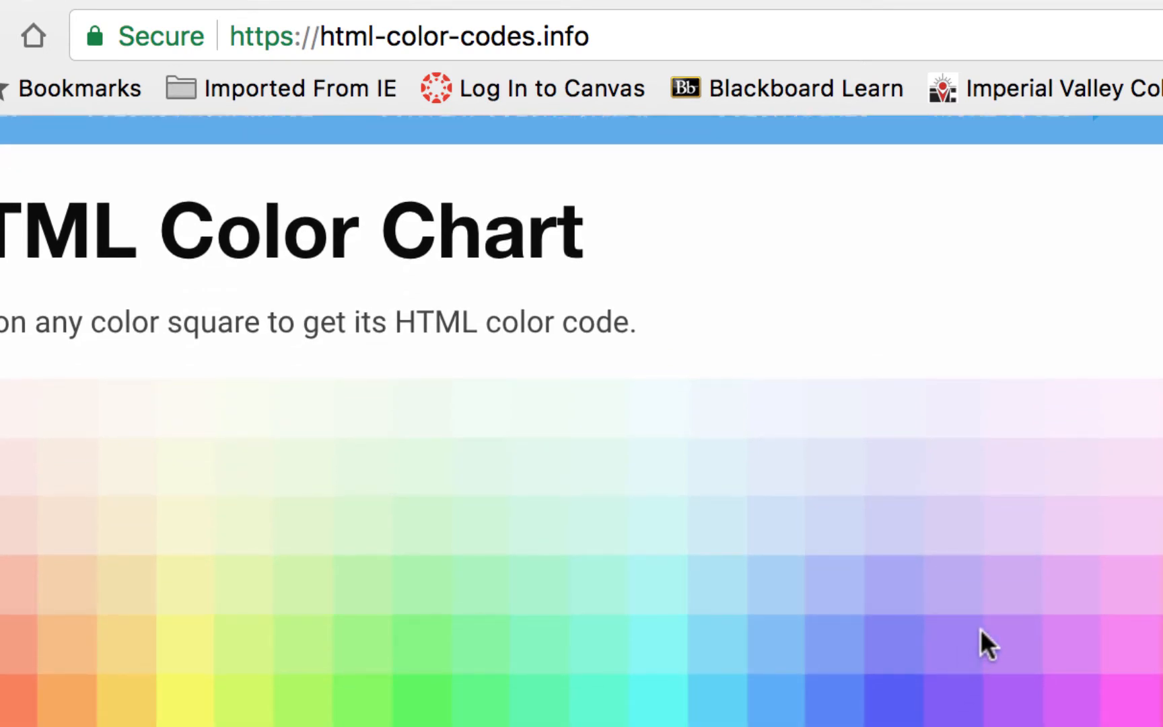
{"action": "mouse_move", "coordinate": [954, 491]}
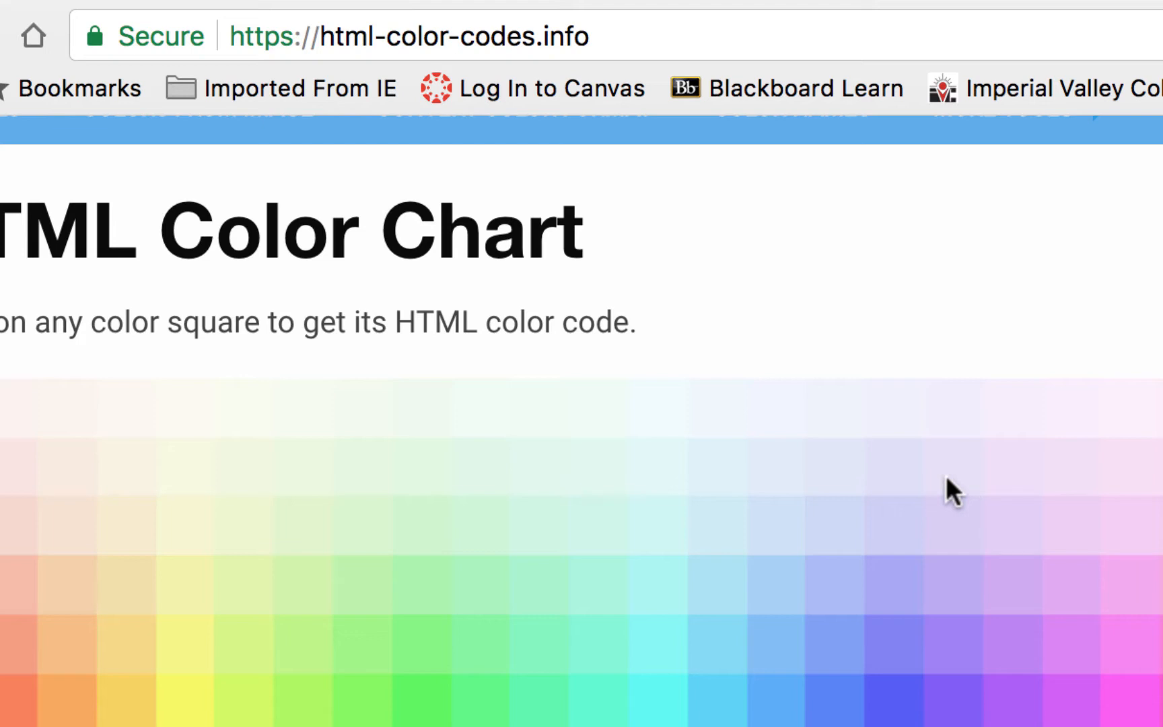
{"action": "scroll", "scroll_direction": "down", "scroll_amount": 3}
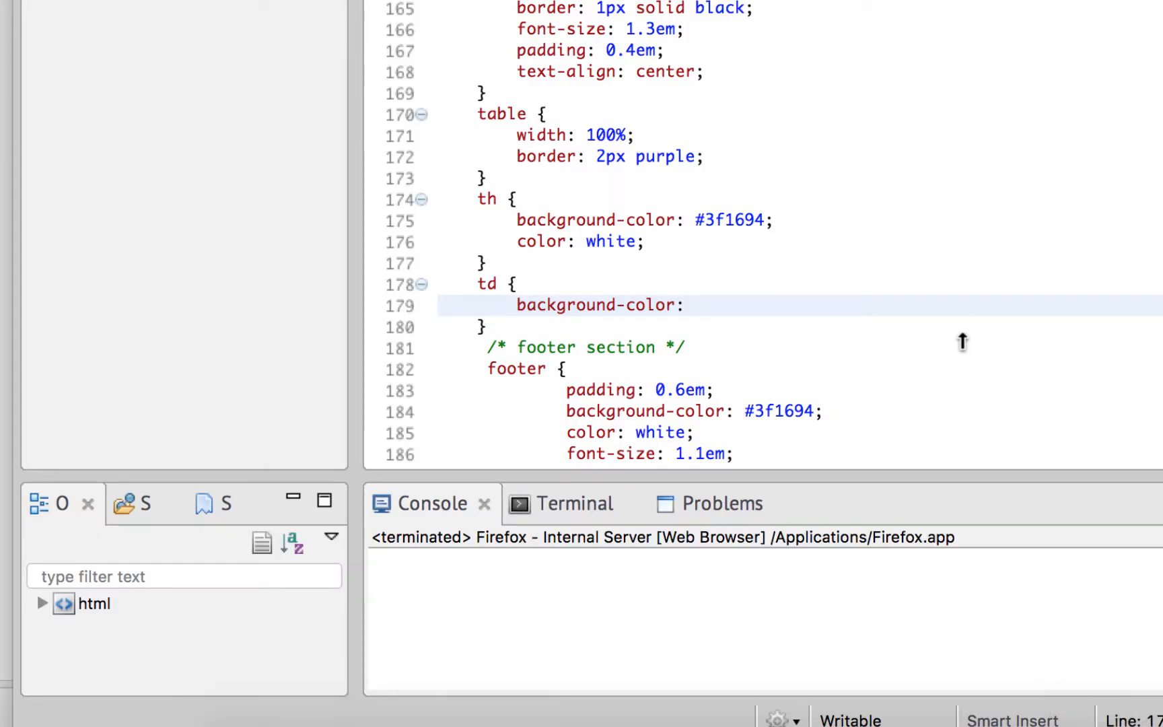
Give the td rule background-color #EFEFFB and save the stylesheet.
{"action": "type", "text": "#EFEFFB;"}
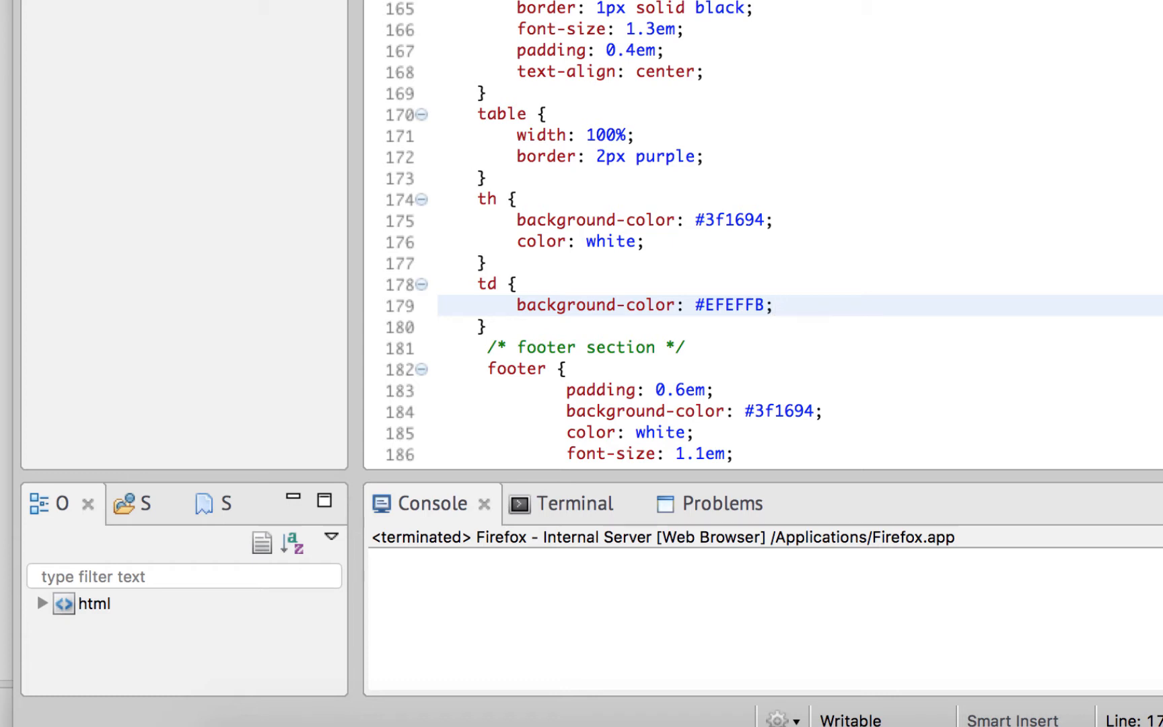
{"action": "key", "text": "enter"}
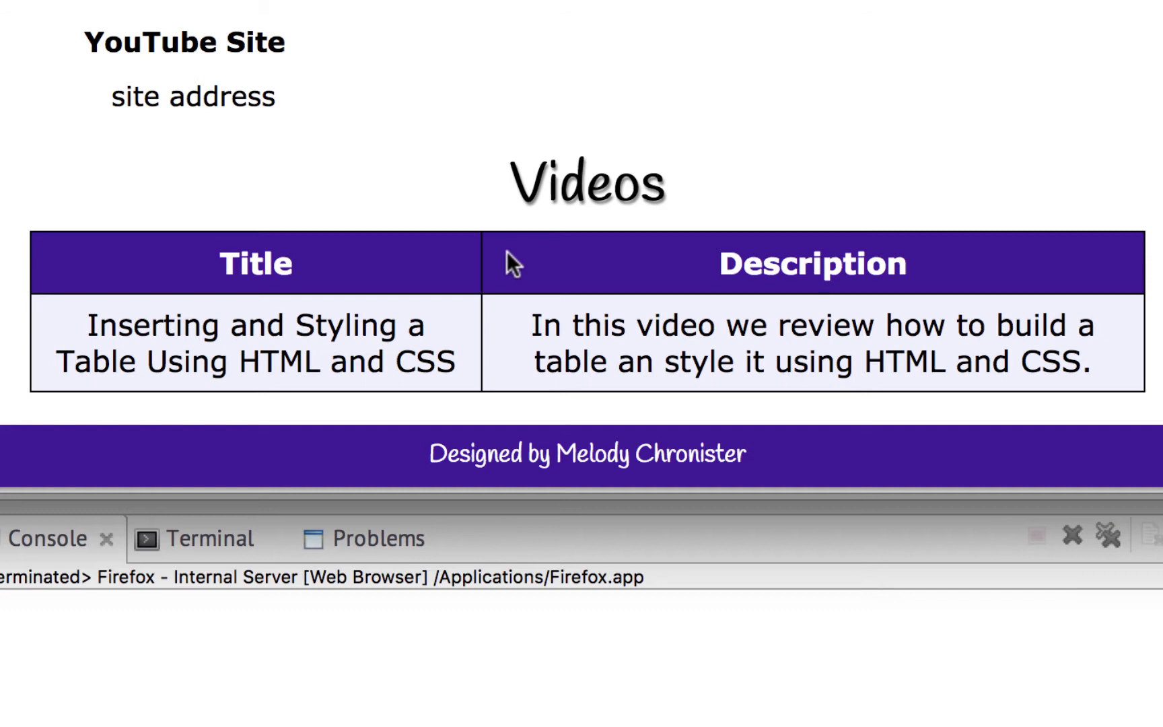
{"action": "mouse_move", "coordinate": [849, 304]}
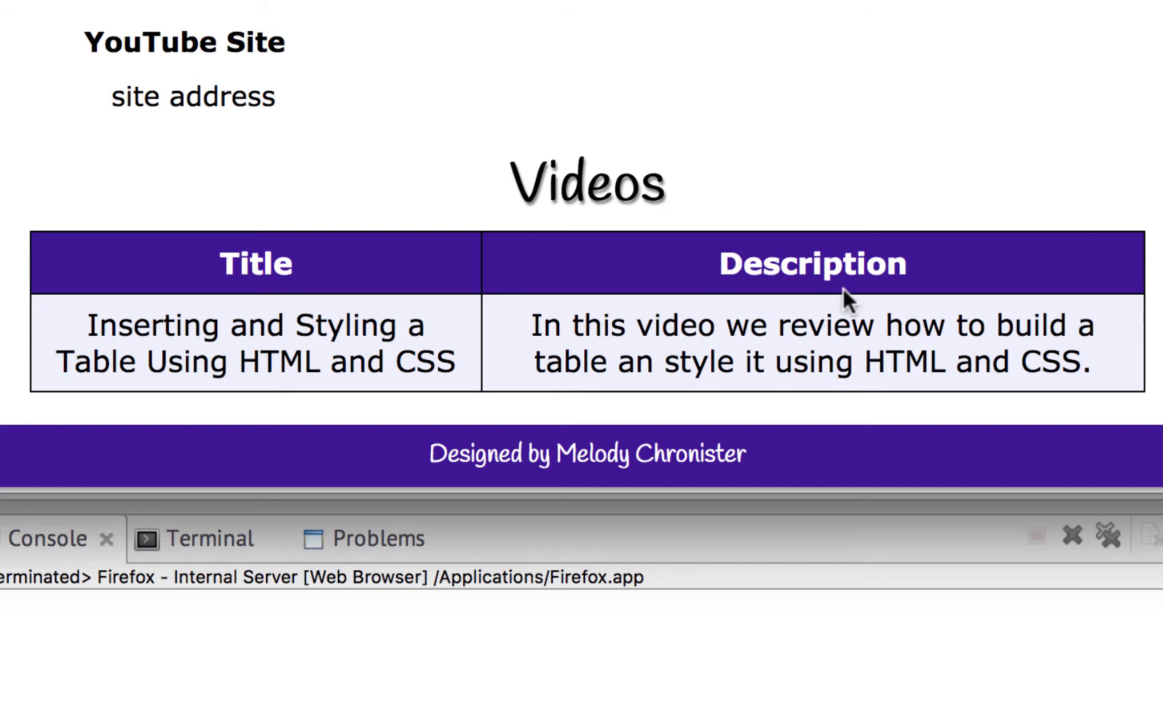